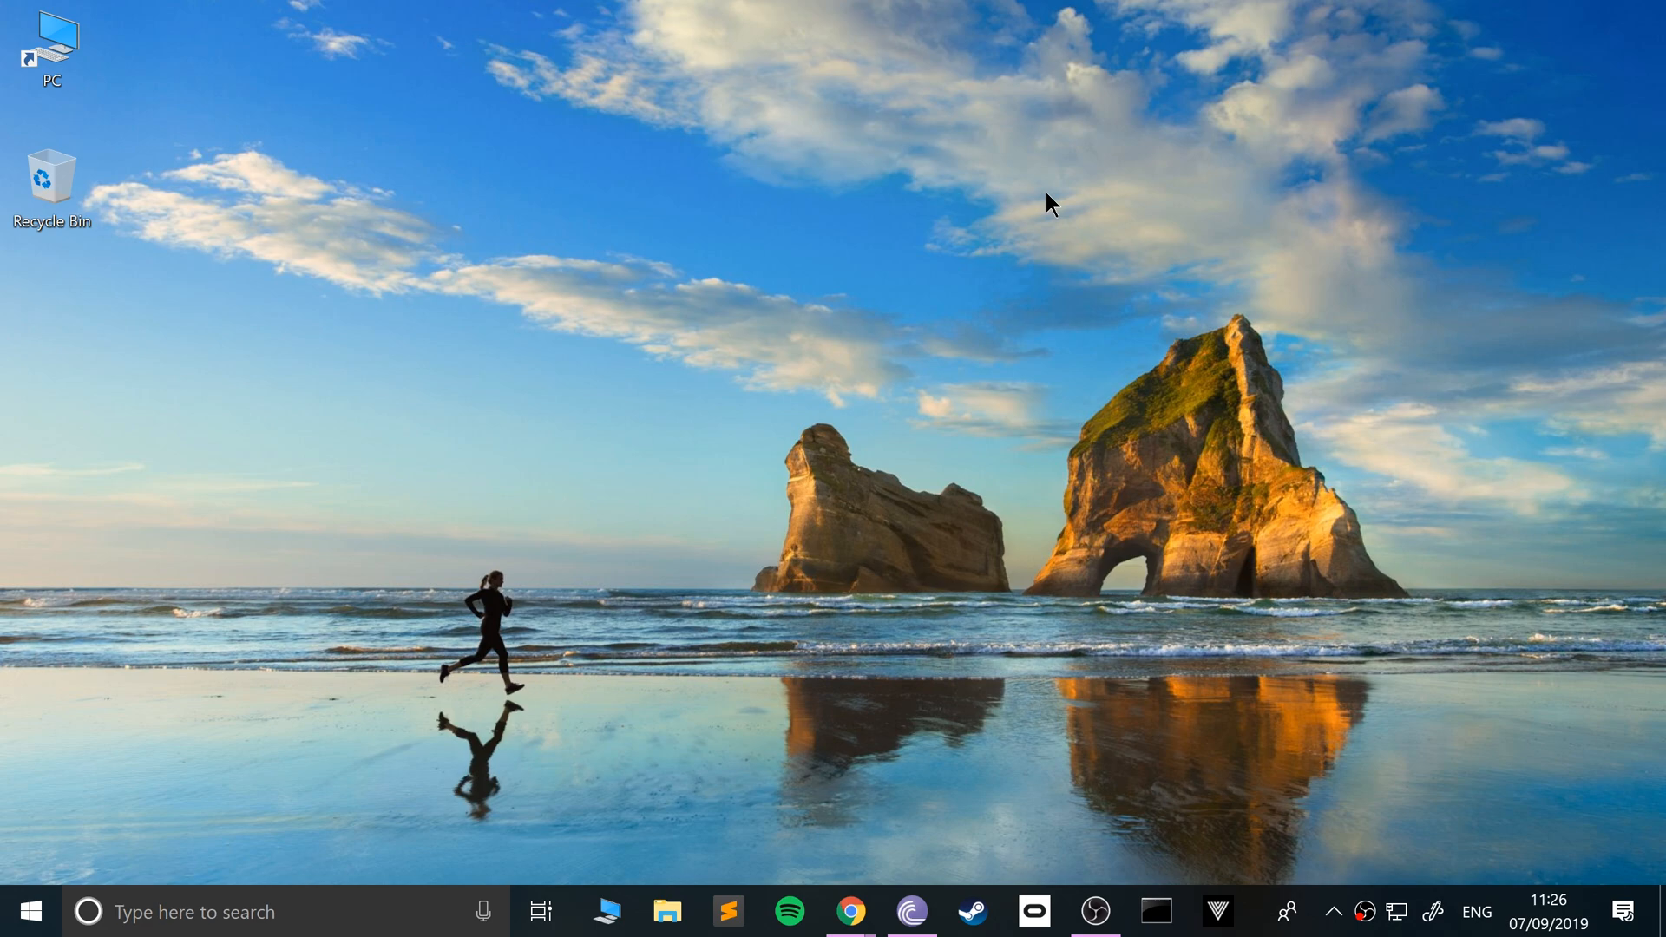
{"action": "mouse_move", "coordinate": [919, 836]}
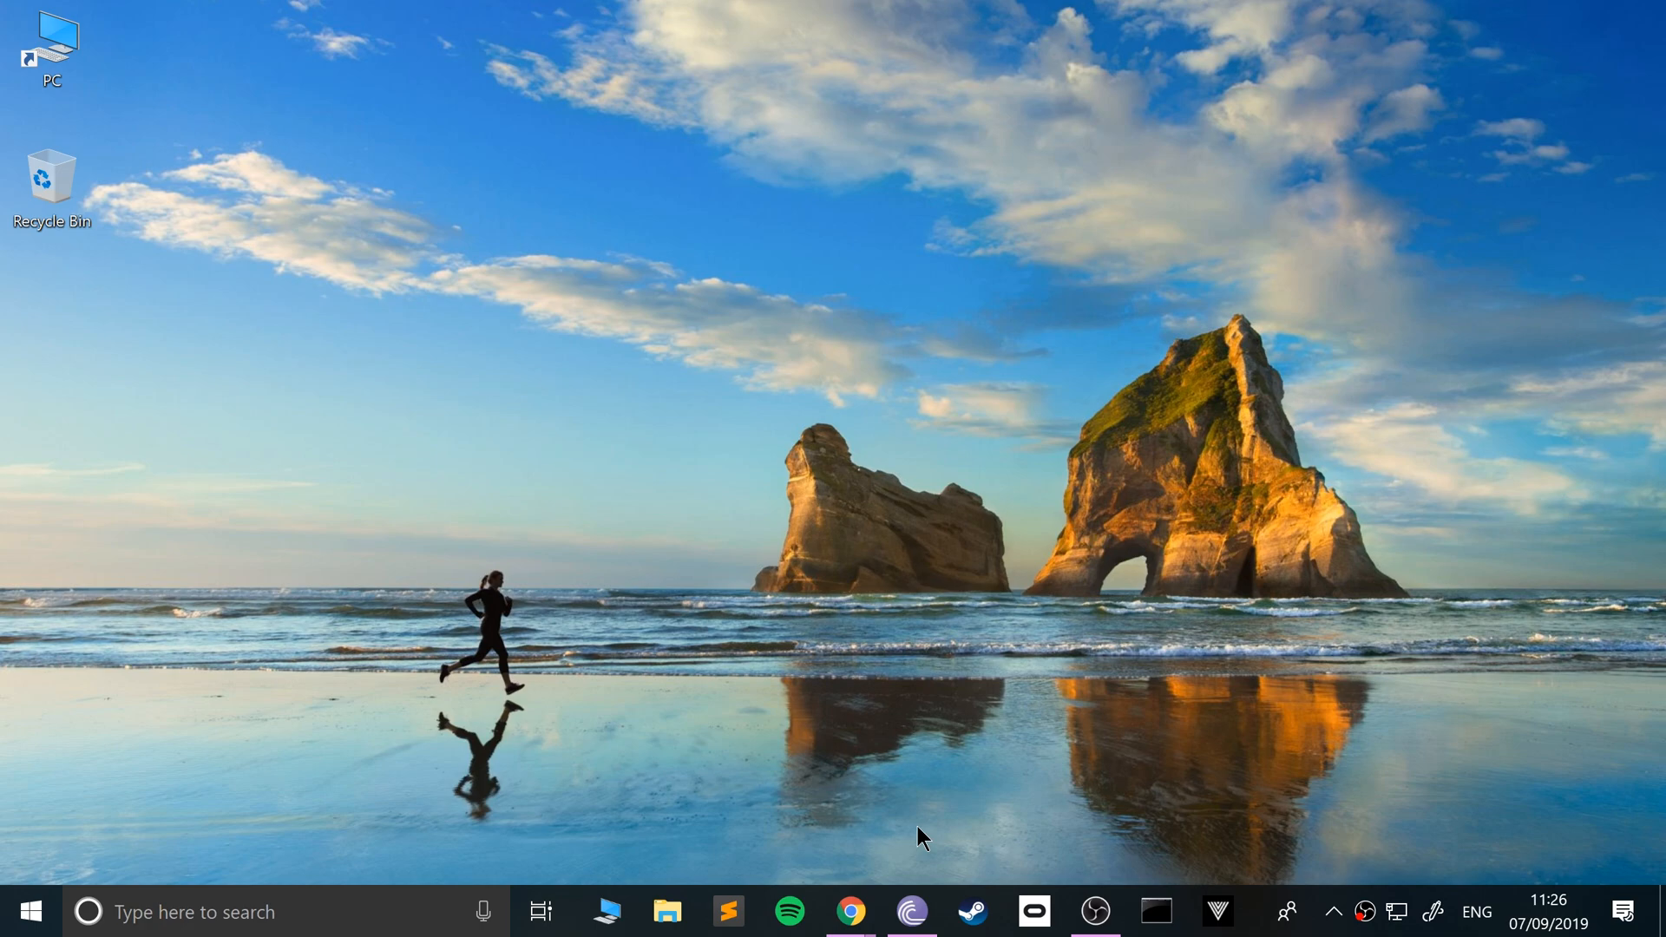
Launch Google Chrome from the taskbar onto a fresh Google new tab page.
{"action": "left_click", "coordinate": [848, 912]}
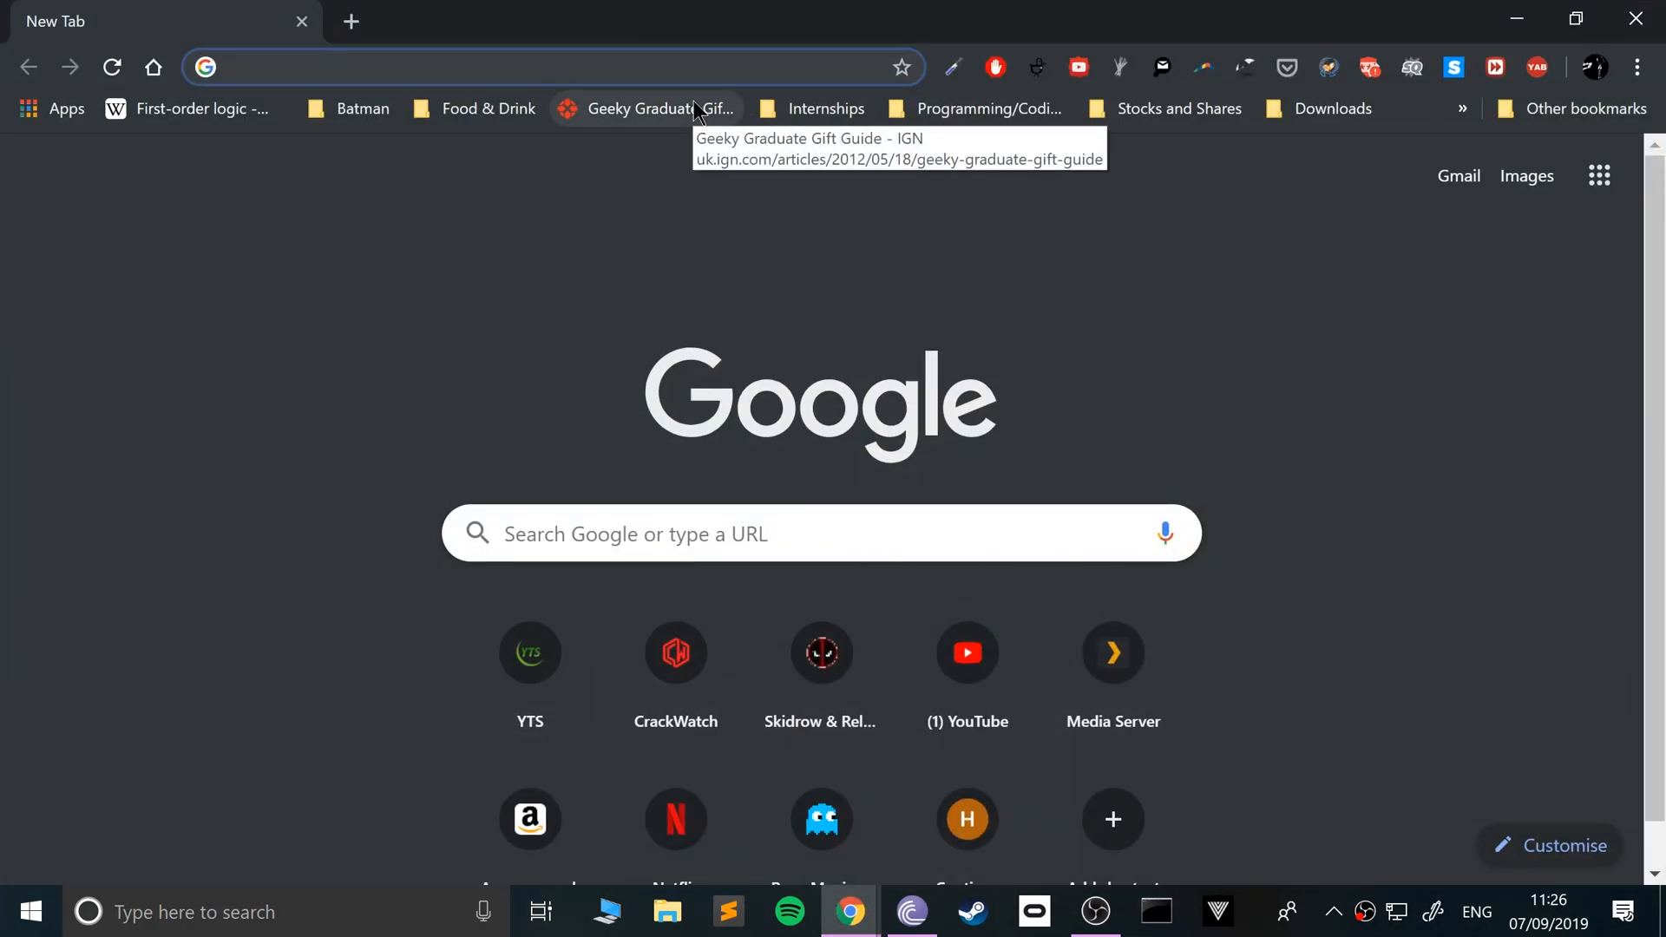
{"action": "mouse_move", "coordinate": [513, 202]}
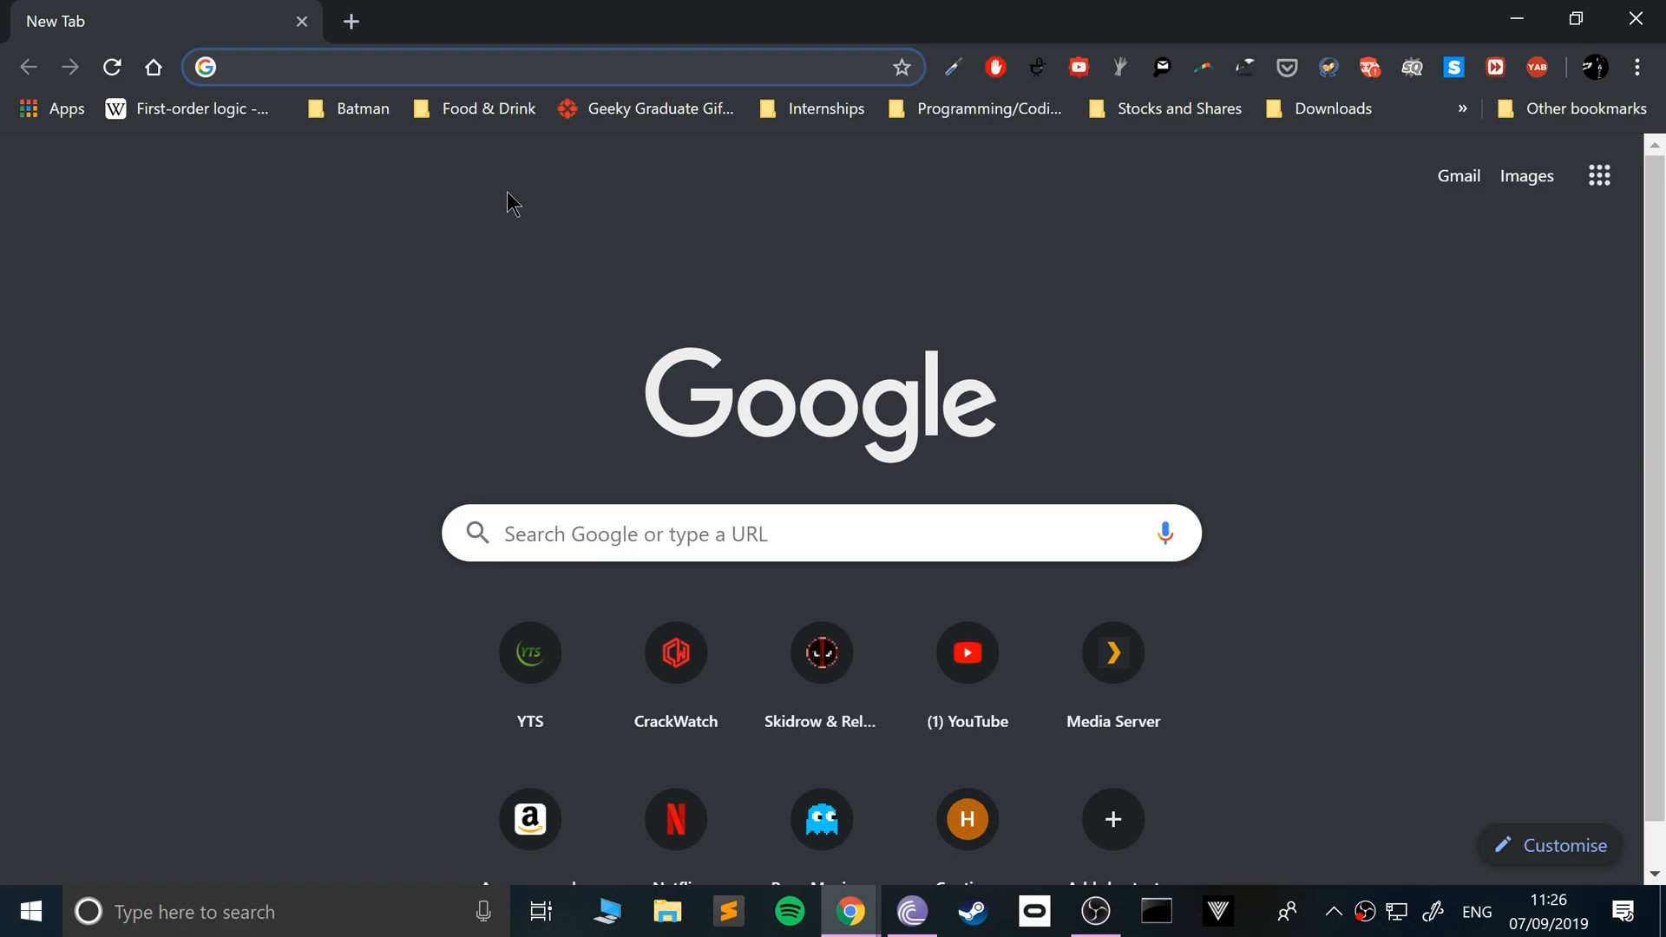
Navigate to the Oculus Developer Dashboard via the 'oculus de' address-bar suggestion.
{"action": "type", "text": "o"}
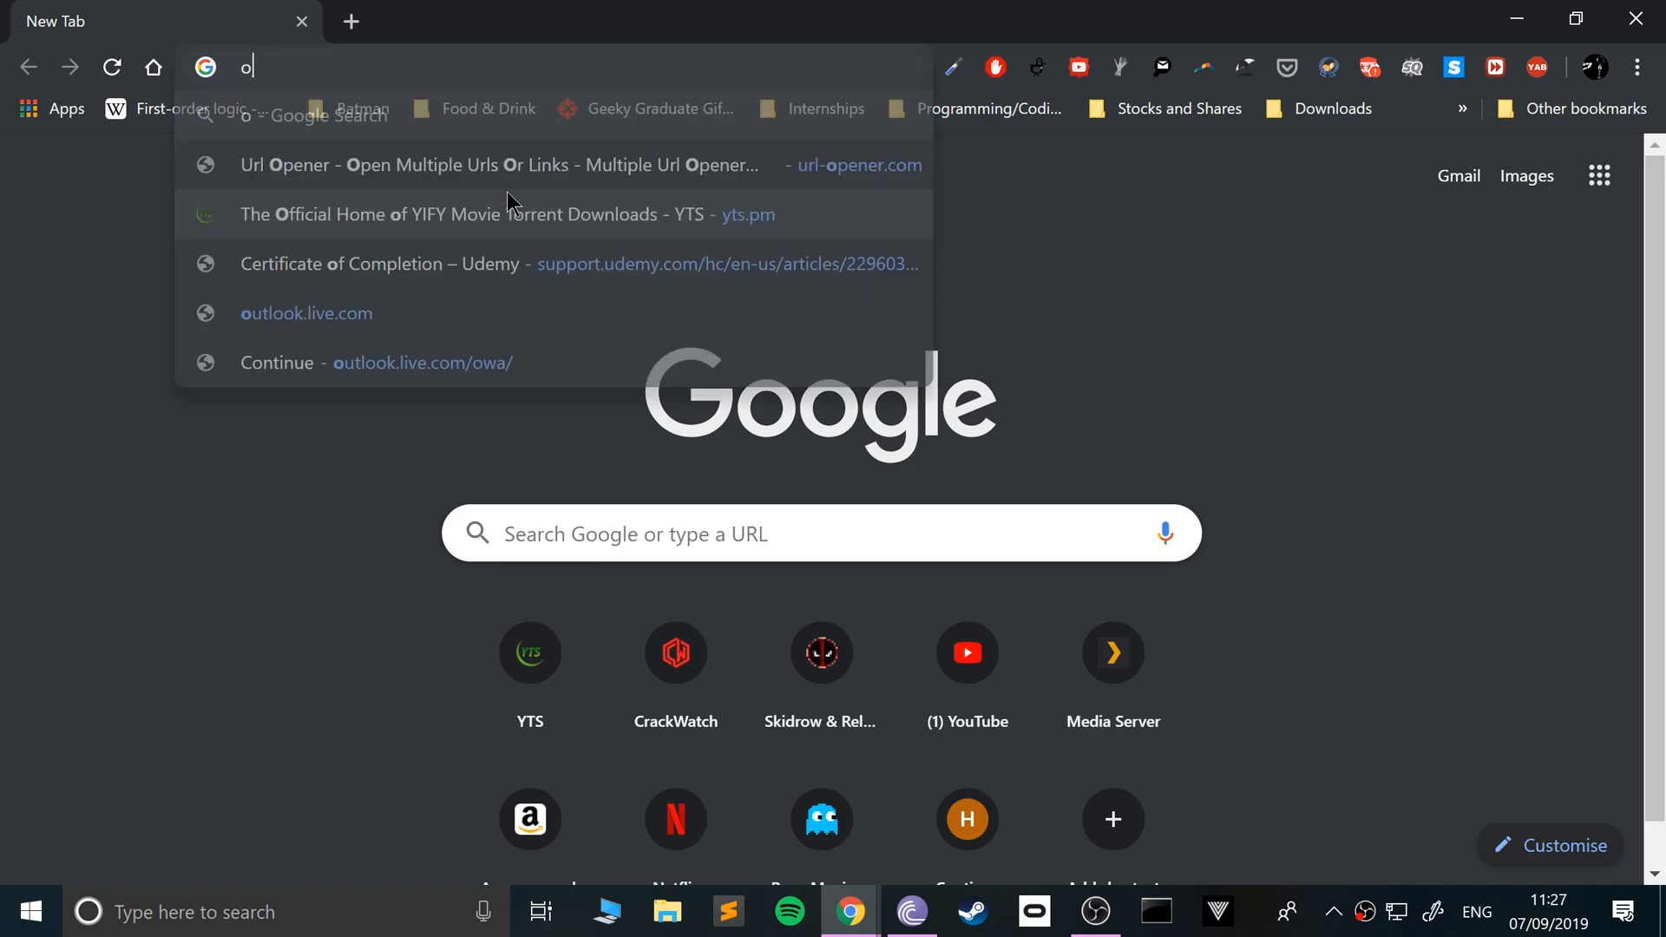
{"action": "type", "text": "culus de"}
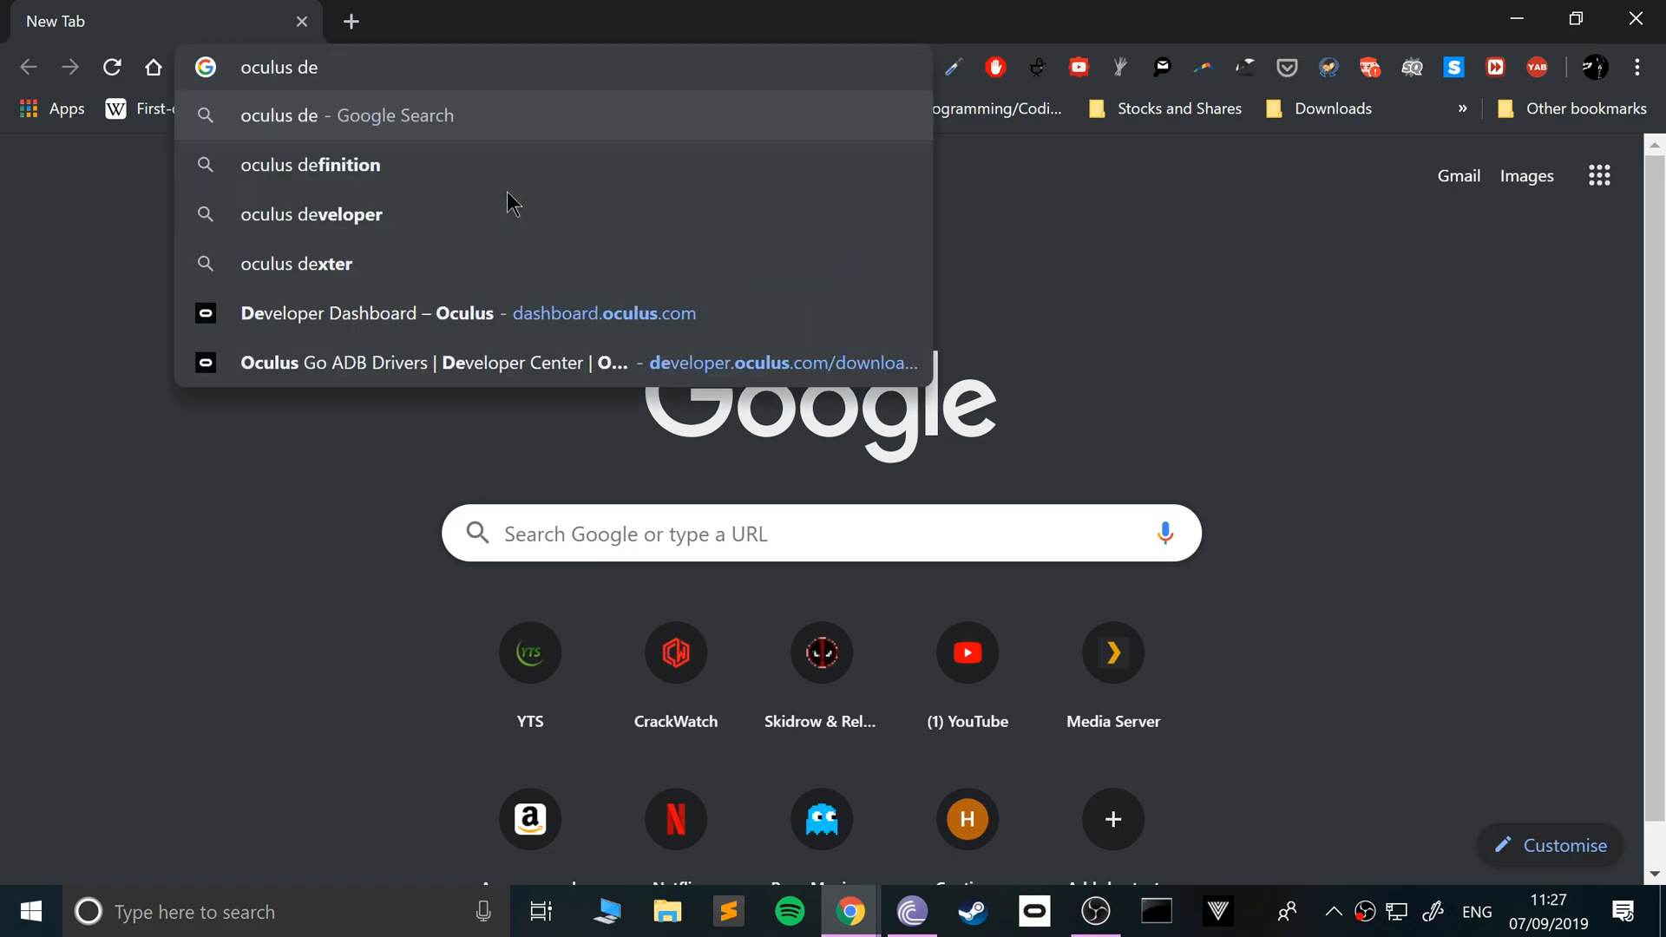
{"action": "left_click", "coordinate": [446, 313]}
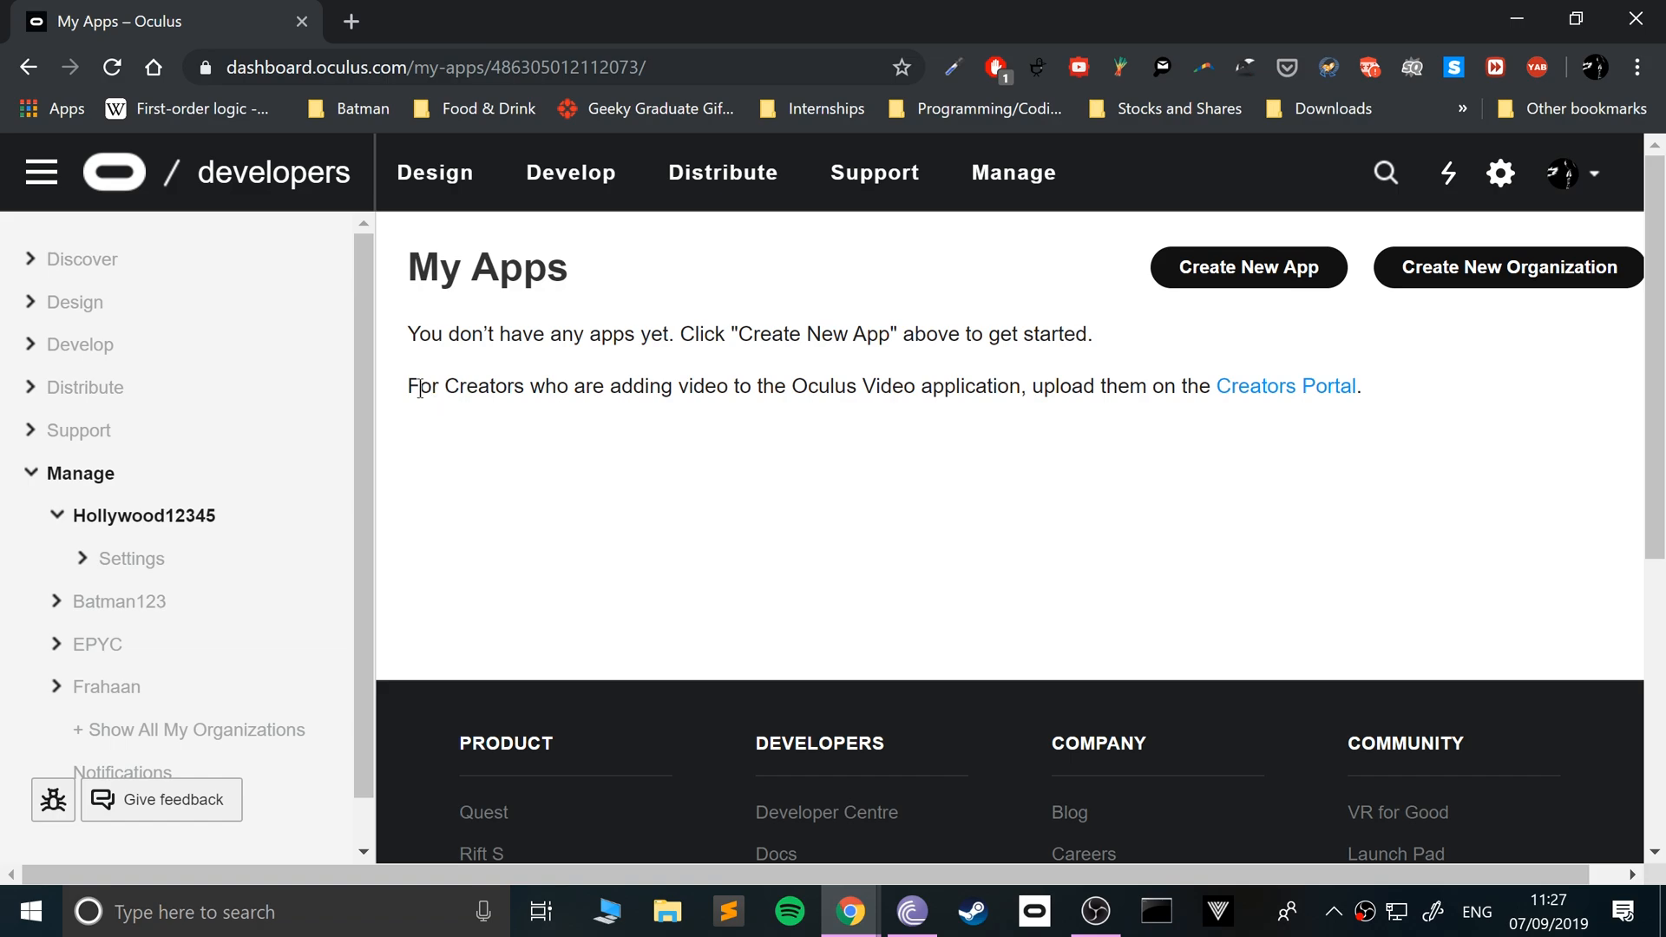
{"action": "mouse_move", "coordinate": [284, 552]}
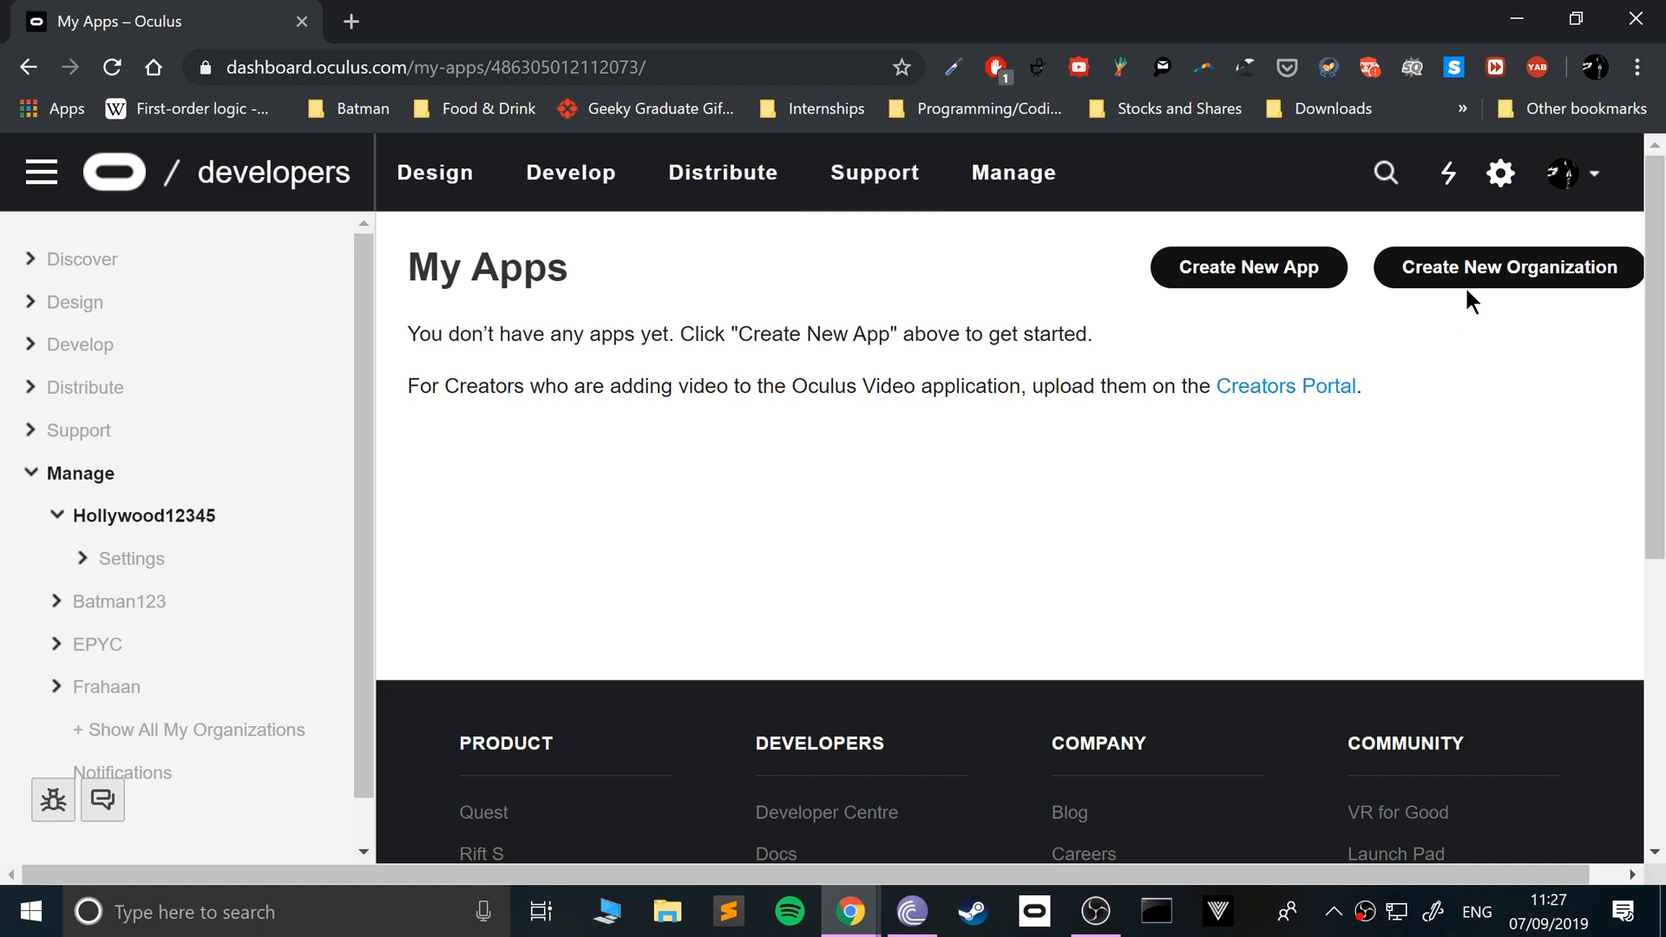
Start a new developer organization named TEST123XYZ, bringing up the NDA.
{"action": "left_click", "coordinate": [1507, 267]}
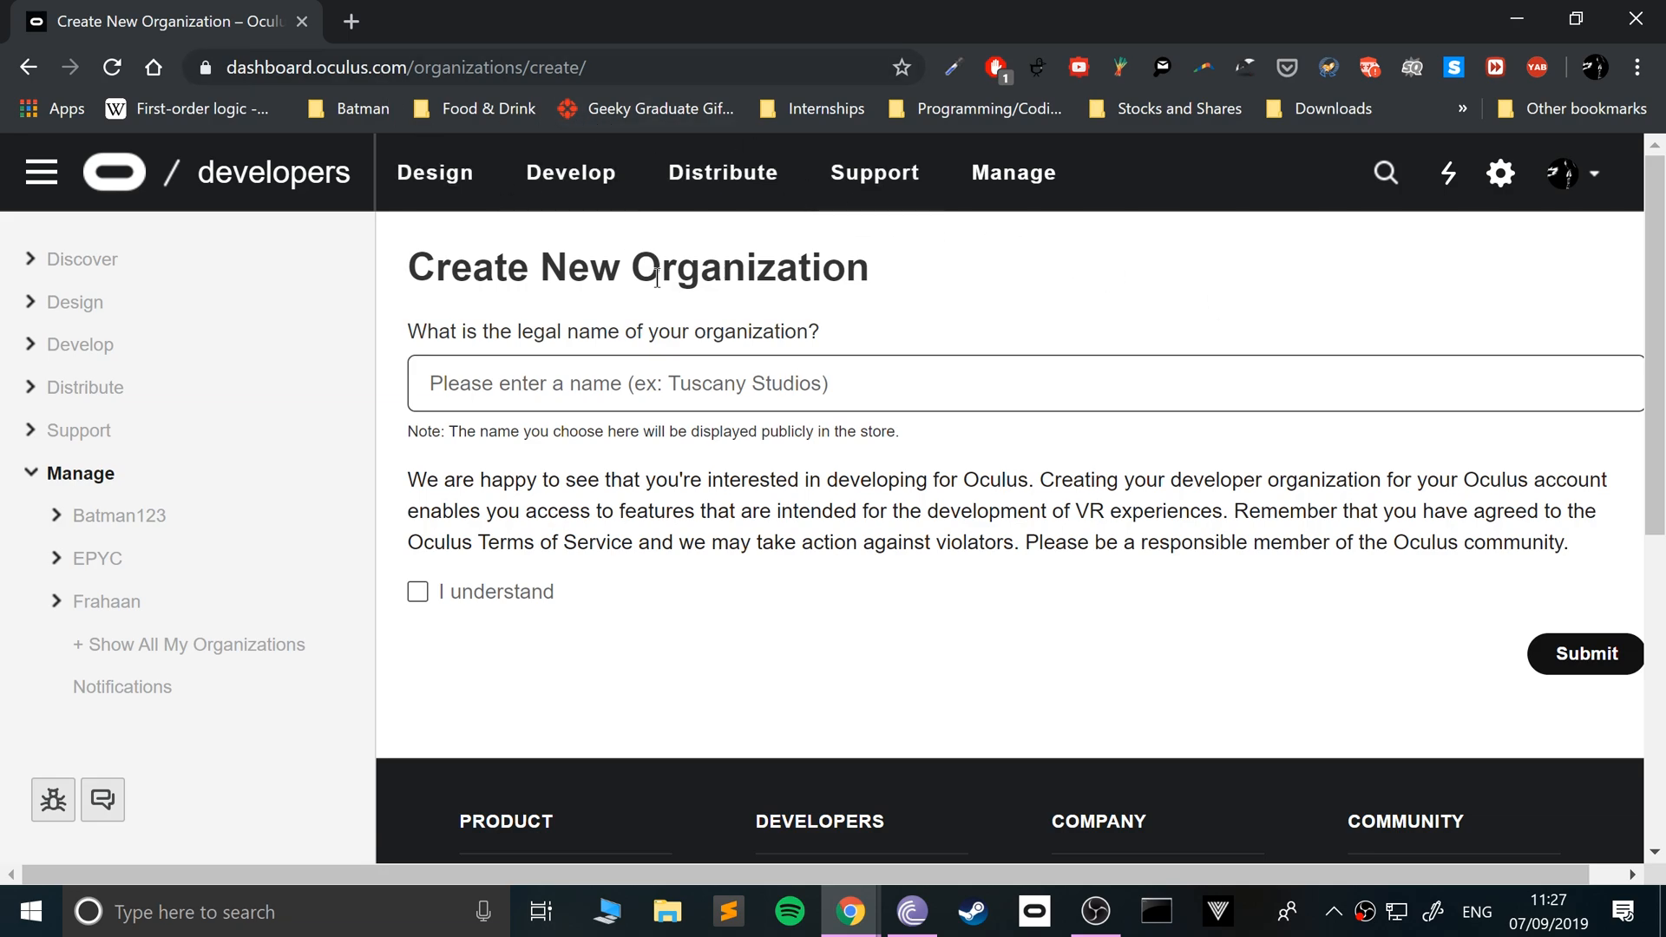
{"action": "mouse_move", "coordinate": [708, 331]}
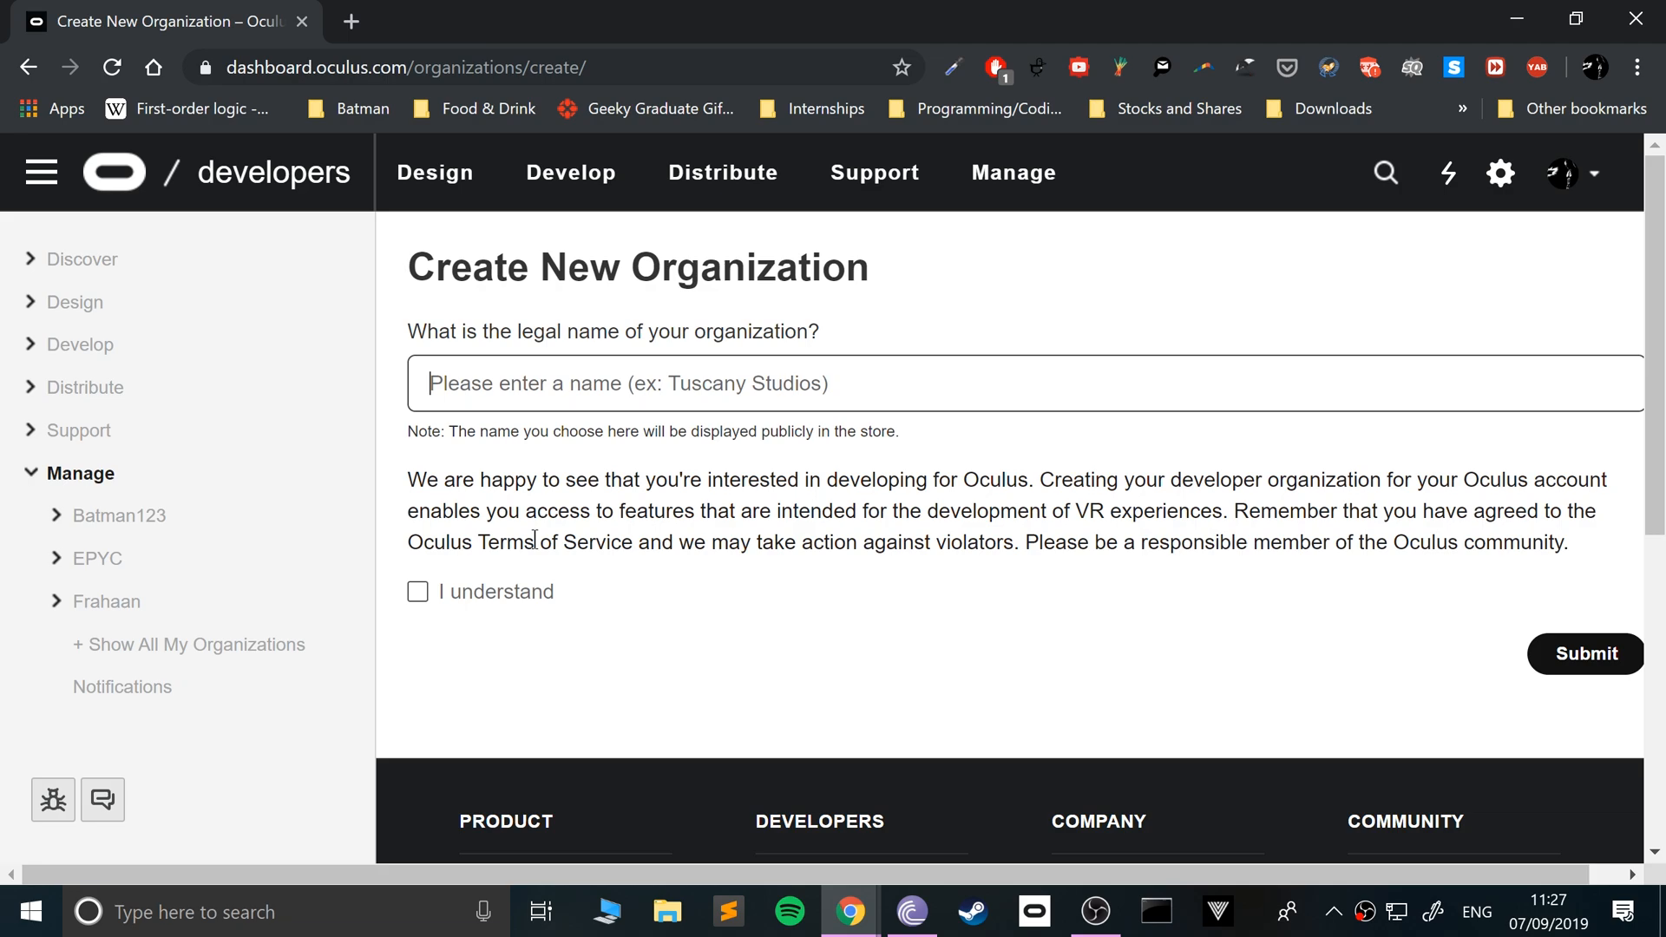
{"action": "type", "text": "TEST"}
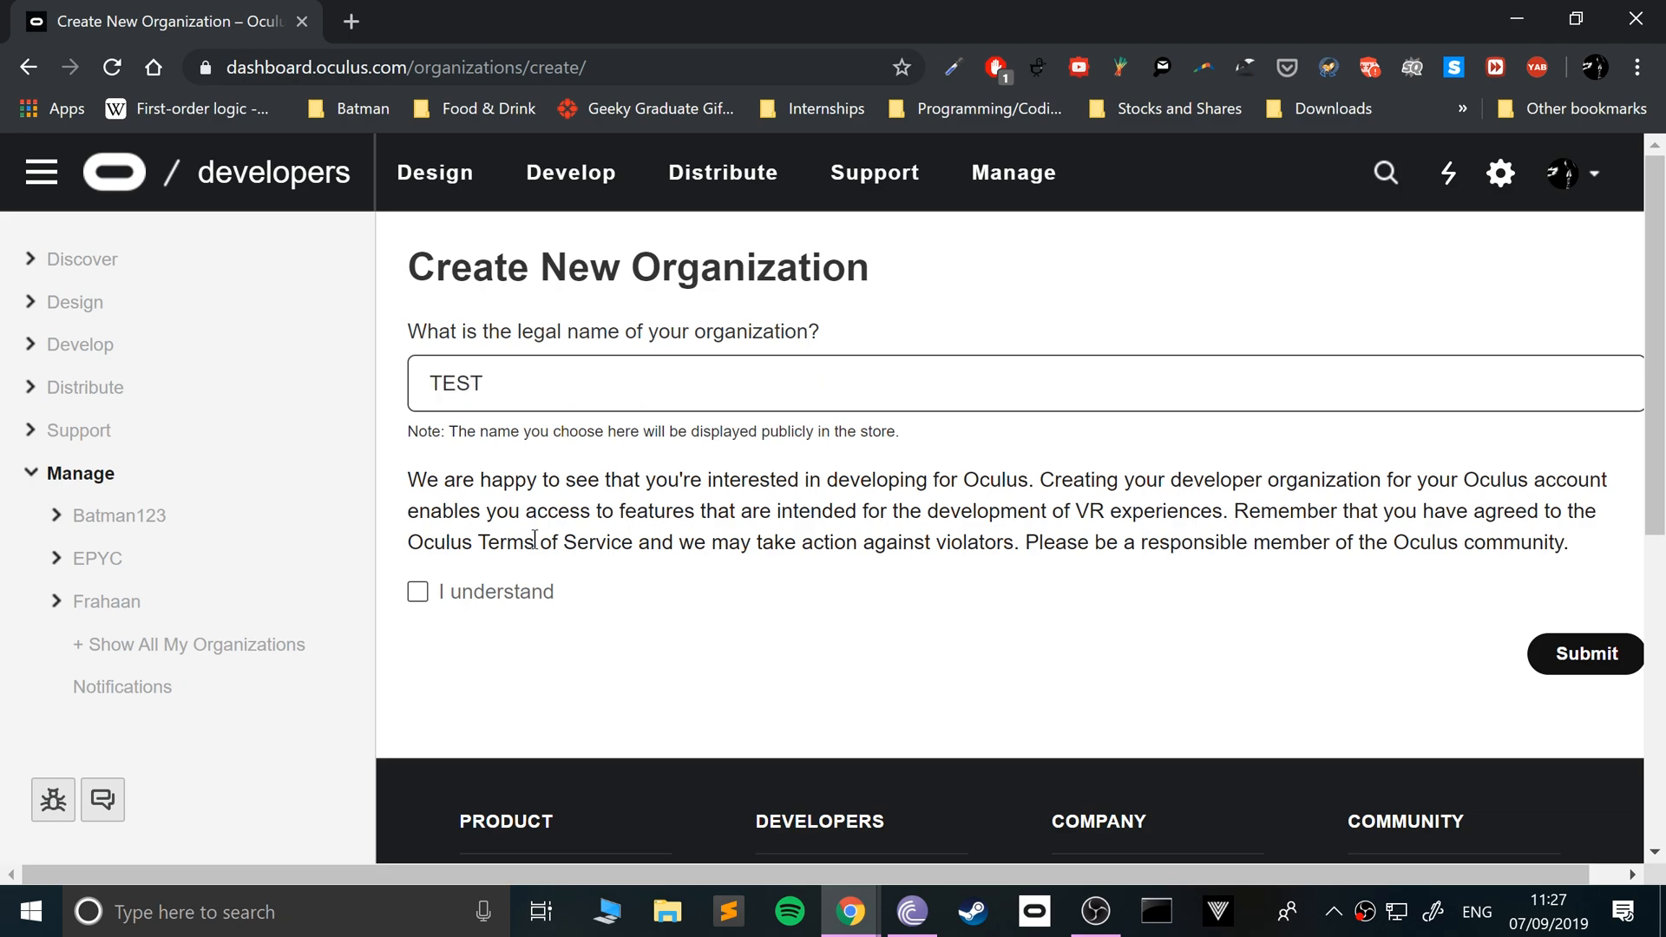
{"action": "type", "text": "123"}
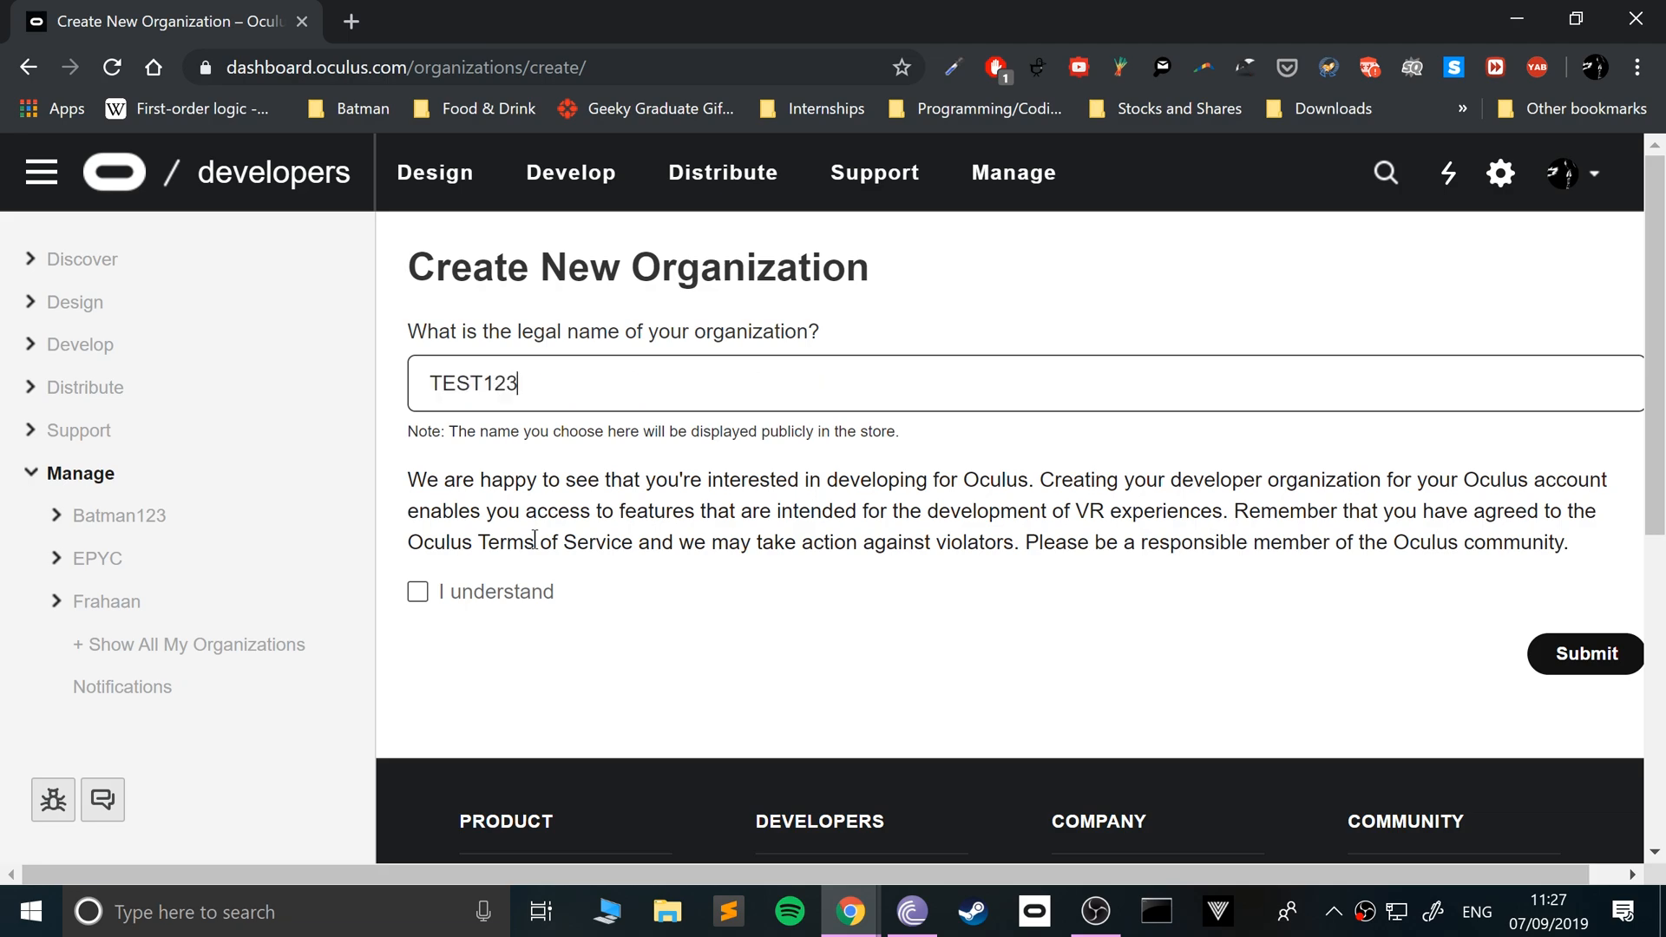
{"action": "type", "text": "XYZ"}
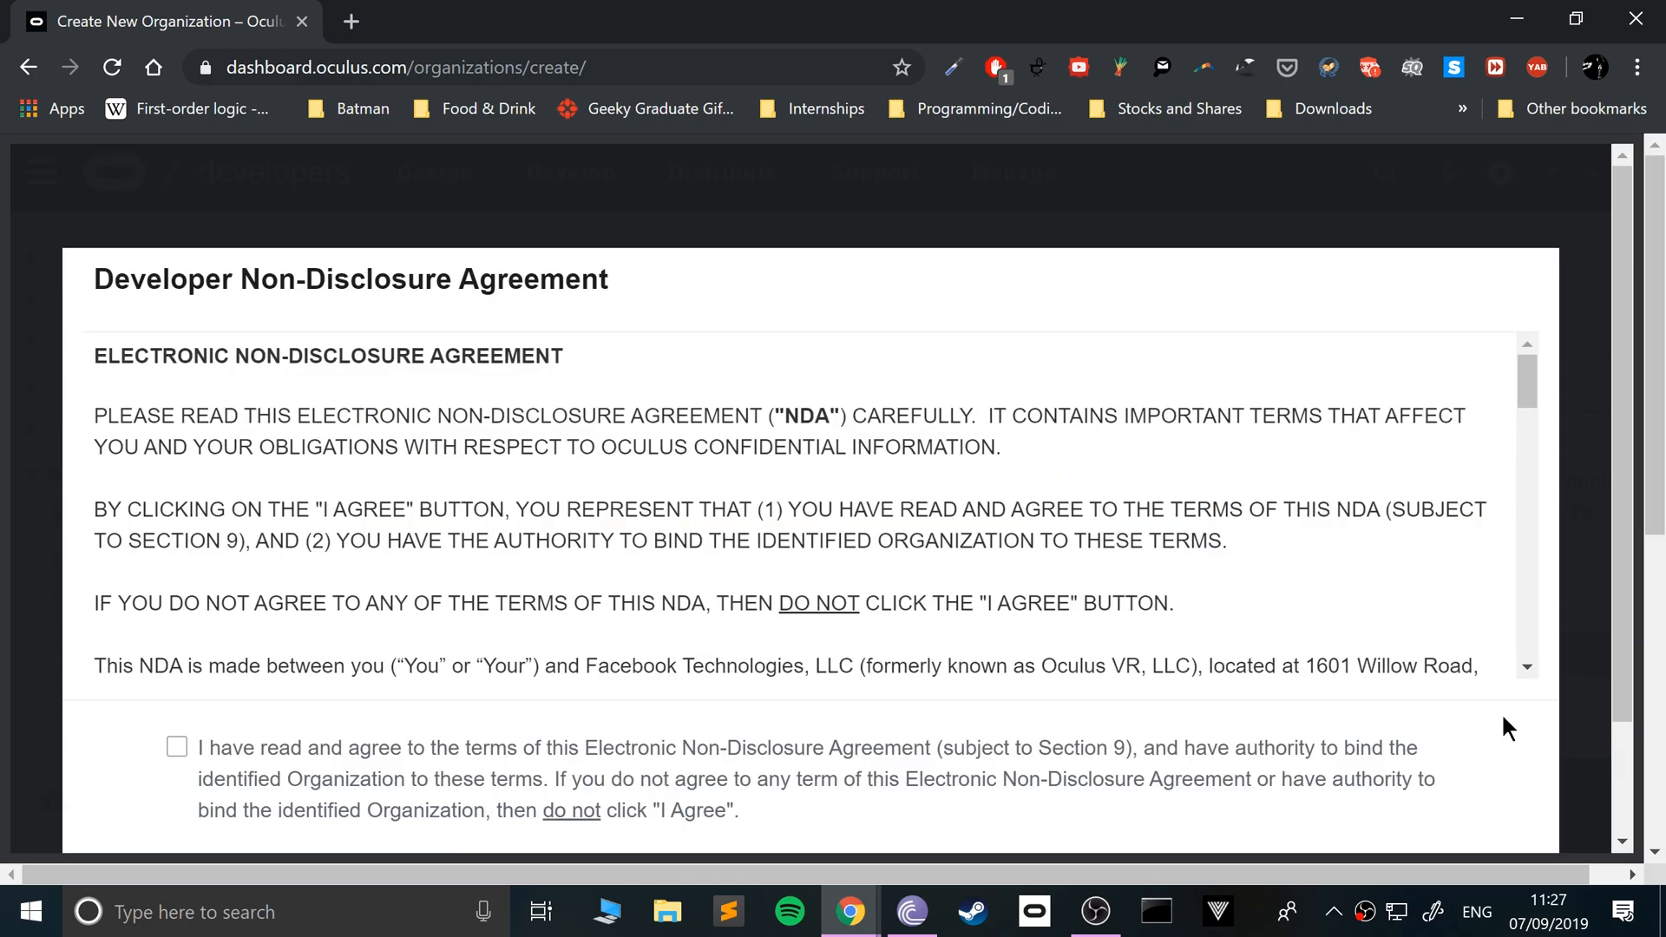
Accept the developer non-disclosure agreement to create the organization.
{"action": "left_click", "coordinate": [176, 607]}
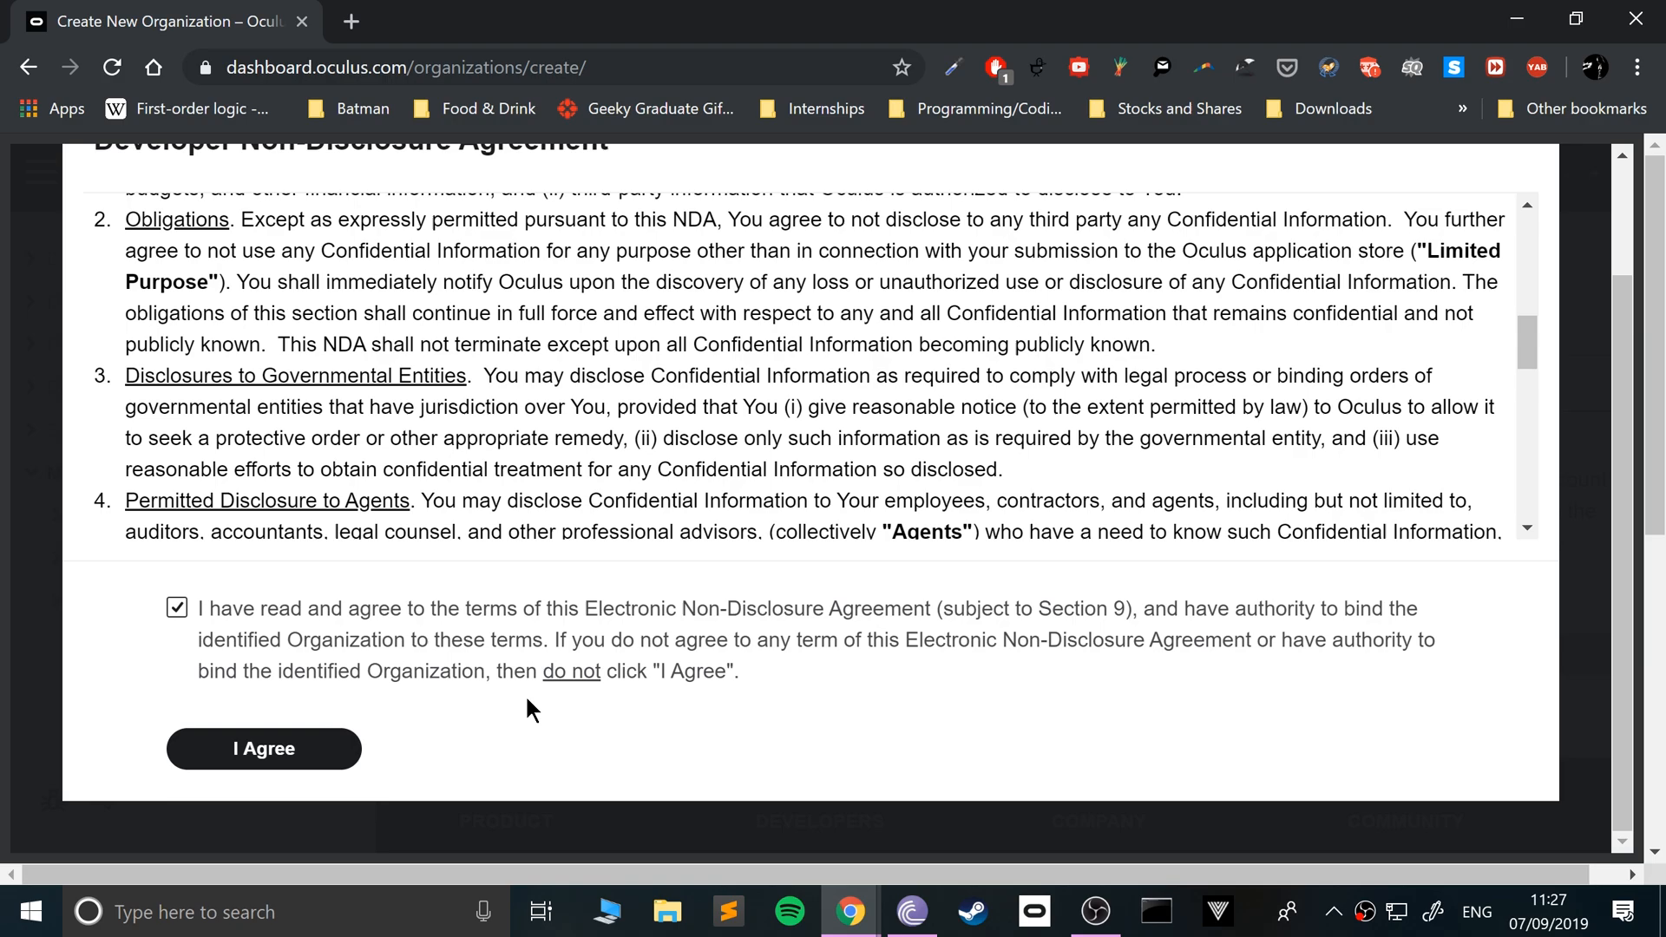
{"action": "left_click", "coordinate": [264, 749]}
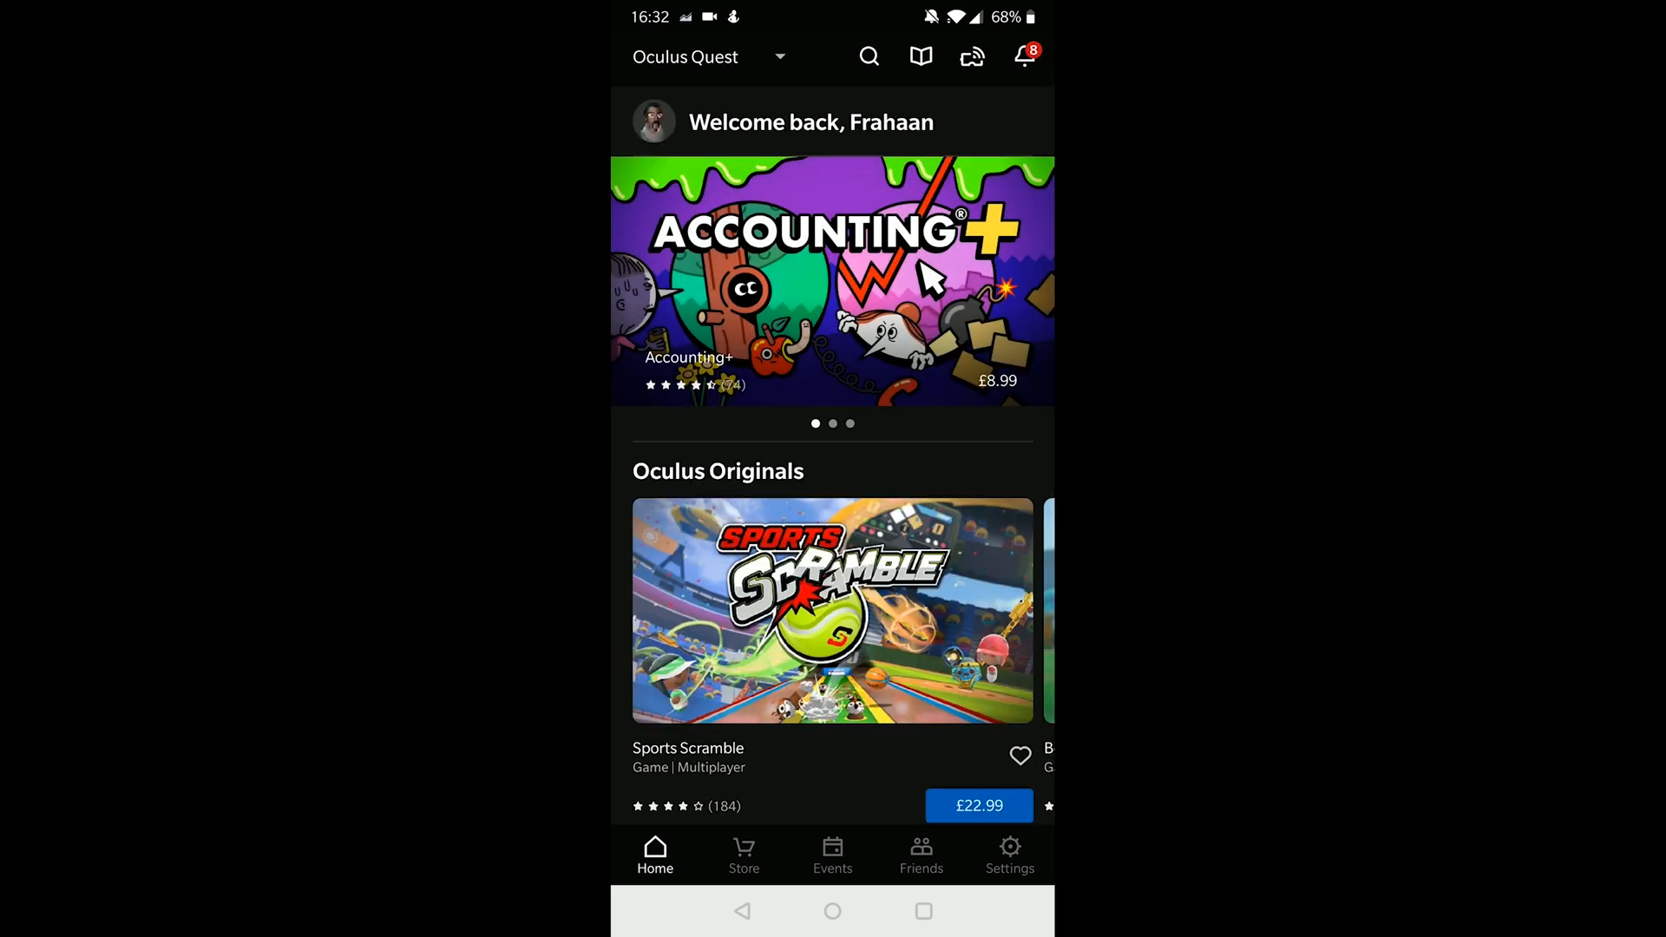
Connect the Oculus app to the Quest headset and view its More Settings options.
{"action": "left_click", "coordinate": [1008, 854]}
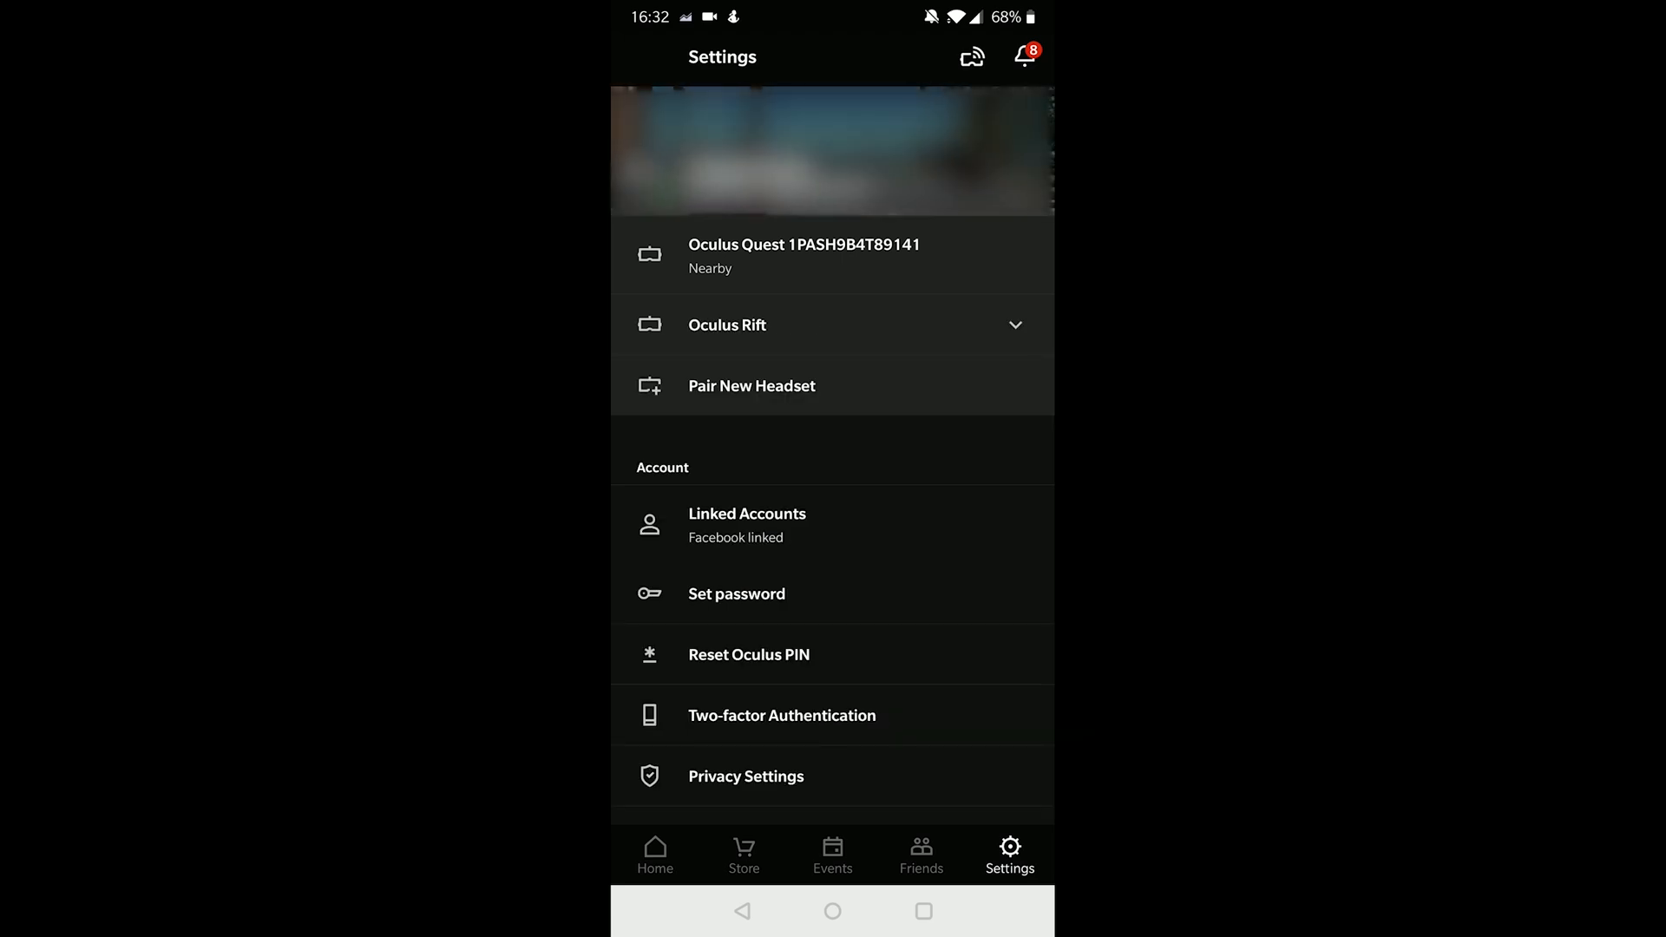
{"action": "left_click", "coordinate": [833, 255]}
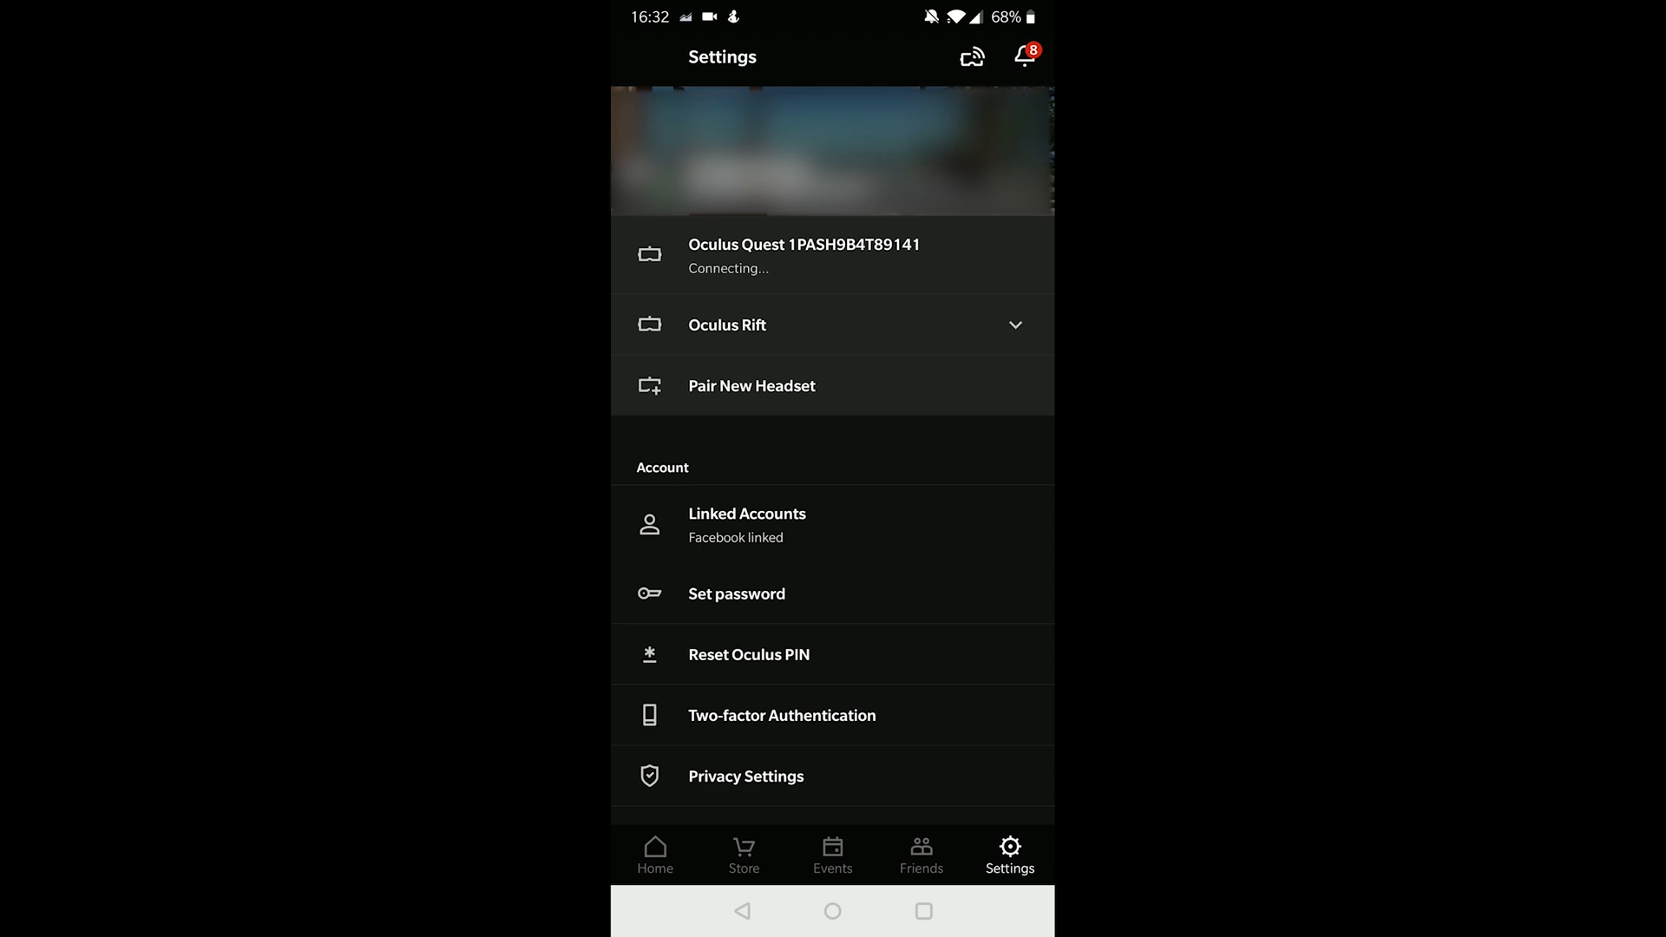
{"action": "left_click", "coordinate": [833, 255]}
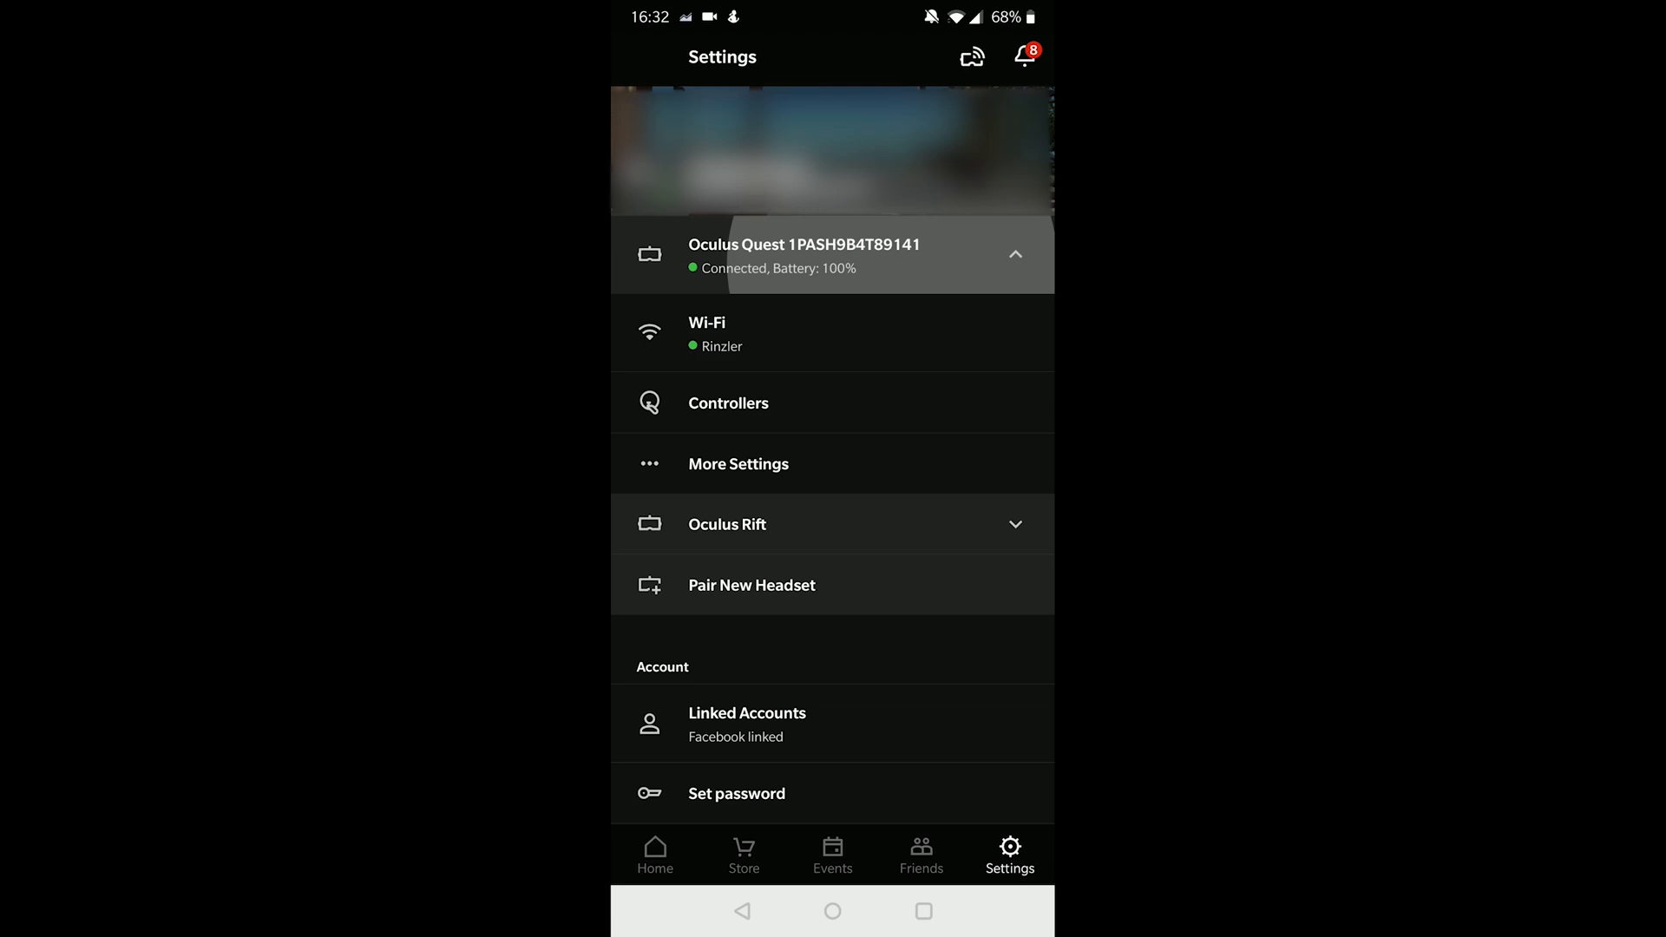
{"action": "left_click", "coordinate": [728, 402]}
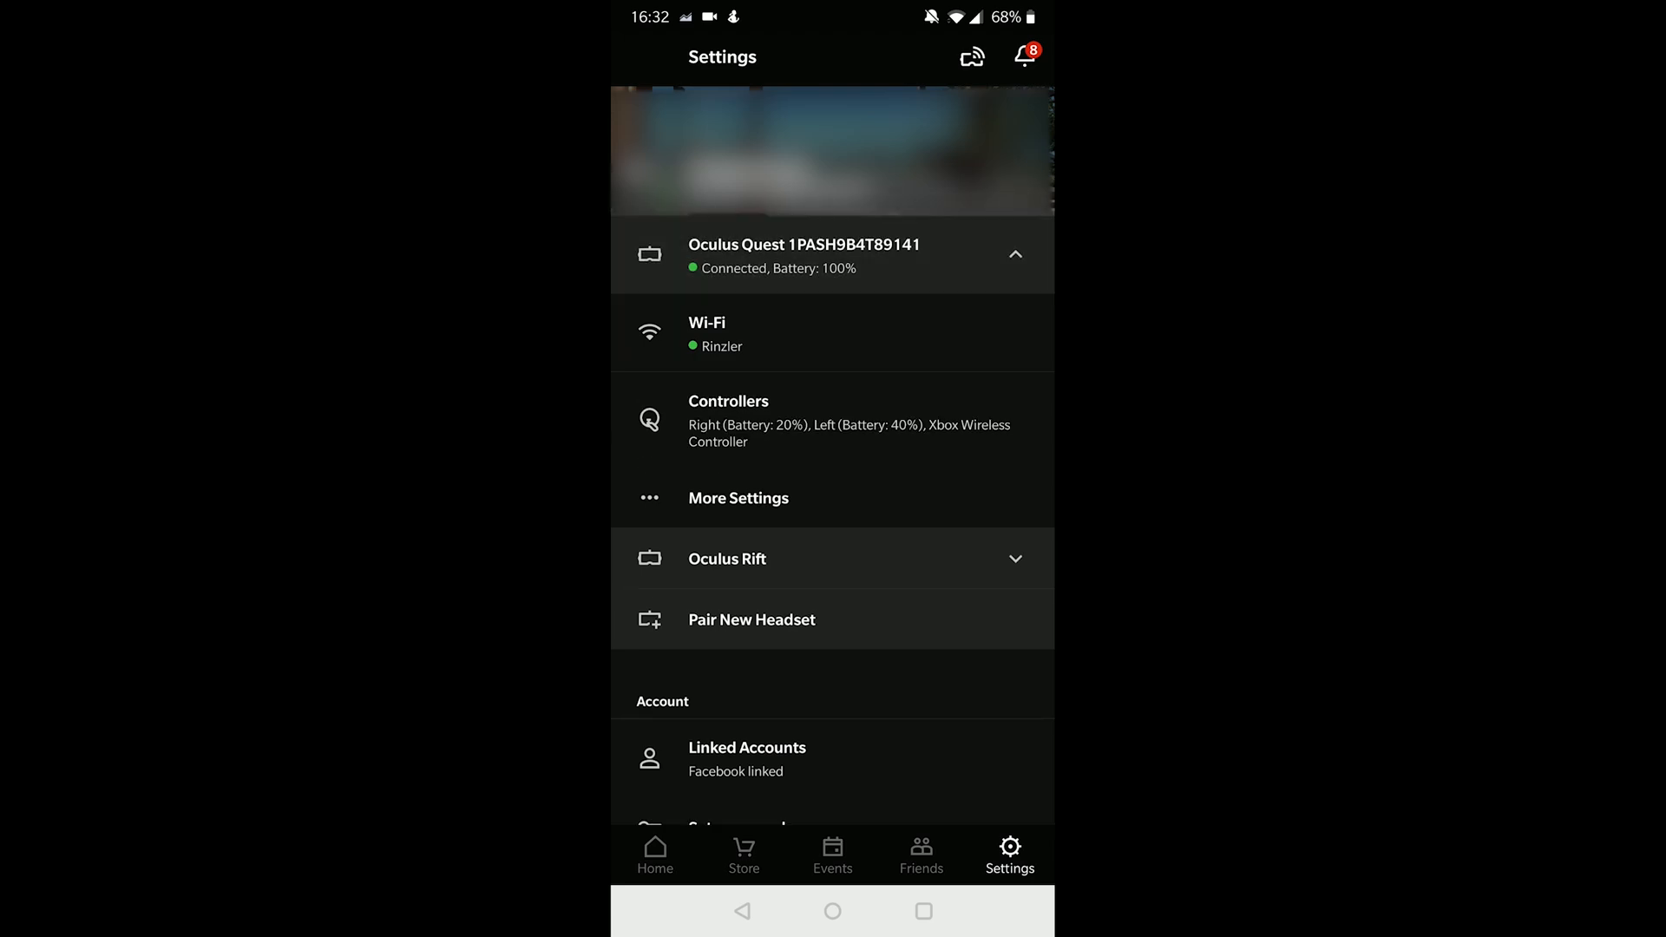
{"action": "left_click", "coordinate": [737, 497]}
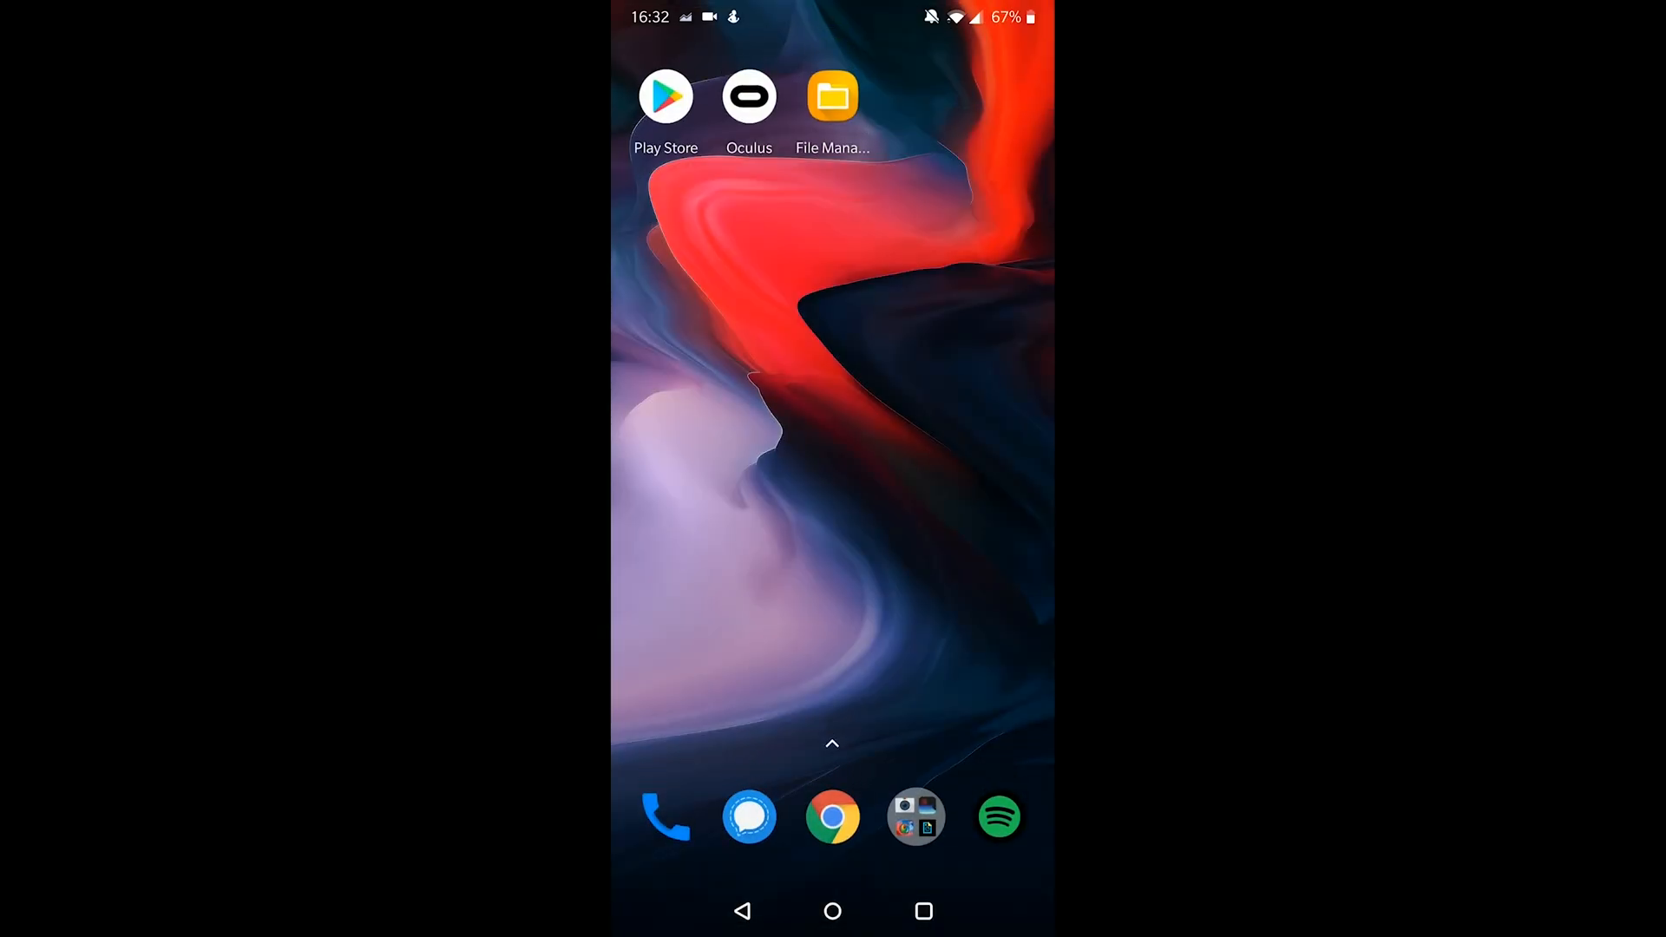
Search Google for 'sidequest' and go to the SideQuest by The Expanse VR site.
{"action": "left_click_drag", "start_coordinate": [832, 21], "coordinate": [832, 425]}
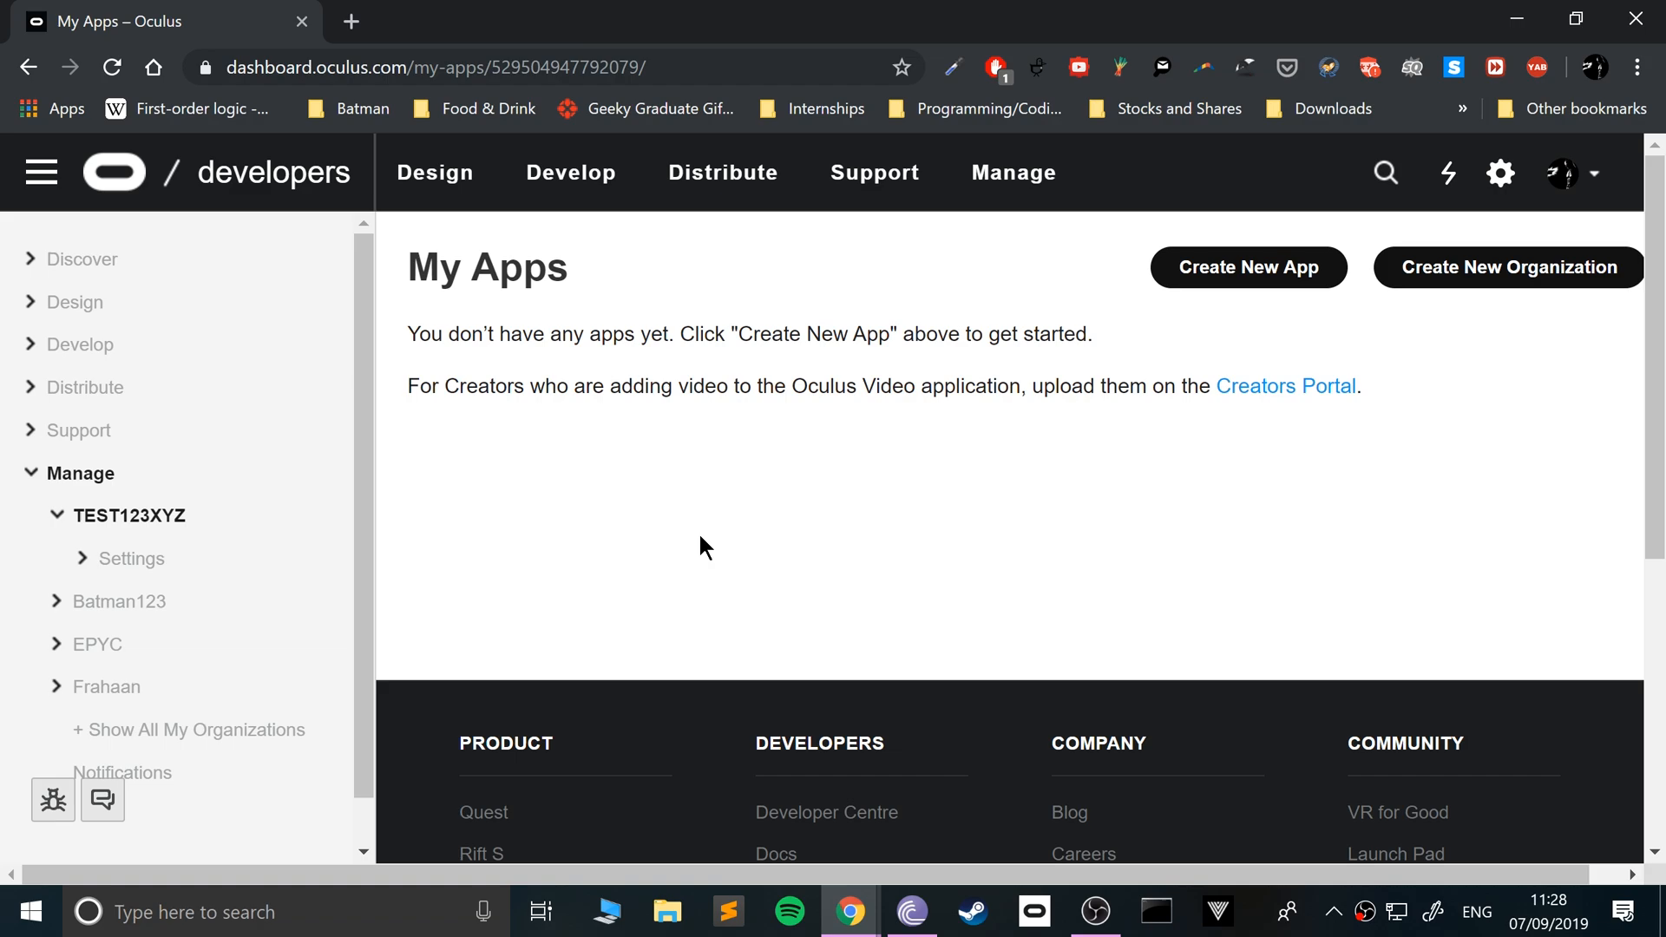
{"action": "mouse_move", "coordinate": [733, 358]}
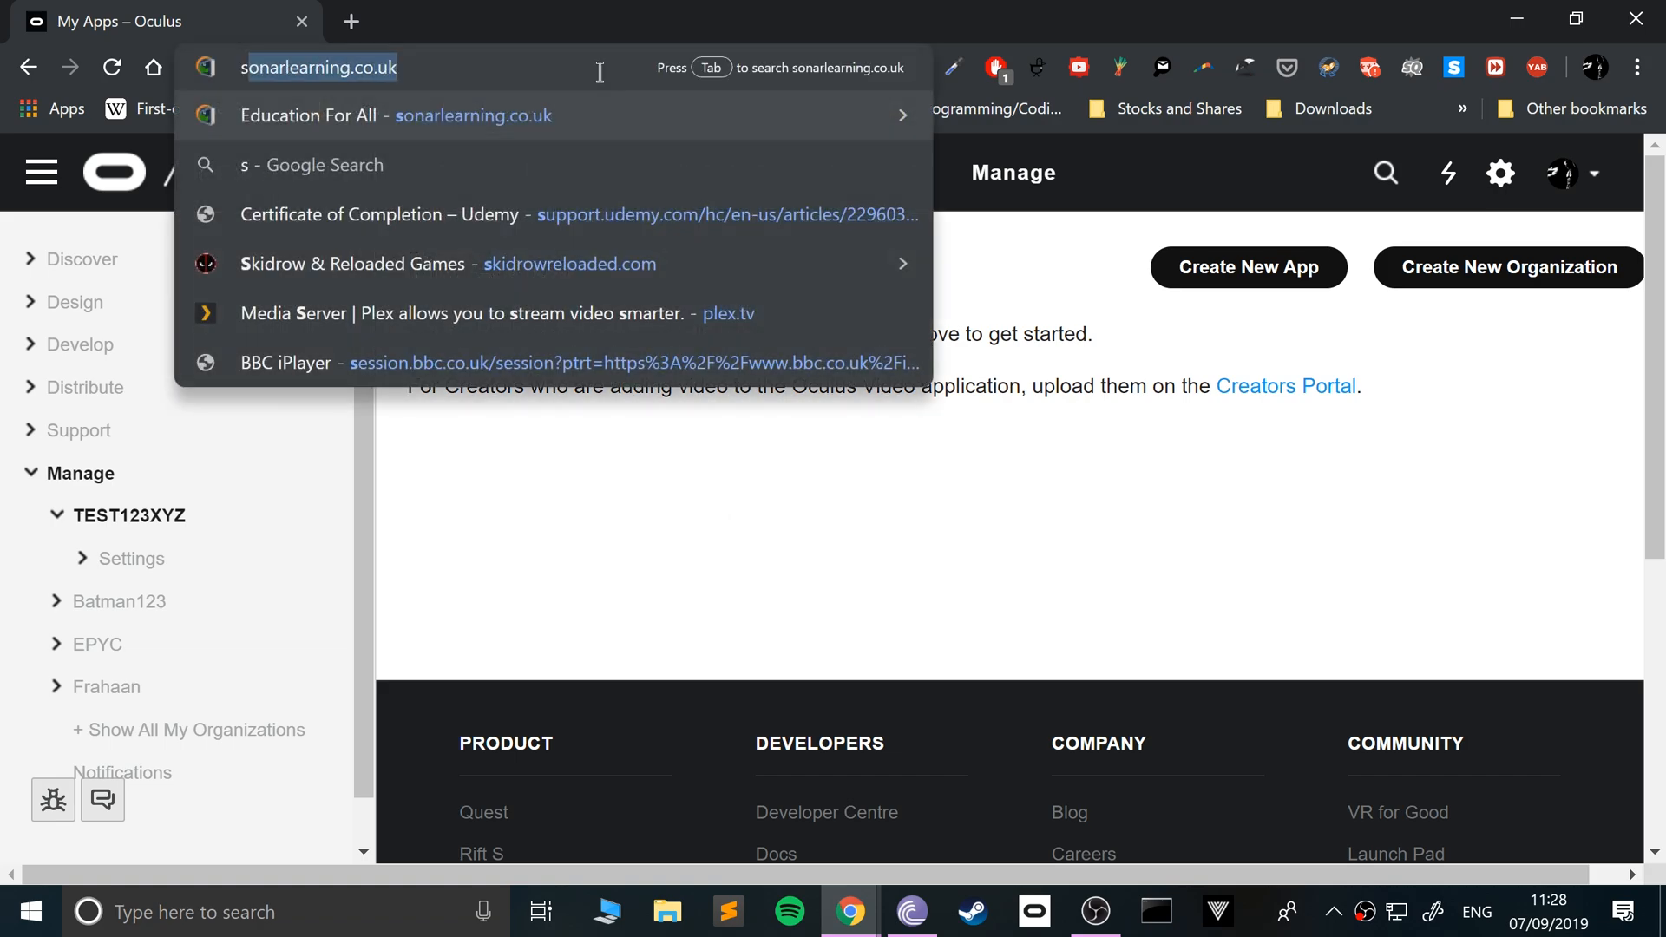
{"action": "type", "text": "sidequest&rlz=1C1CHBF_en-GBUS848US848&oq=side..."}
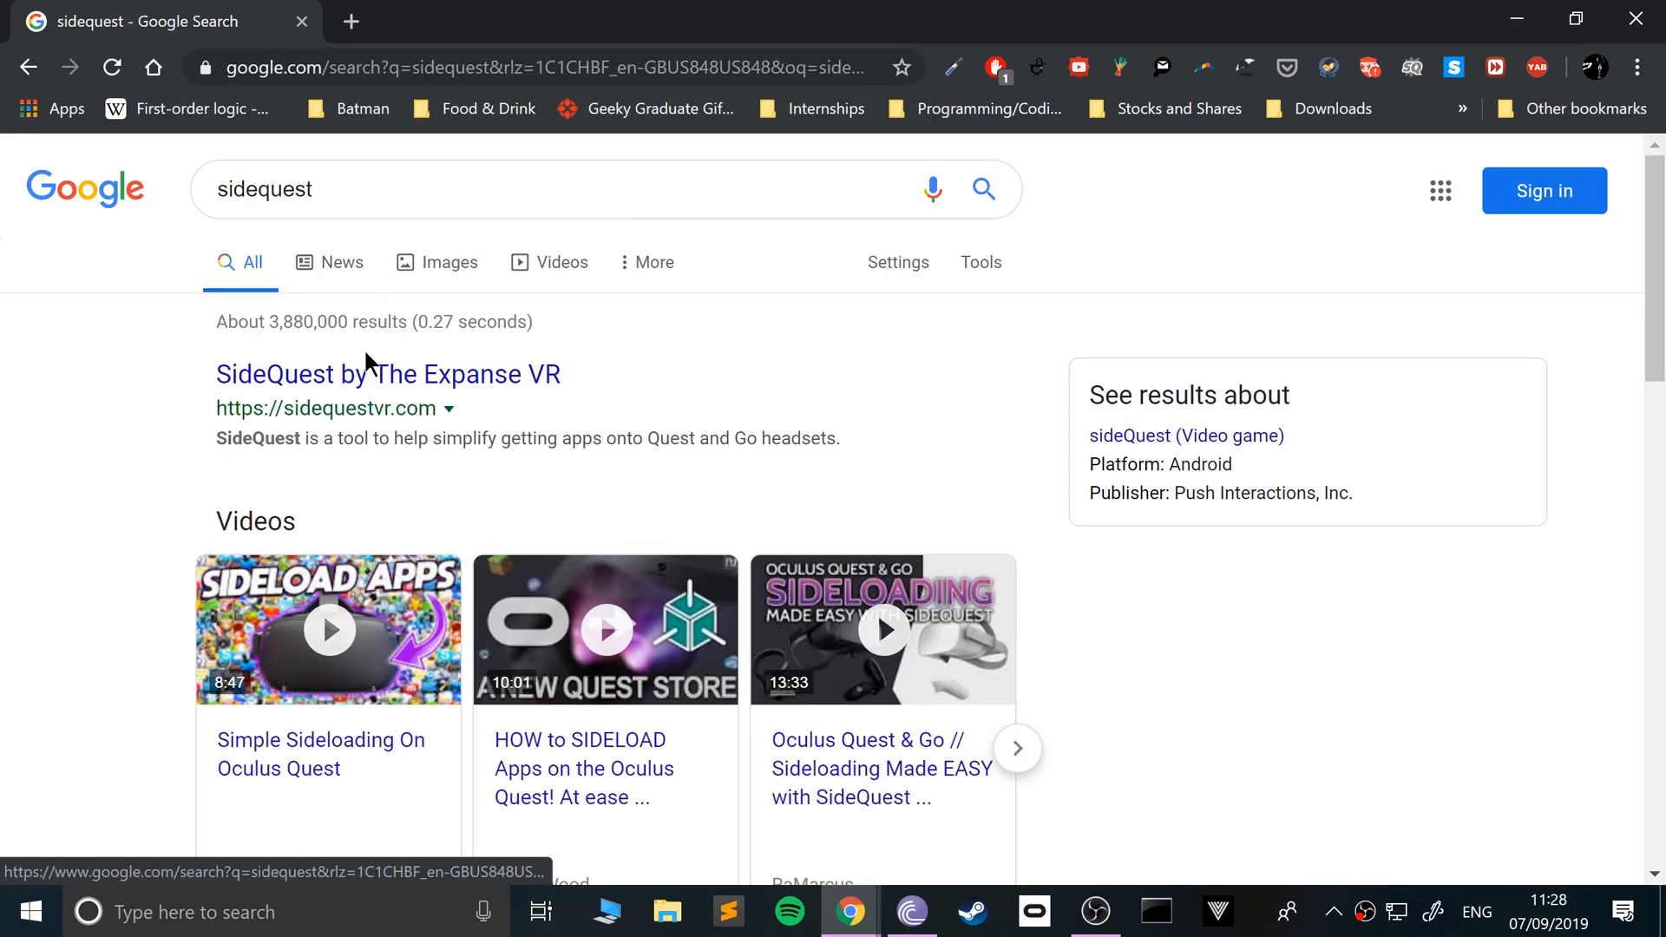
{"action": "left_click", "coordinate": [387, 374]}
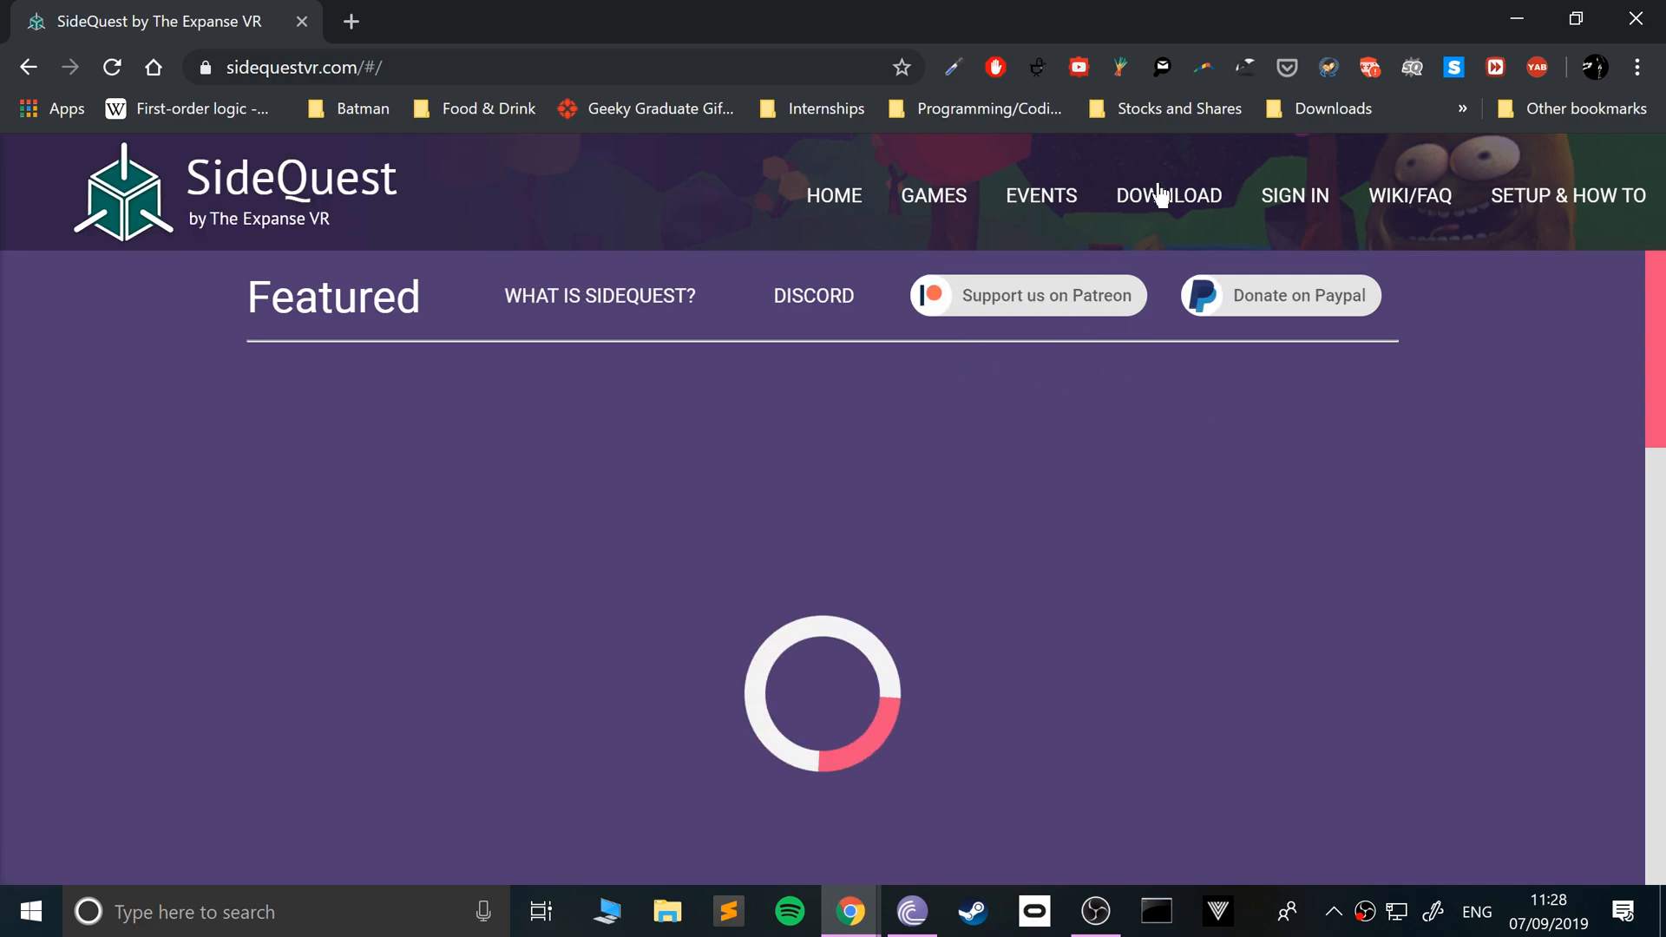
Download SIDEQUEST-SETUP-0.6.7-X64-WIN.EXE from the SideQuest download page.
{"action": "left_click", "coordinate": [1168, 195]}
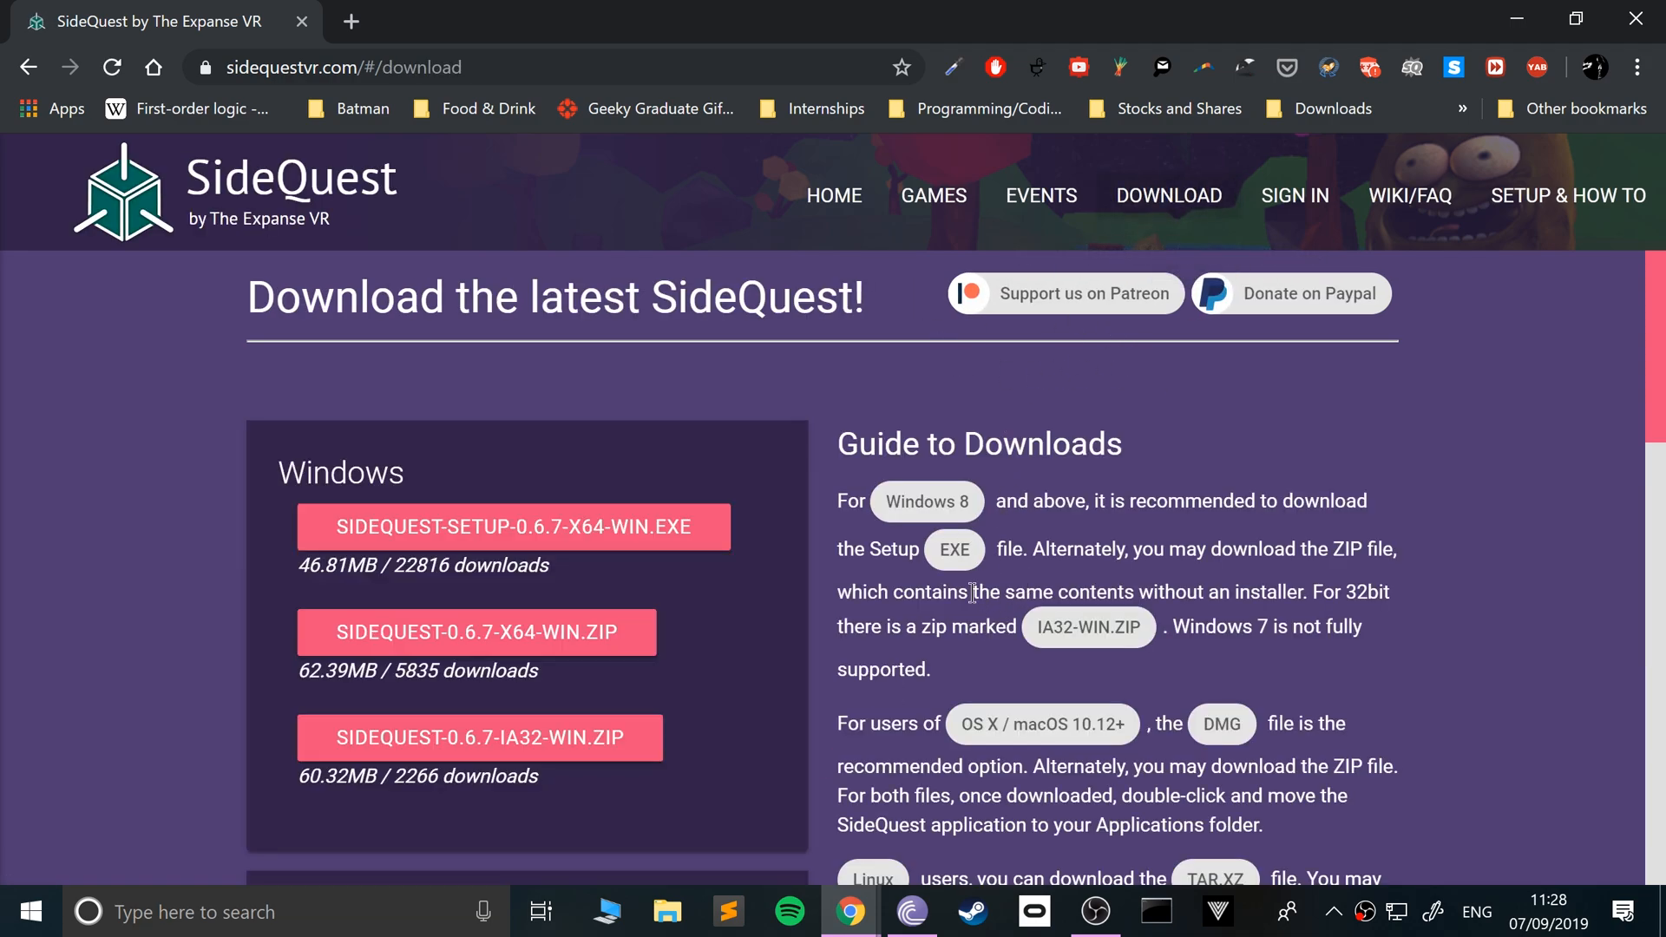
{"action": "scroll", "scroll_direction": "down", "scroll_amount": 3}
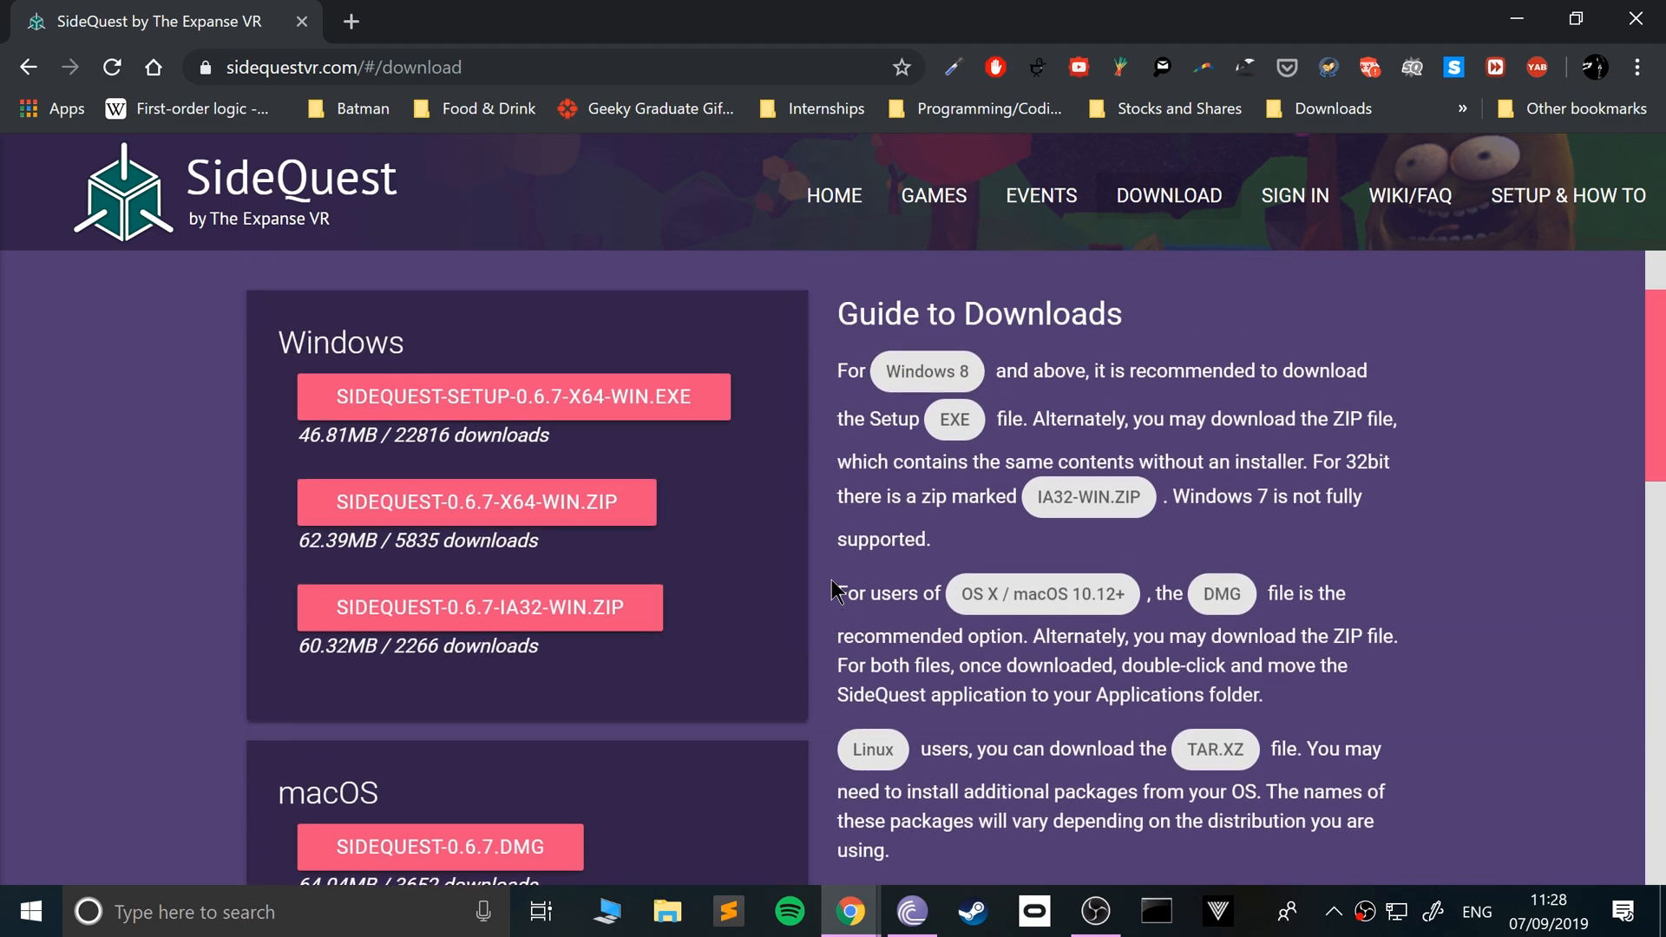
{"action": "mouse_move", "coordinate": [549, 545]}
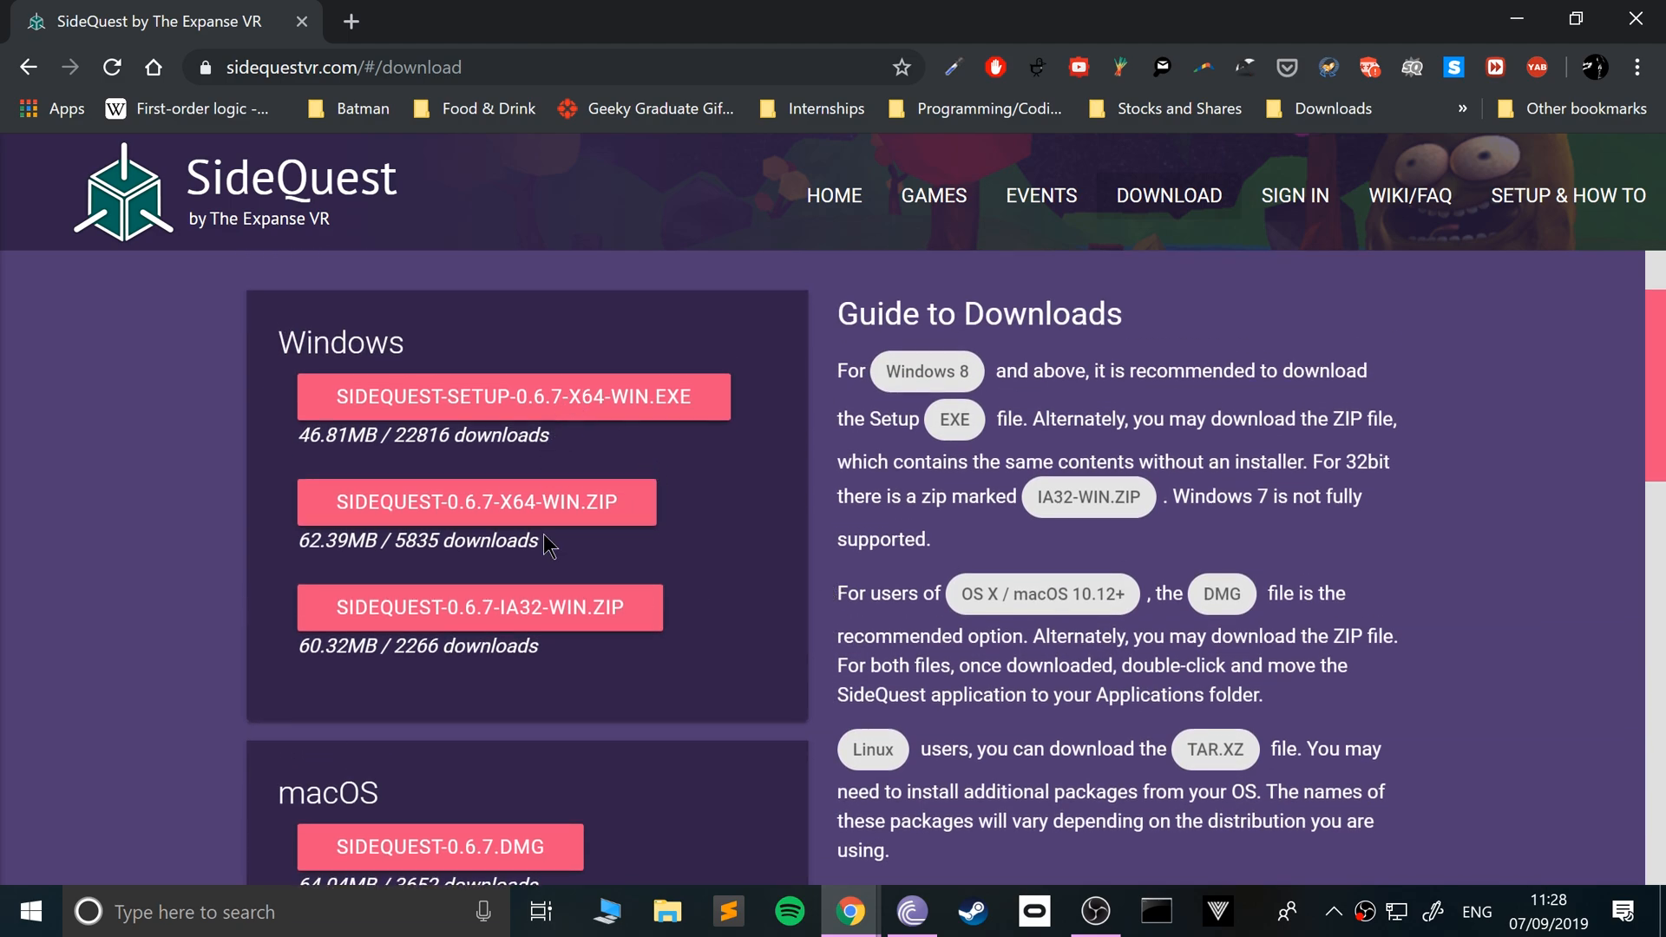
{"action": "left_click", "coordinate": [515, 397]}
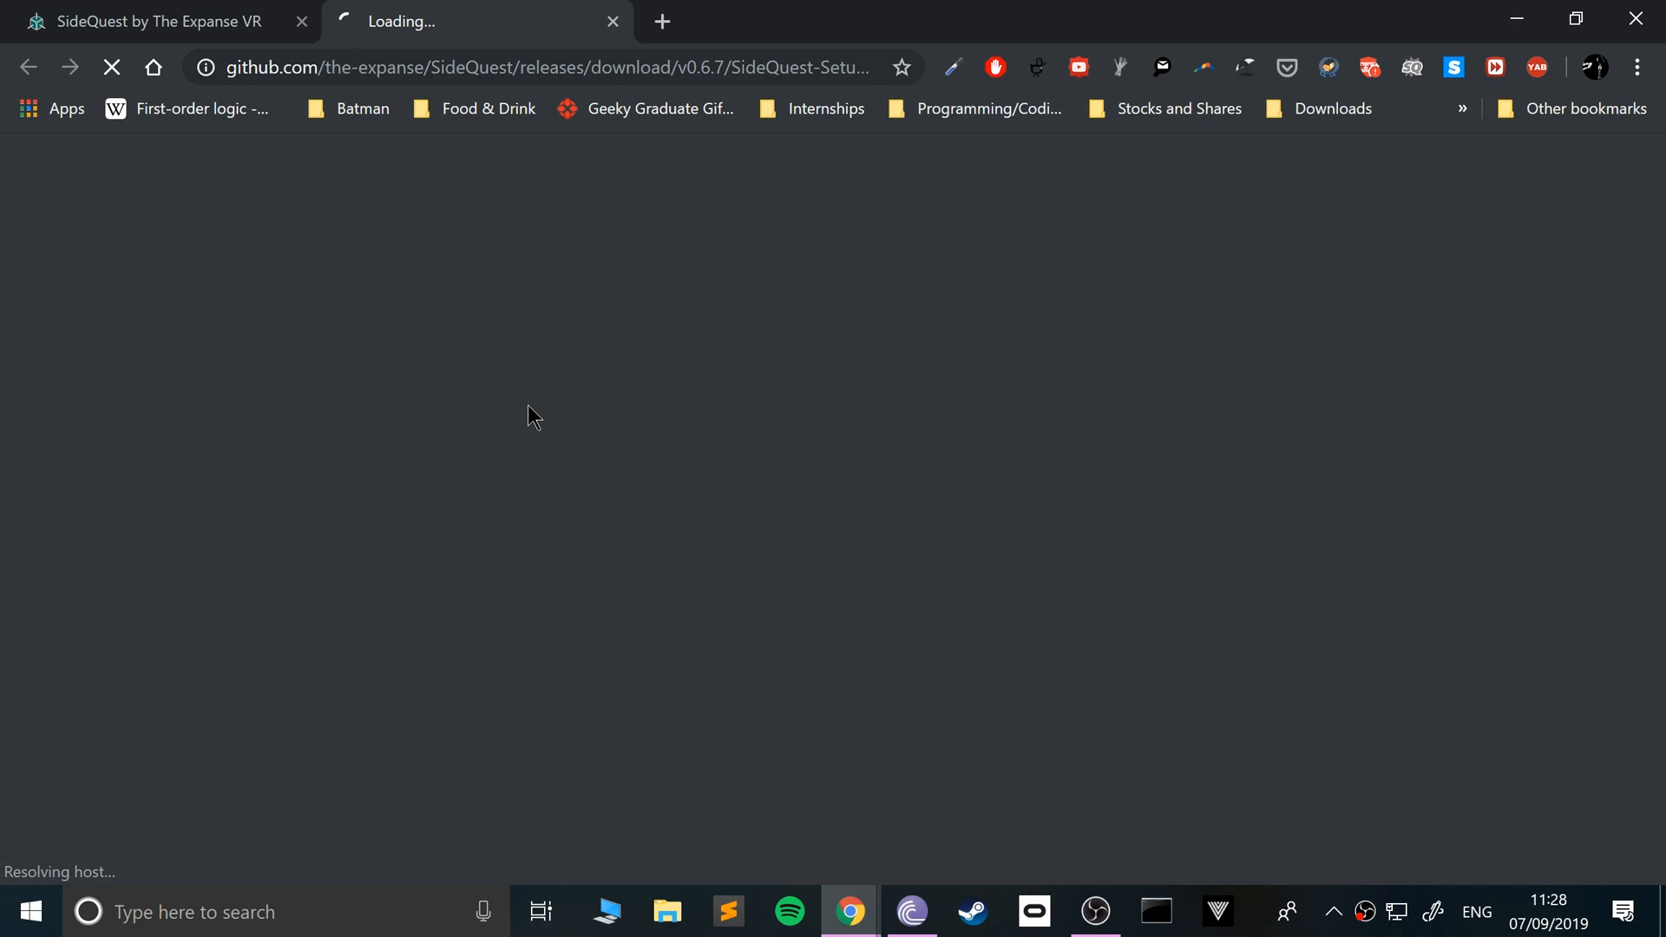
{"action": "left_click", "coordinate": [513, 397]}
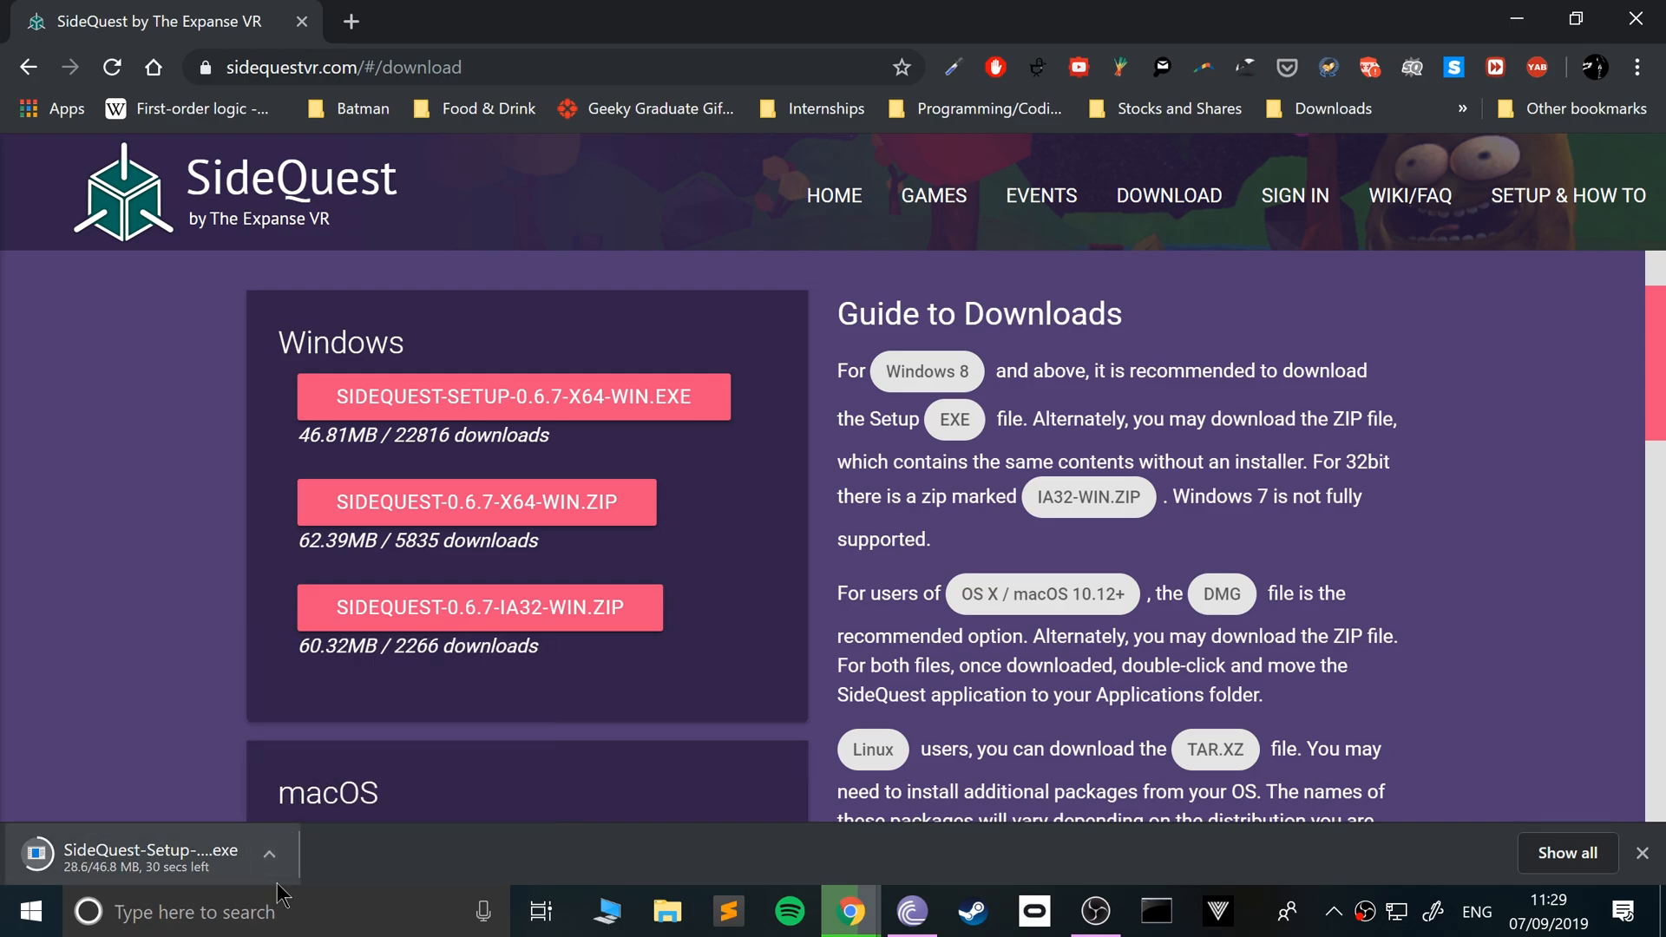
Reveal the finished SideQuest-Setup-0.6.7-x64-win.exe in the Chrome downloads folder.
{"action": "left_click", "coordinate": [666, 912]}
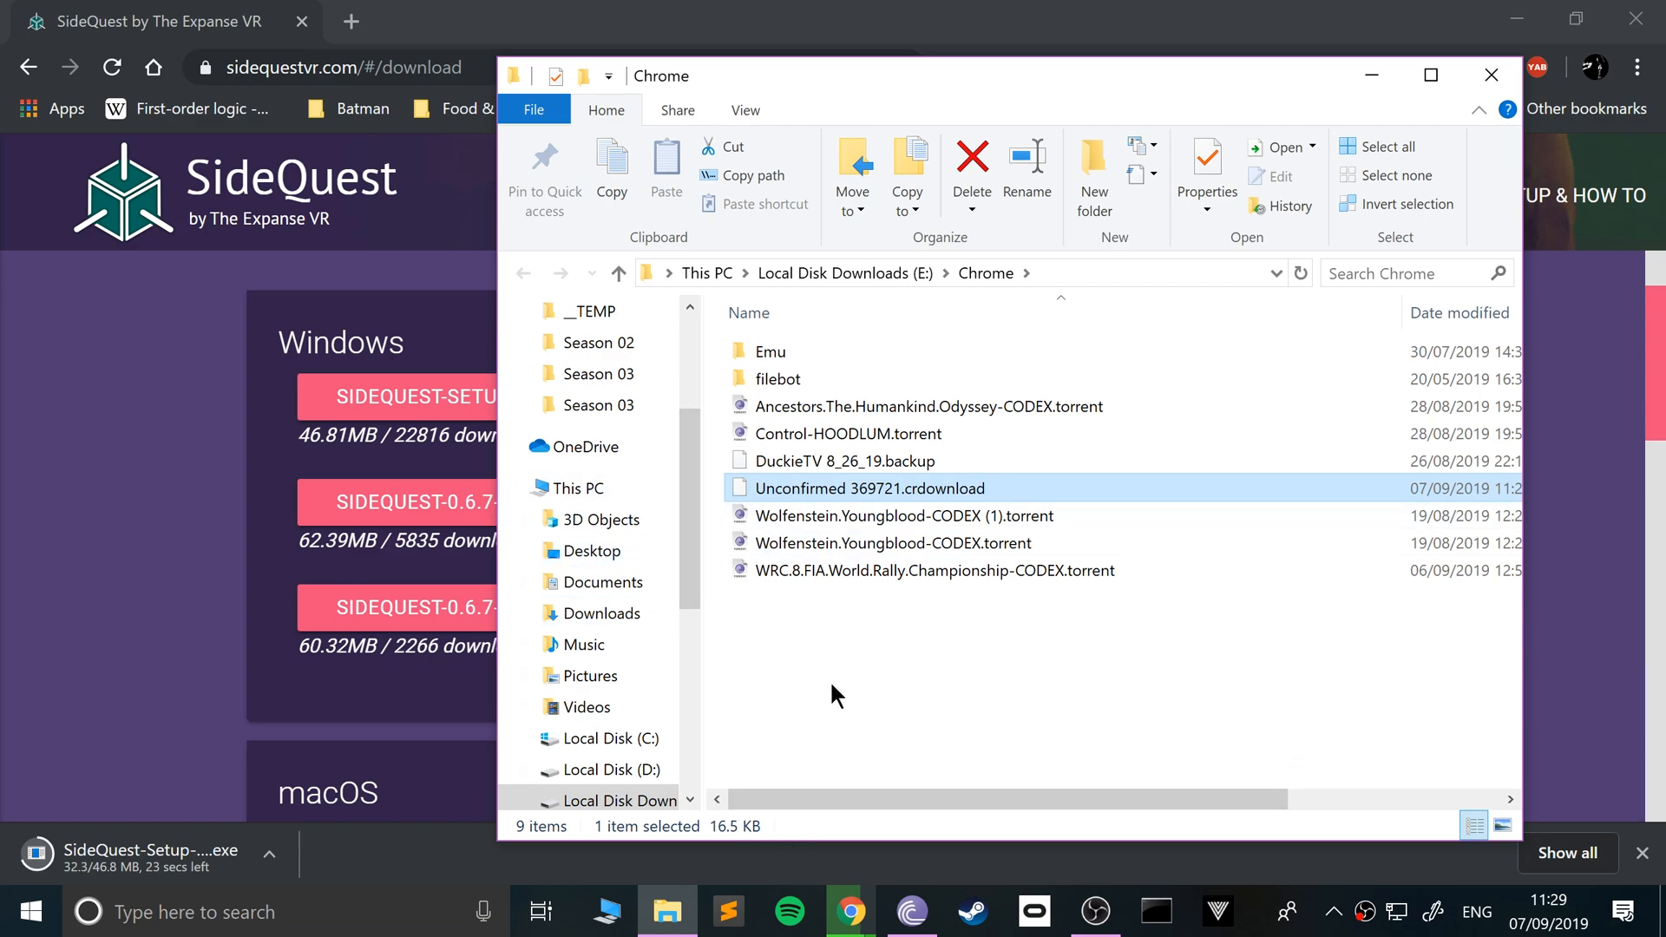
{"action": "mouse_move", "coordinate": [817, 717]}
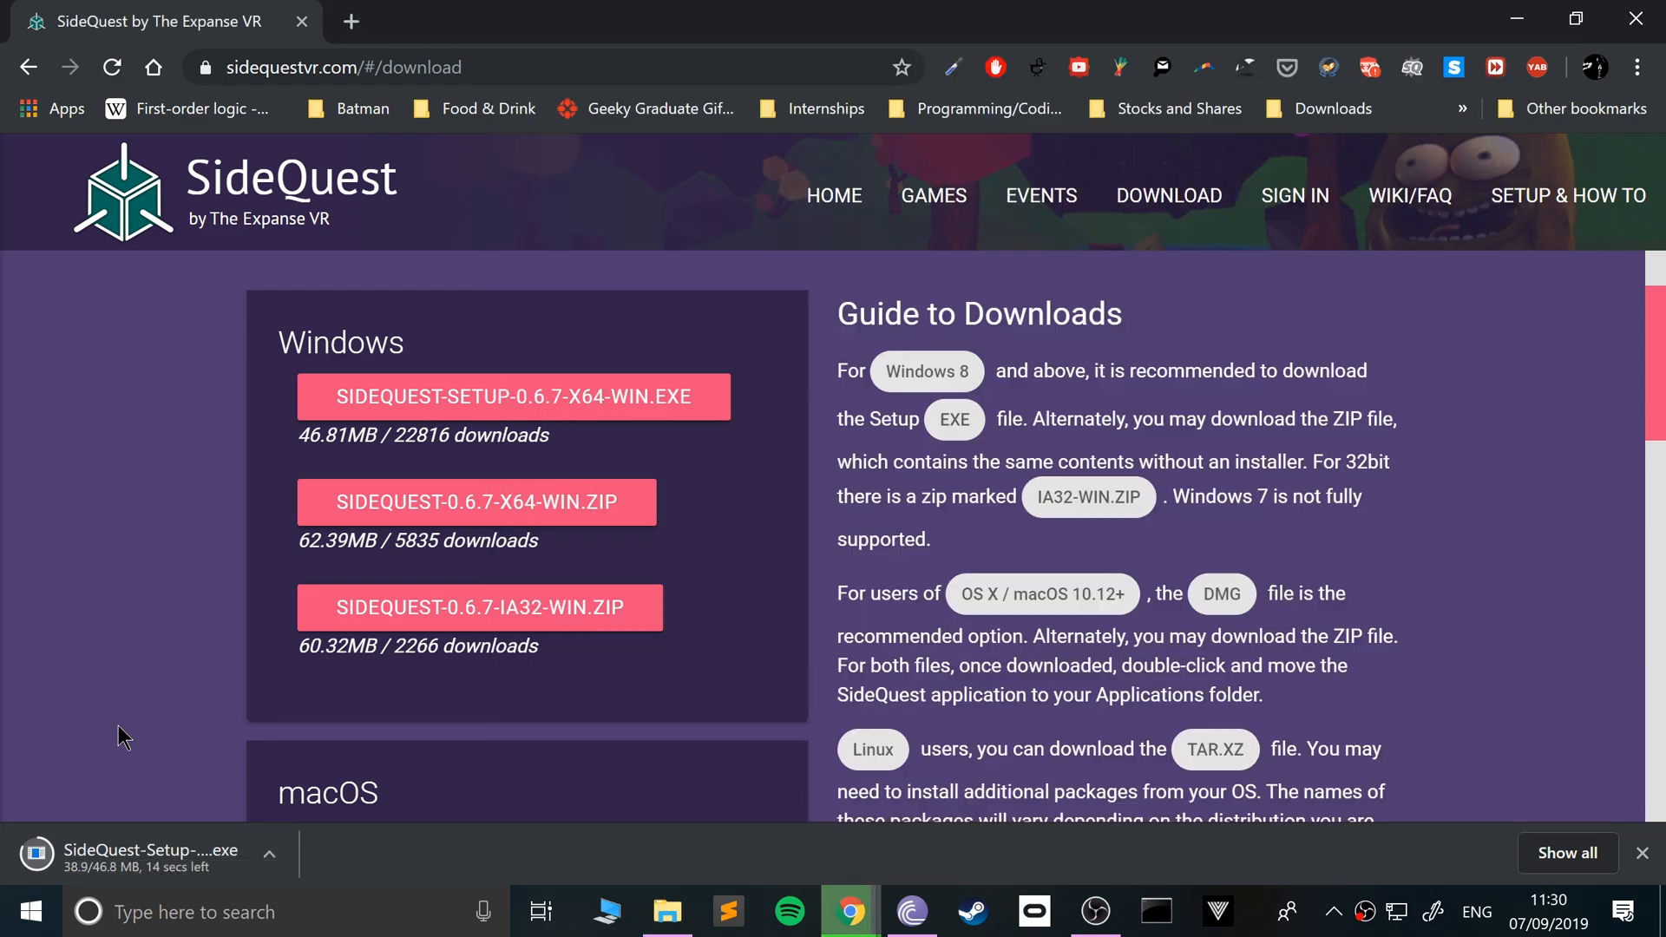
{"action": "mouse_move", "coordinate": [113, 730]}
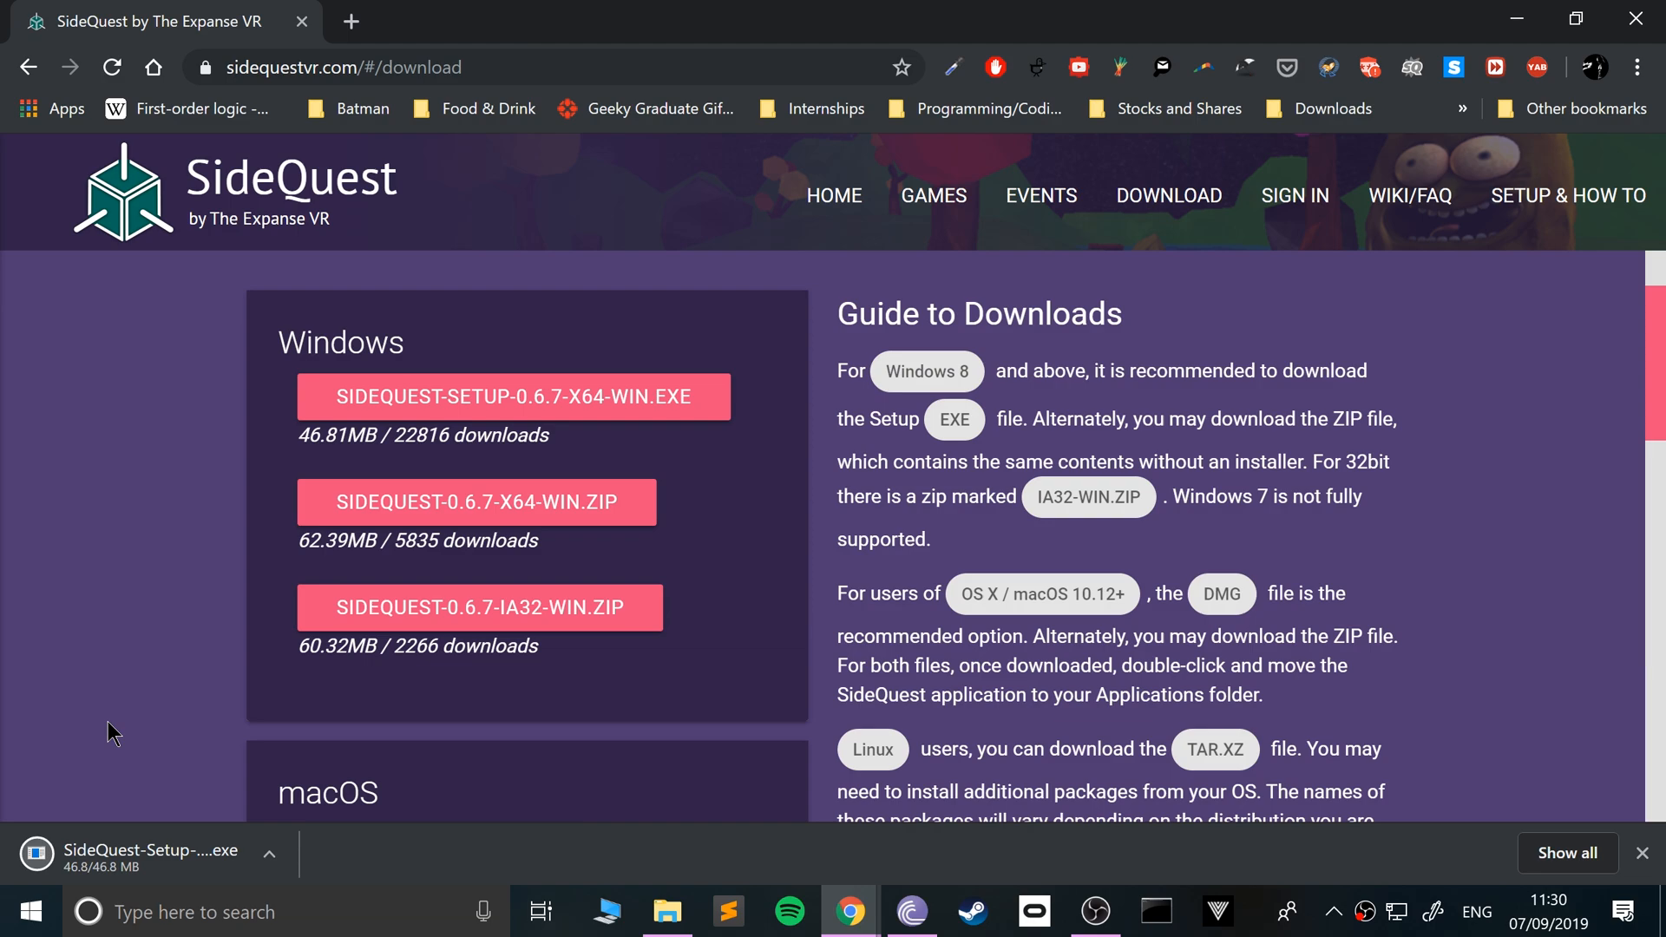
{"action": "mouse_move", "coordinate": [621, 766]}
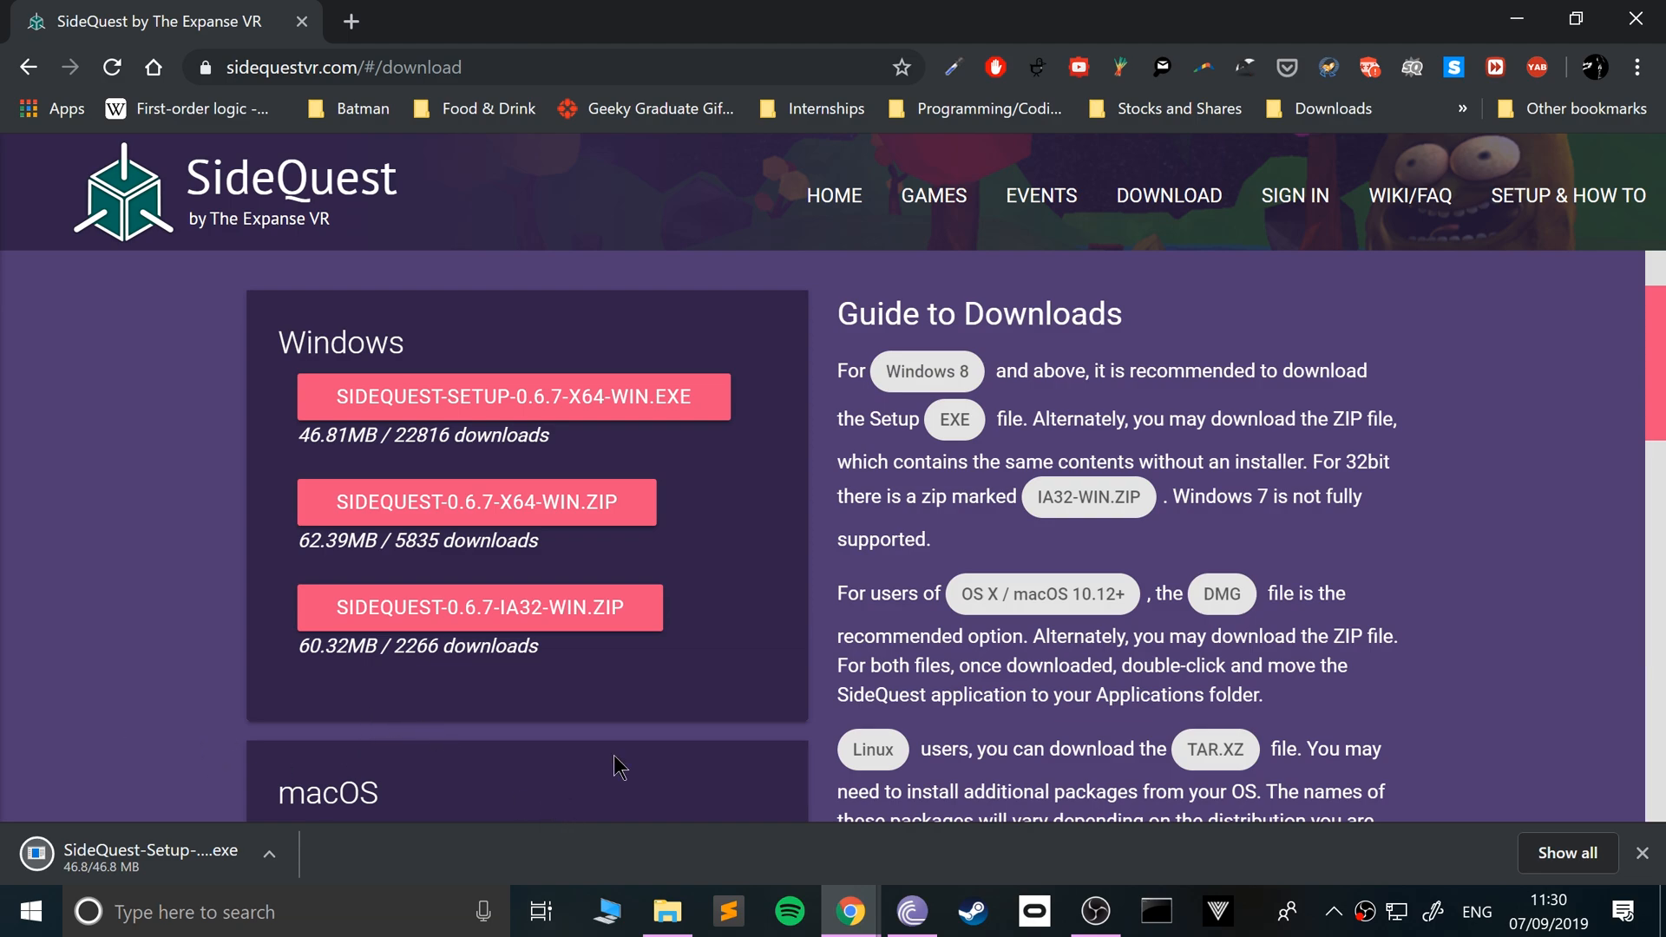
{"action": "mouse_move", "coordinate": [567, 761]}
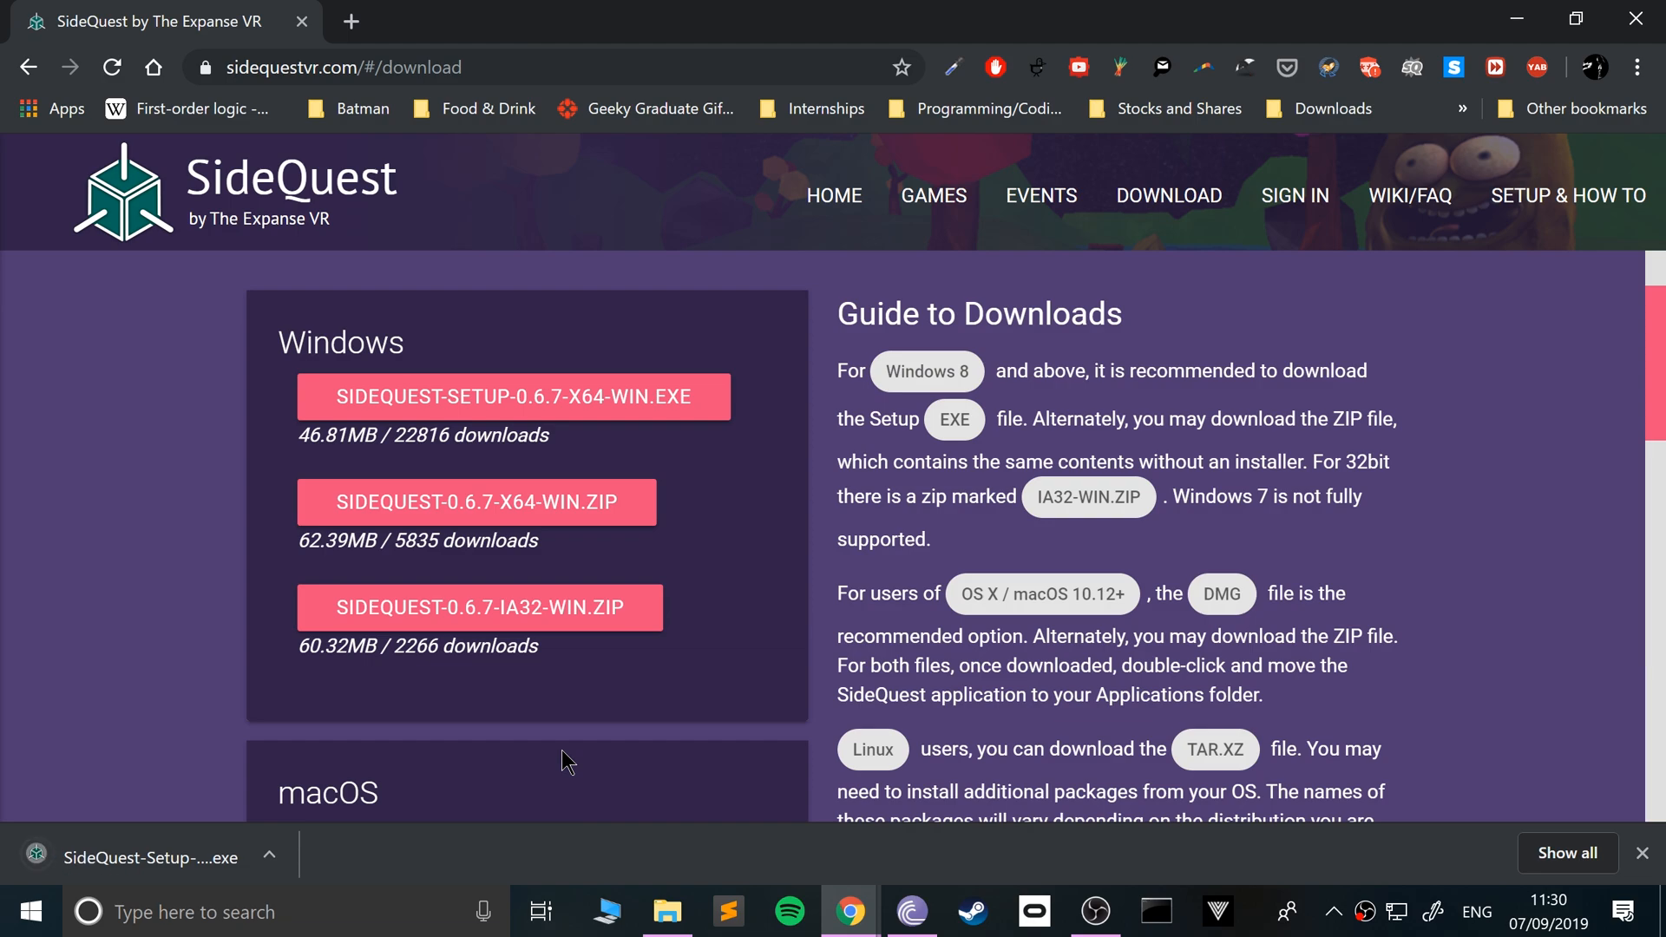
{"action": "left_click", "coordinate": [666, 912]}
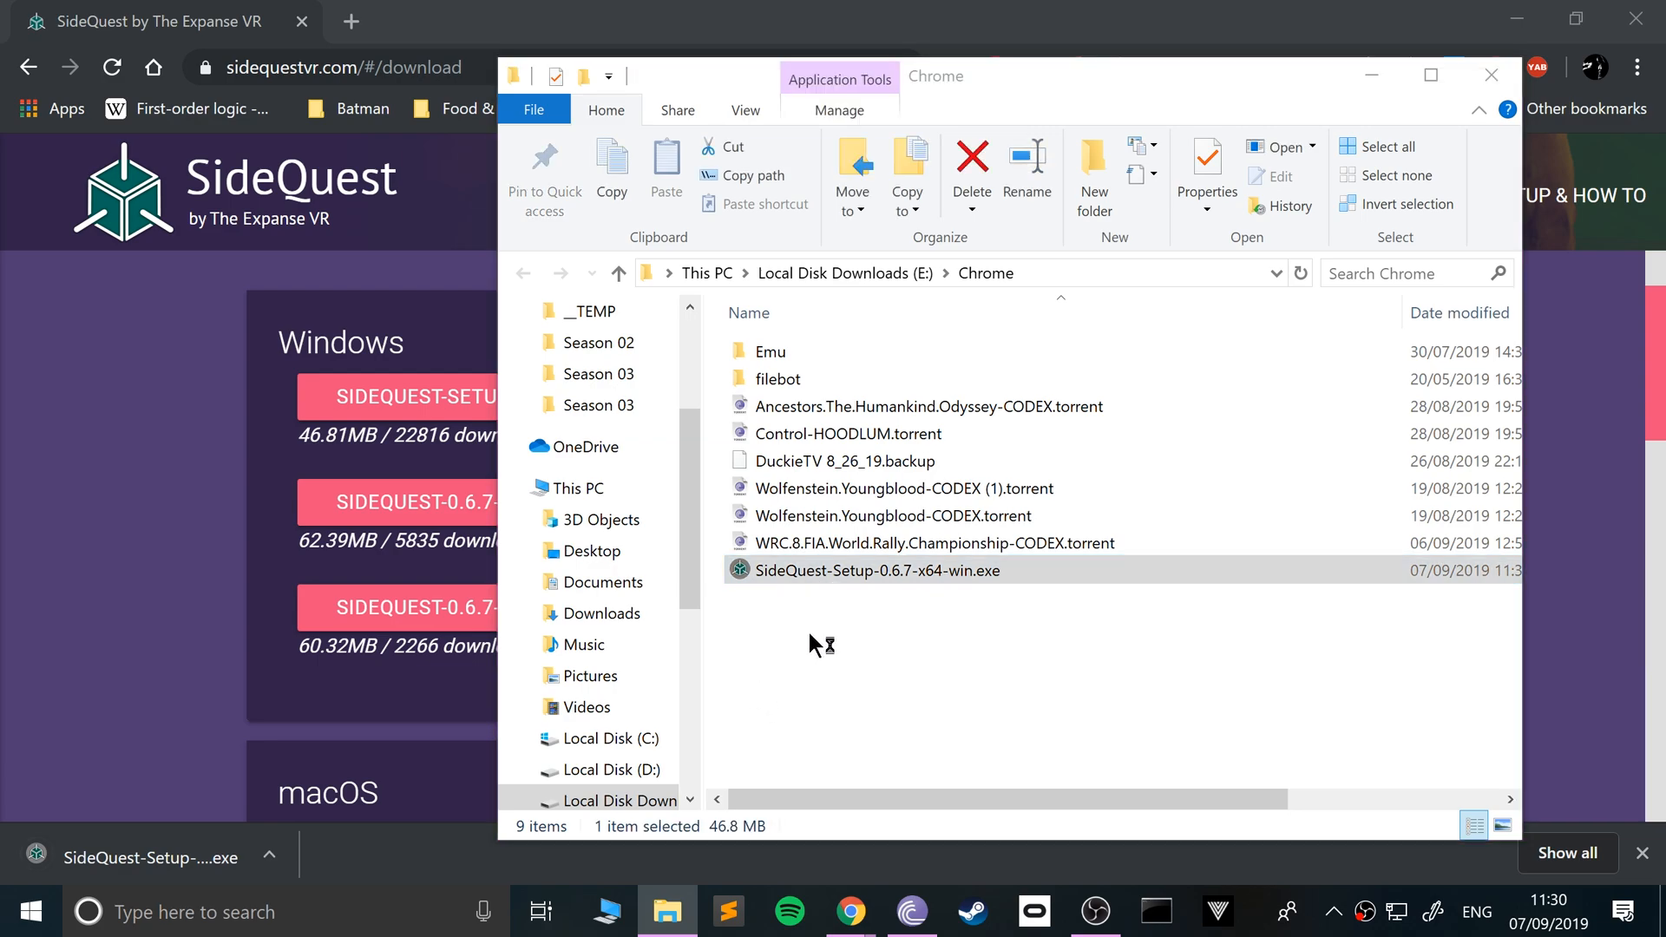
Run the SideQuest installer for the current user only and choose a custom install folder.
{"action": "double_click", "coordinate": [875, 571]}
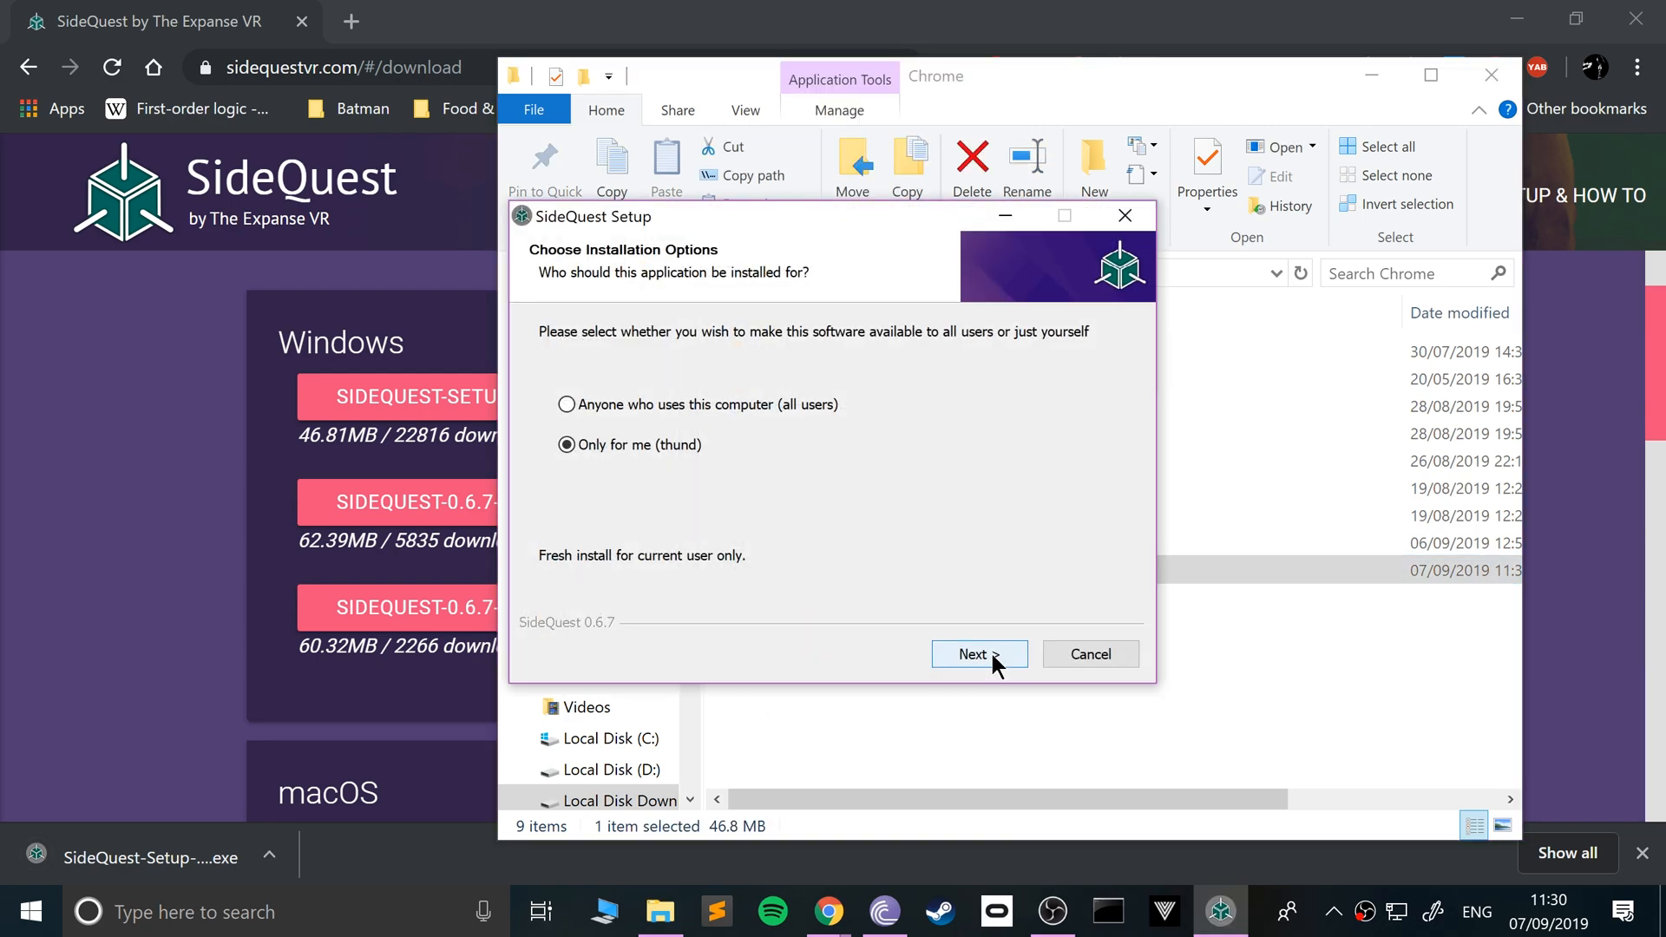
{"action": "left_click", "coordinate": [567, 404]}
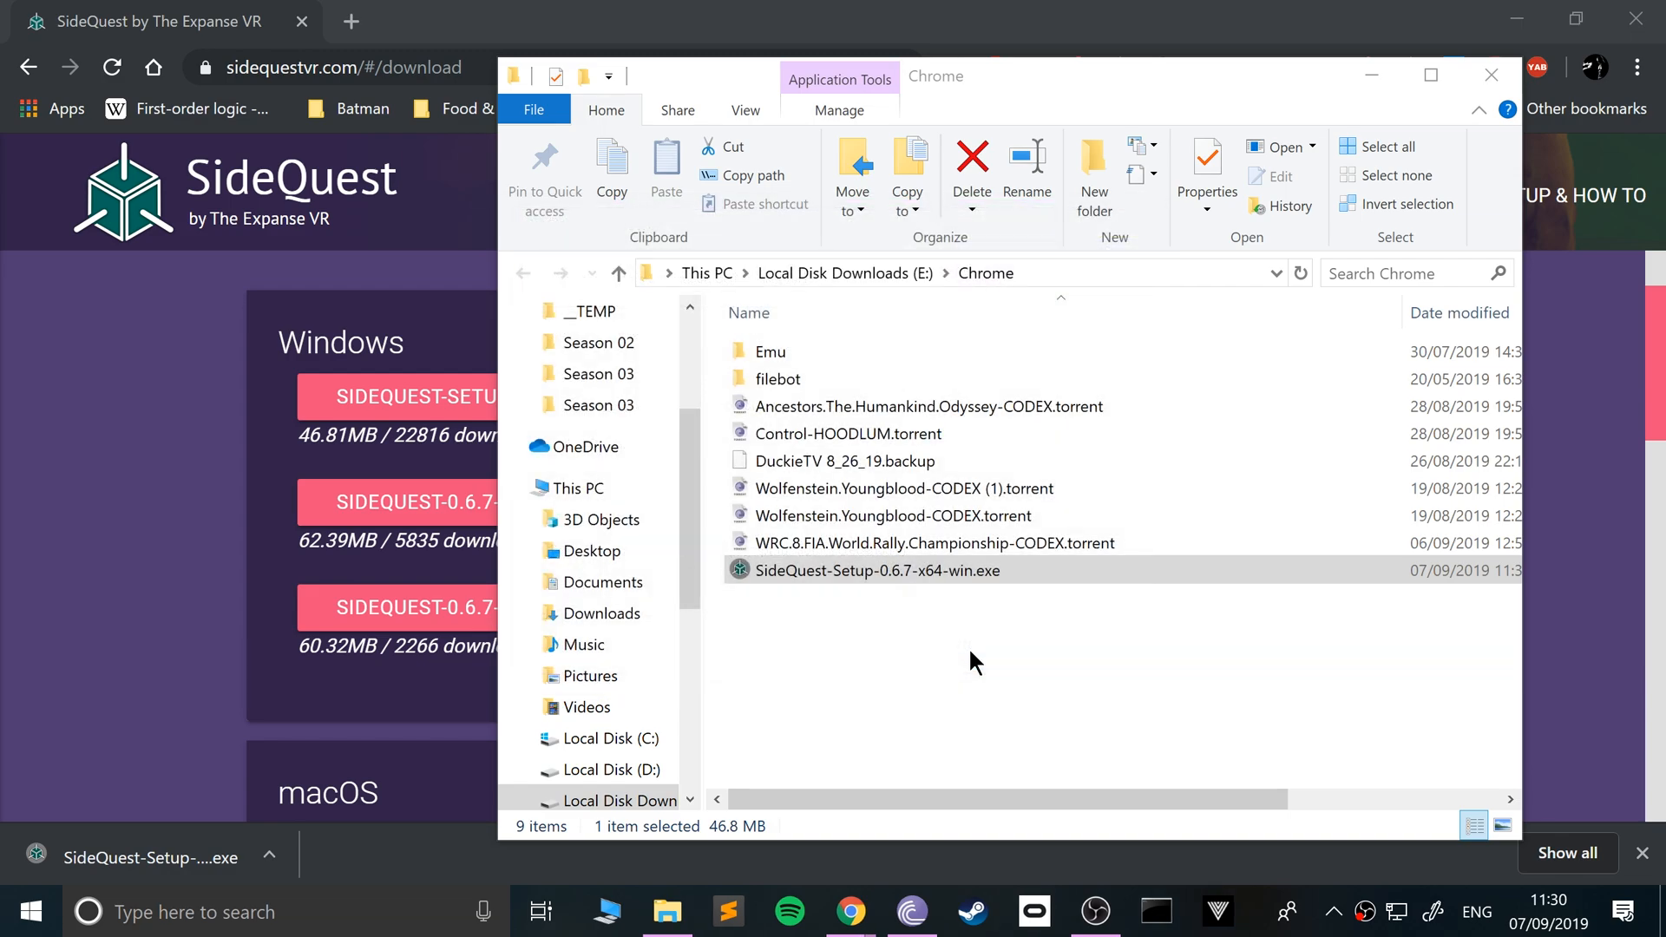
{"action": "double_click", "coordinate": [877, 571]}
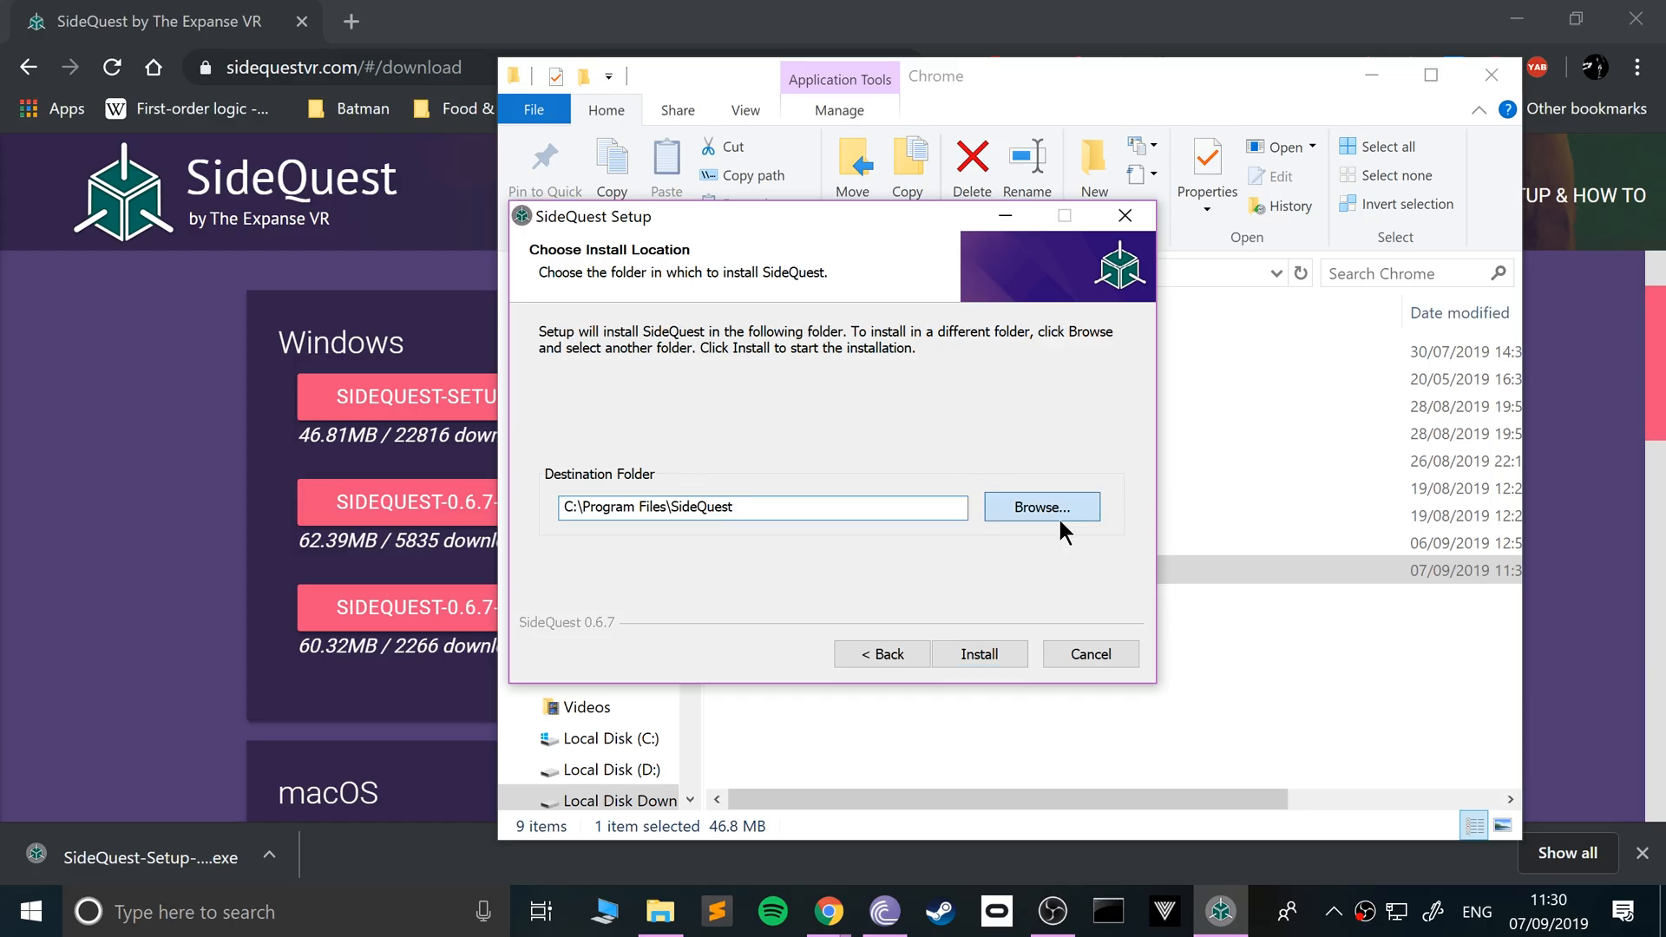
{"action": "left_click", "coordinate": [1039, 507]}
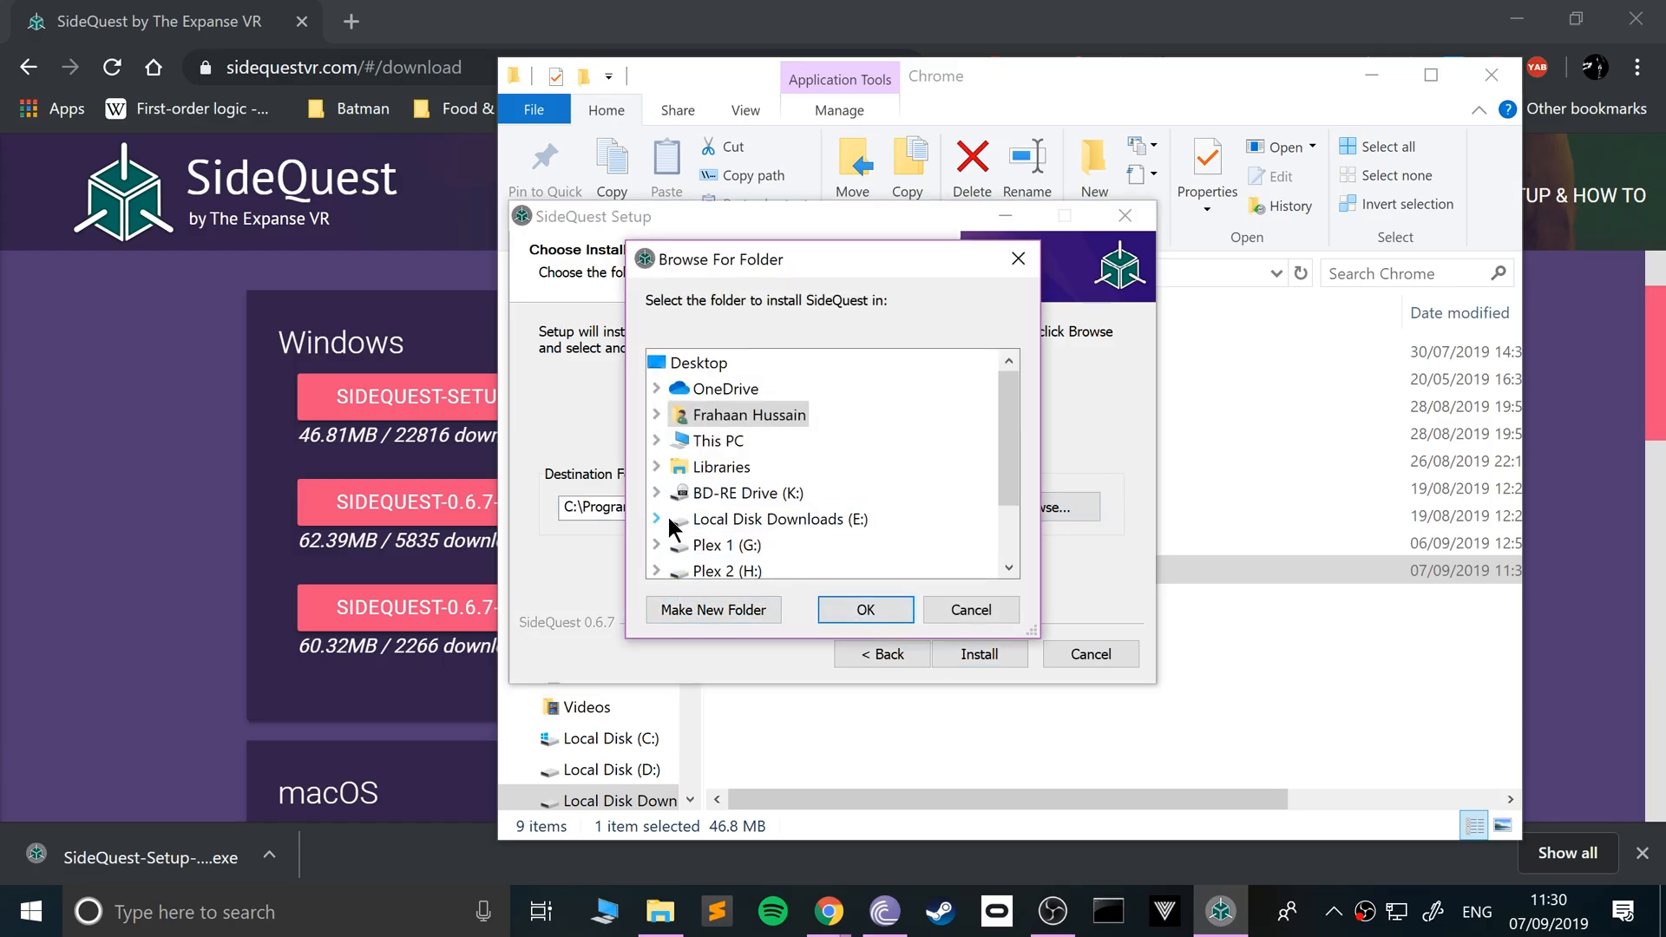
Set the destination to D:\Software\Sidequest and start the installation.
{"action": "scroll", "scroll_direction": "down", "scroll_amount": 3}
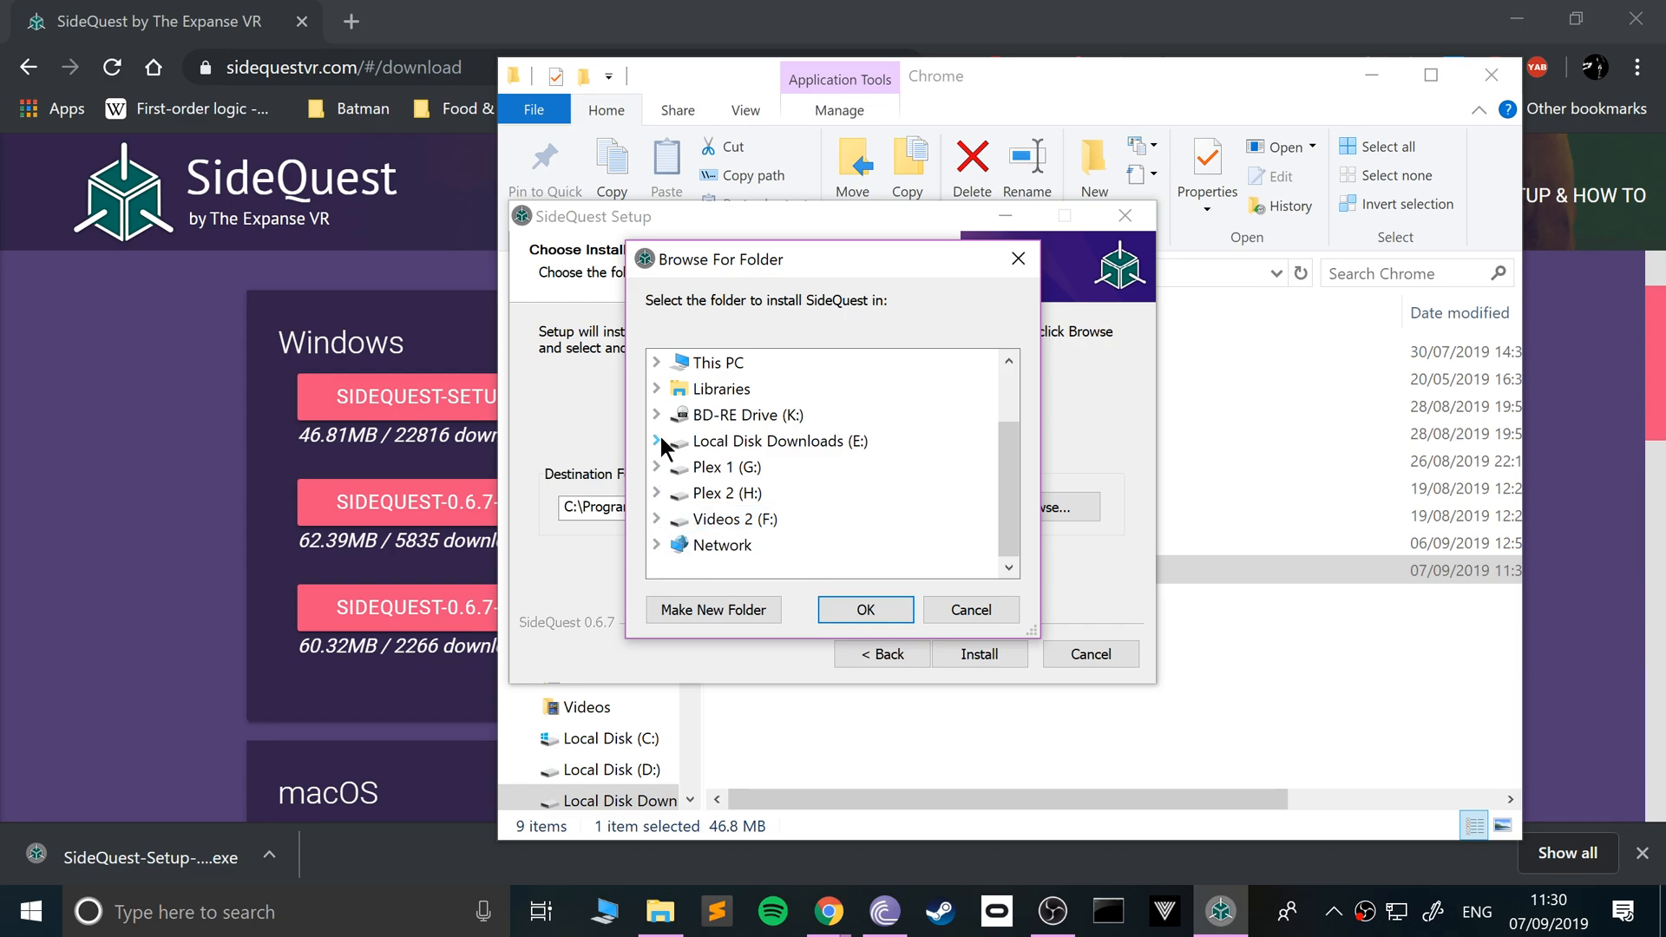
{"action": "scroll", "scroll_direction": "down", "scroll_amount": 3}
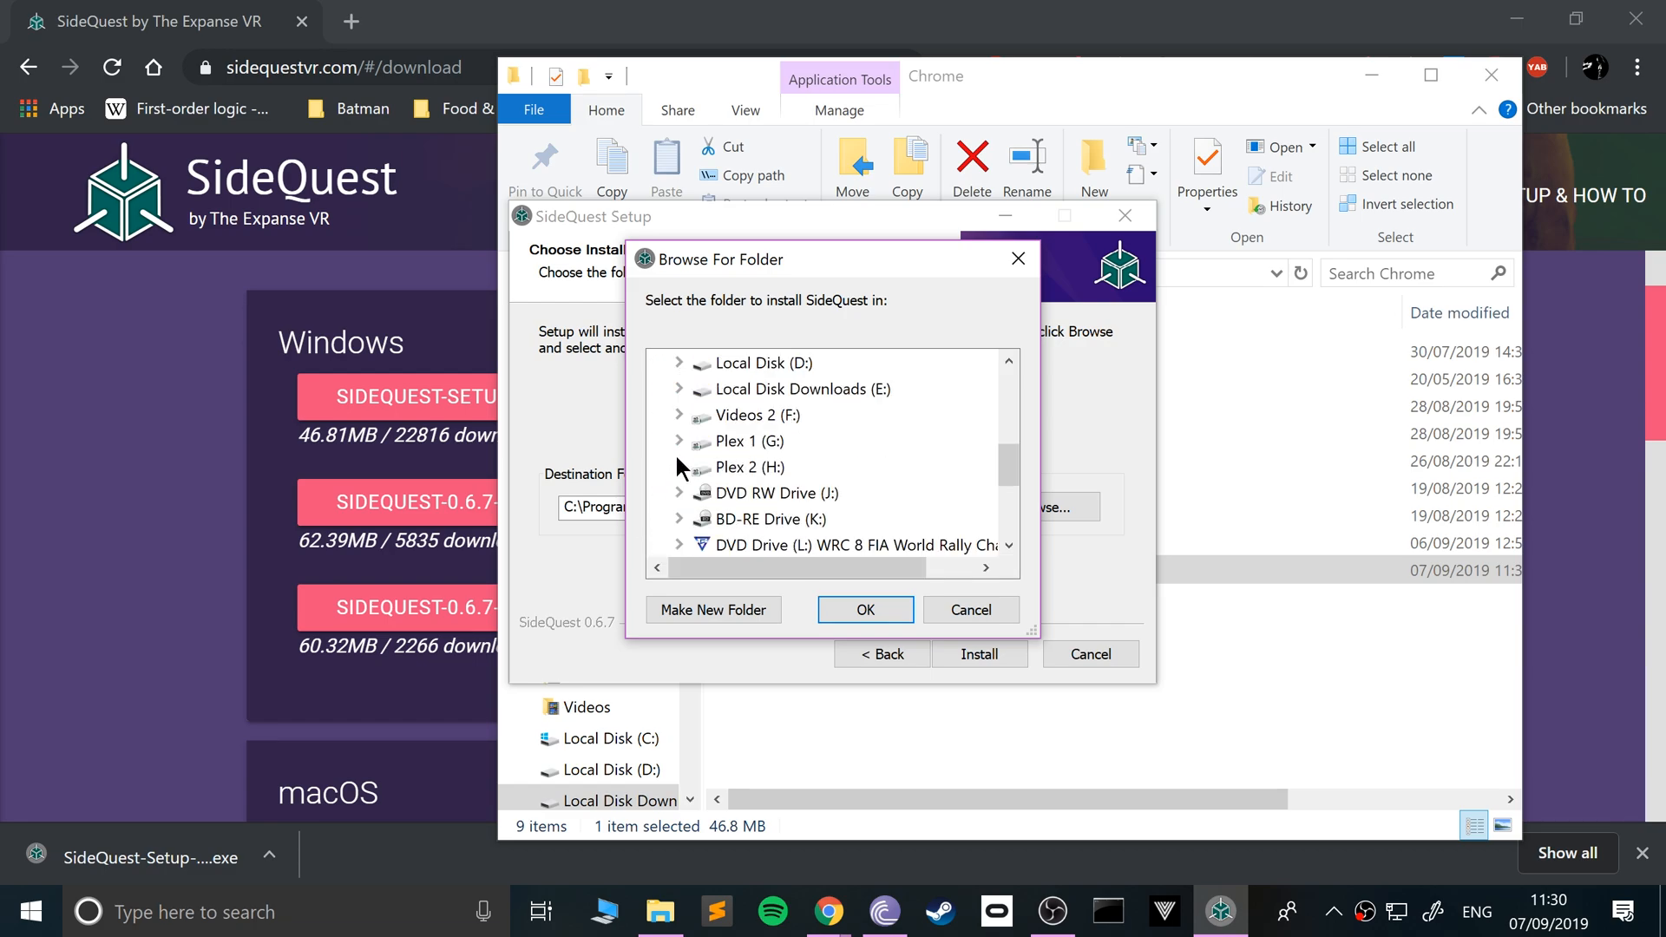
{"action": "left_click", "coordinate": [680, 363]}
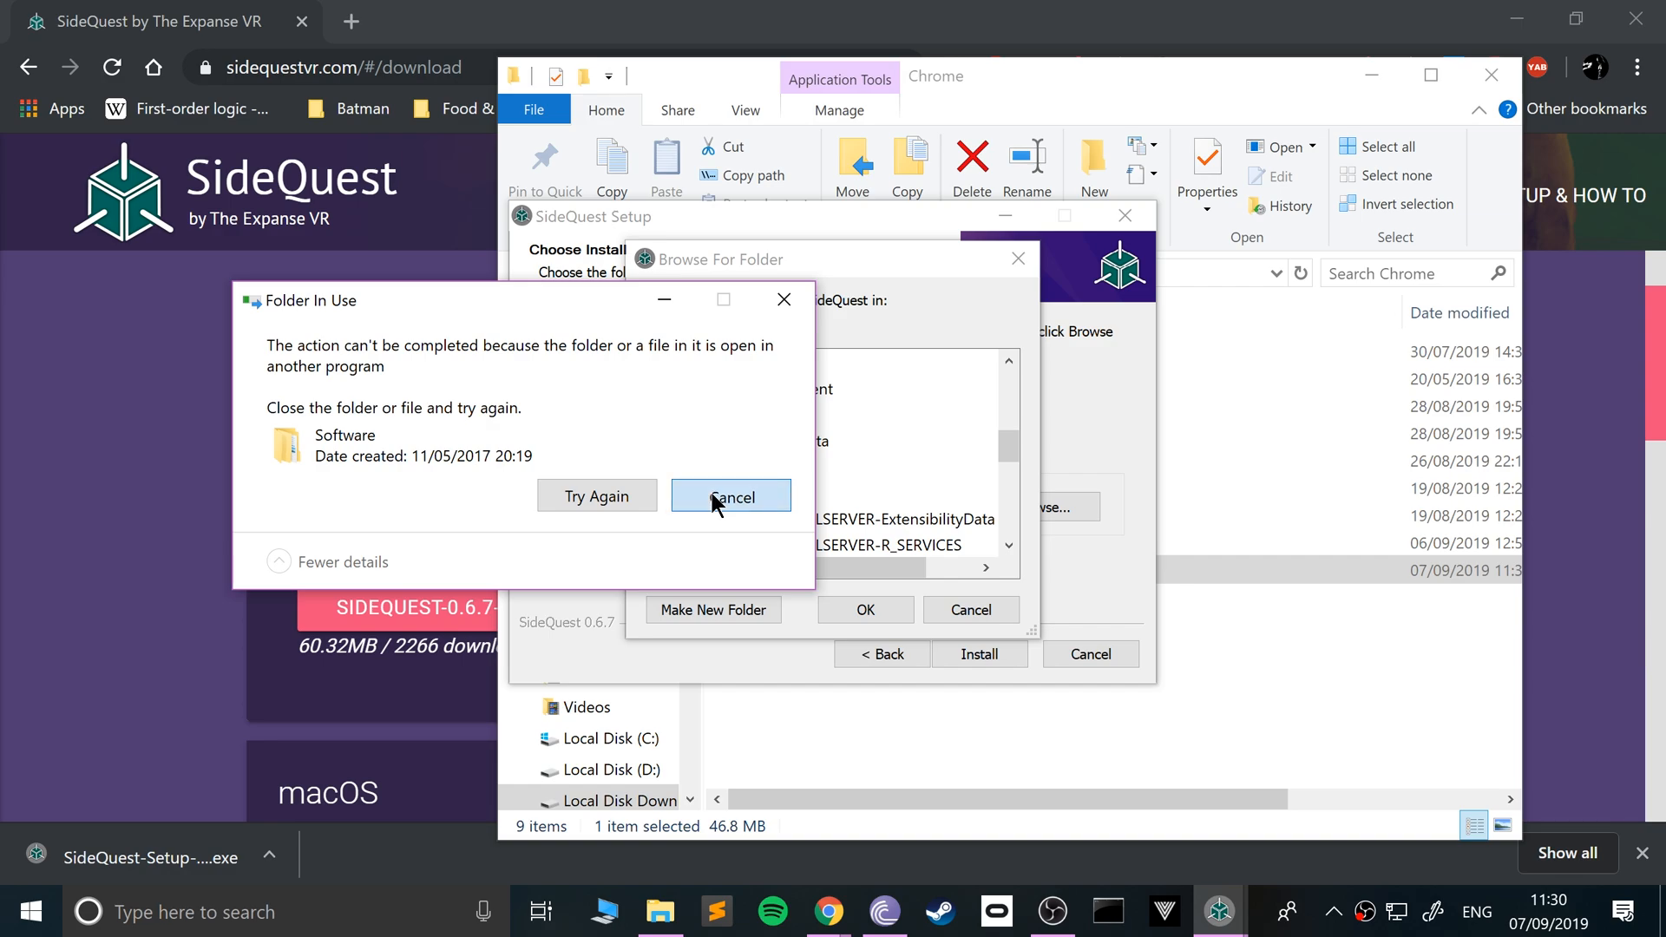
{"action": "left_click", "coordinate": [730, 496]}
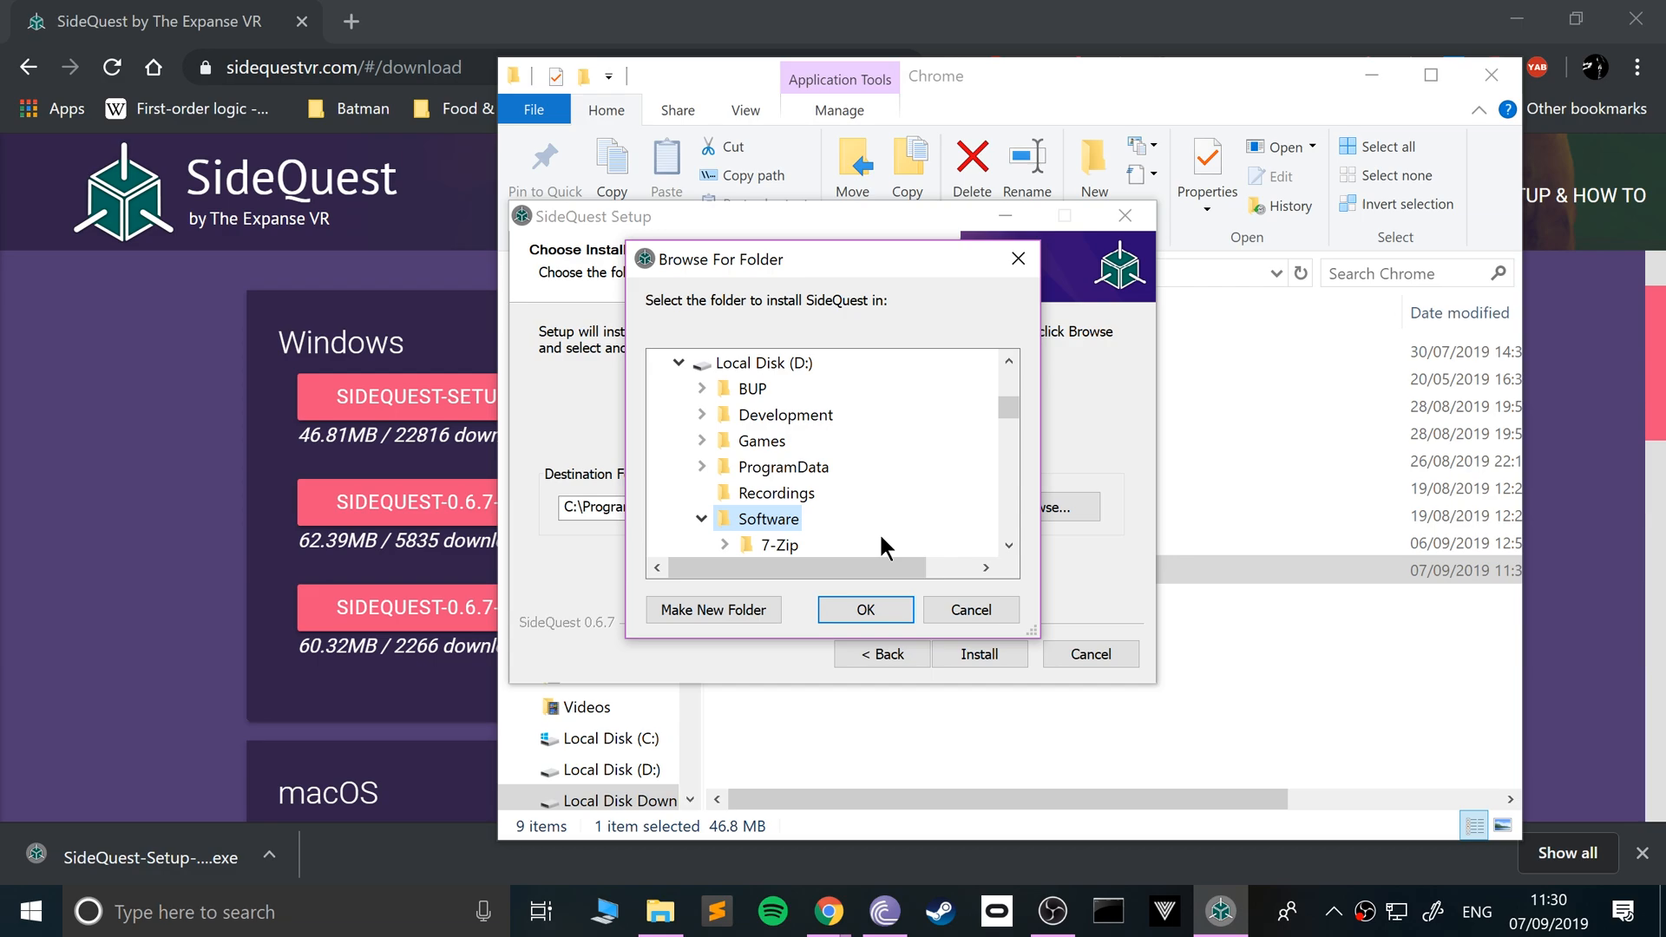
{"action": "left_click", "coordinate": [865, 609]}
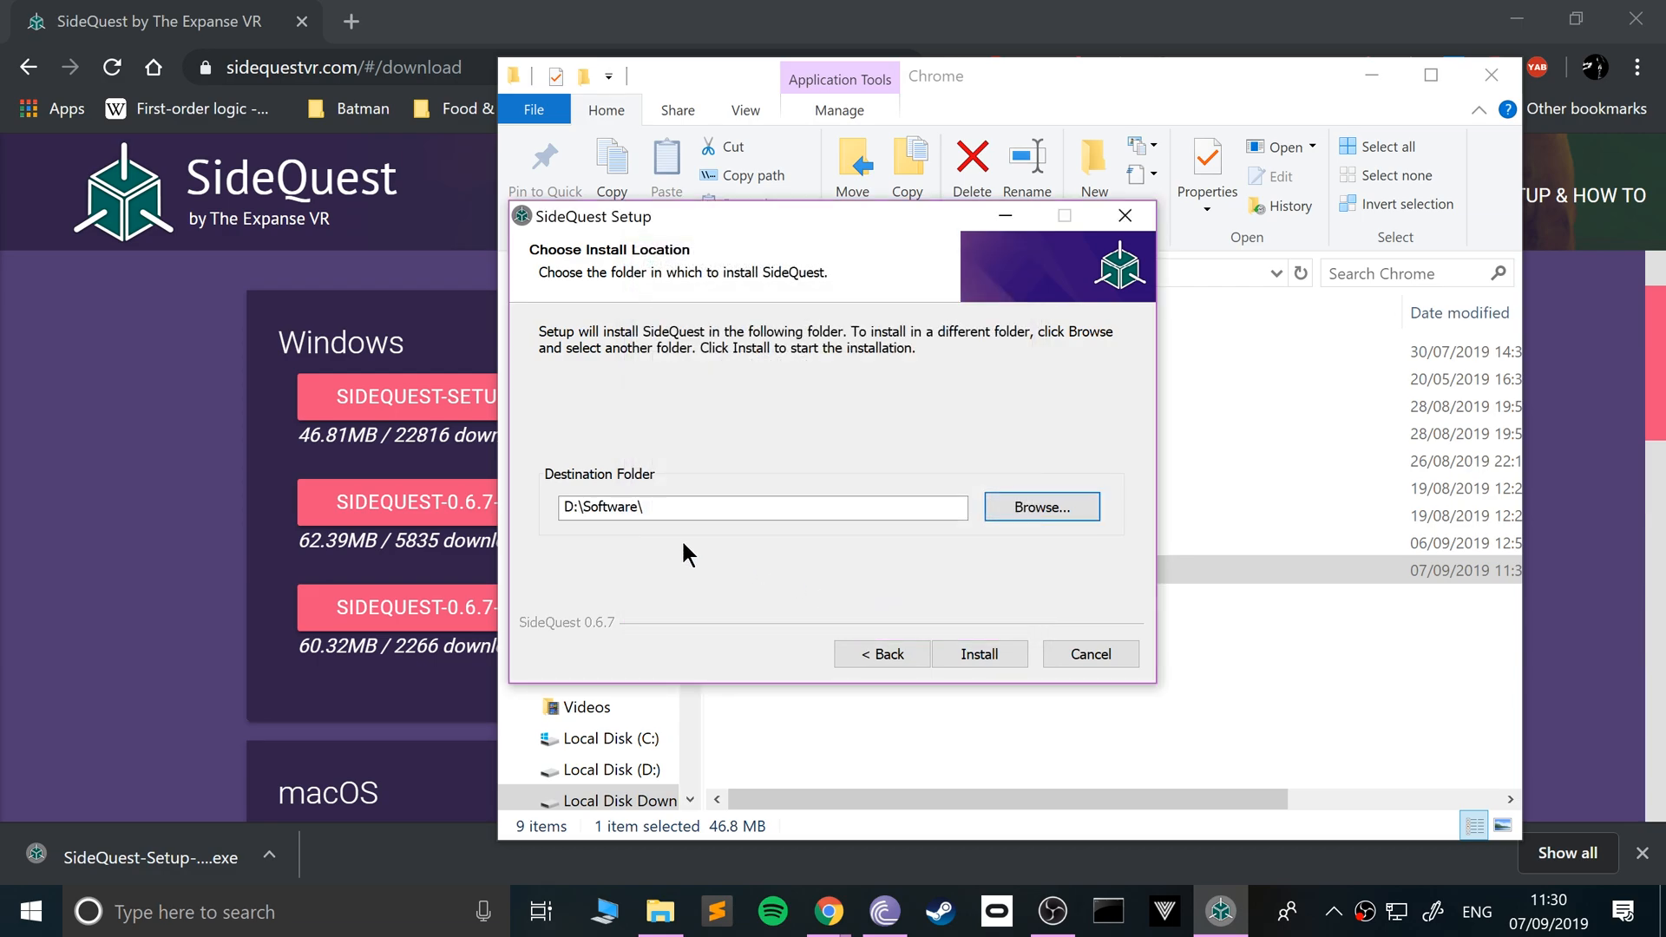
{"action": "type", "text": "Sid"}
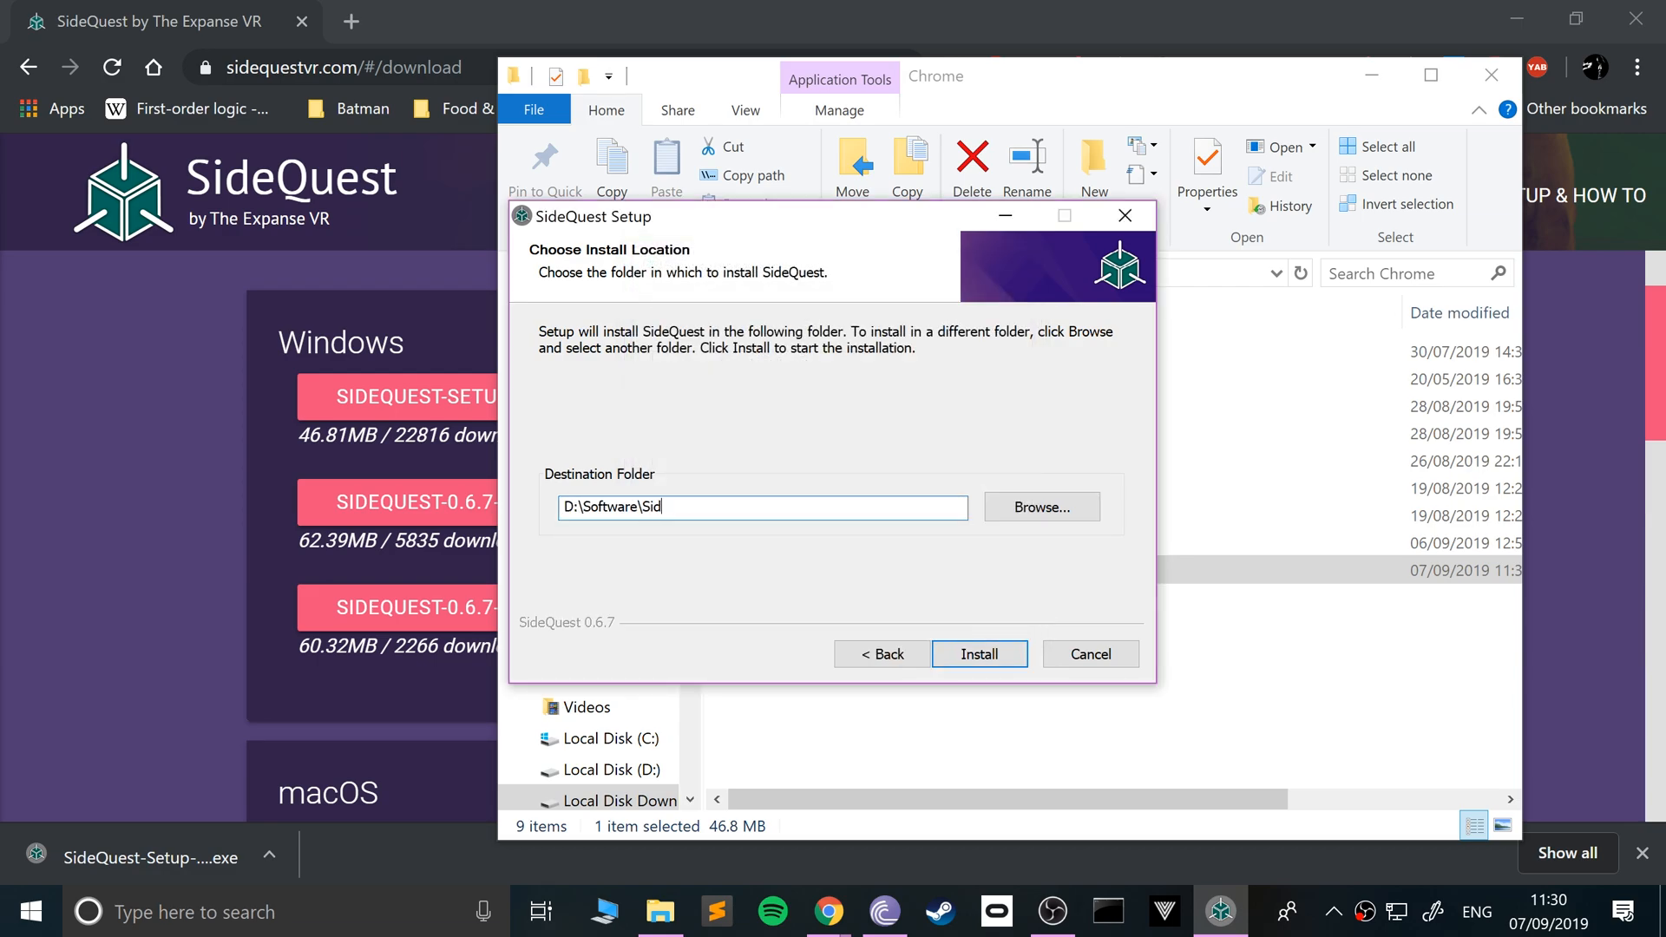
{"action": "type", "text": "equest"}
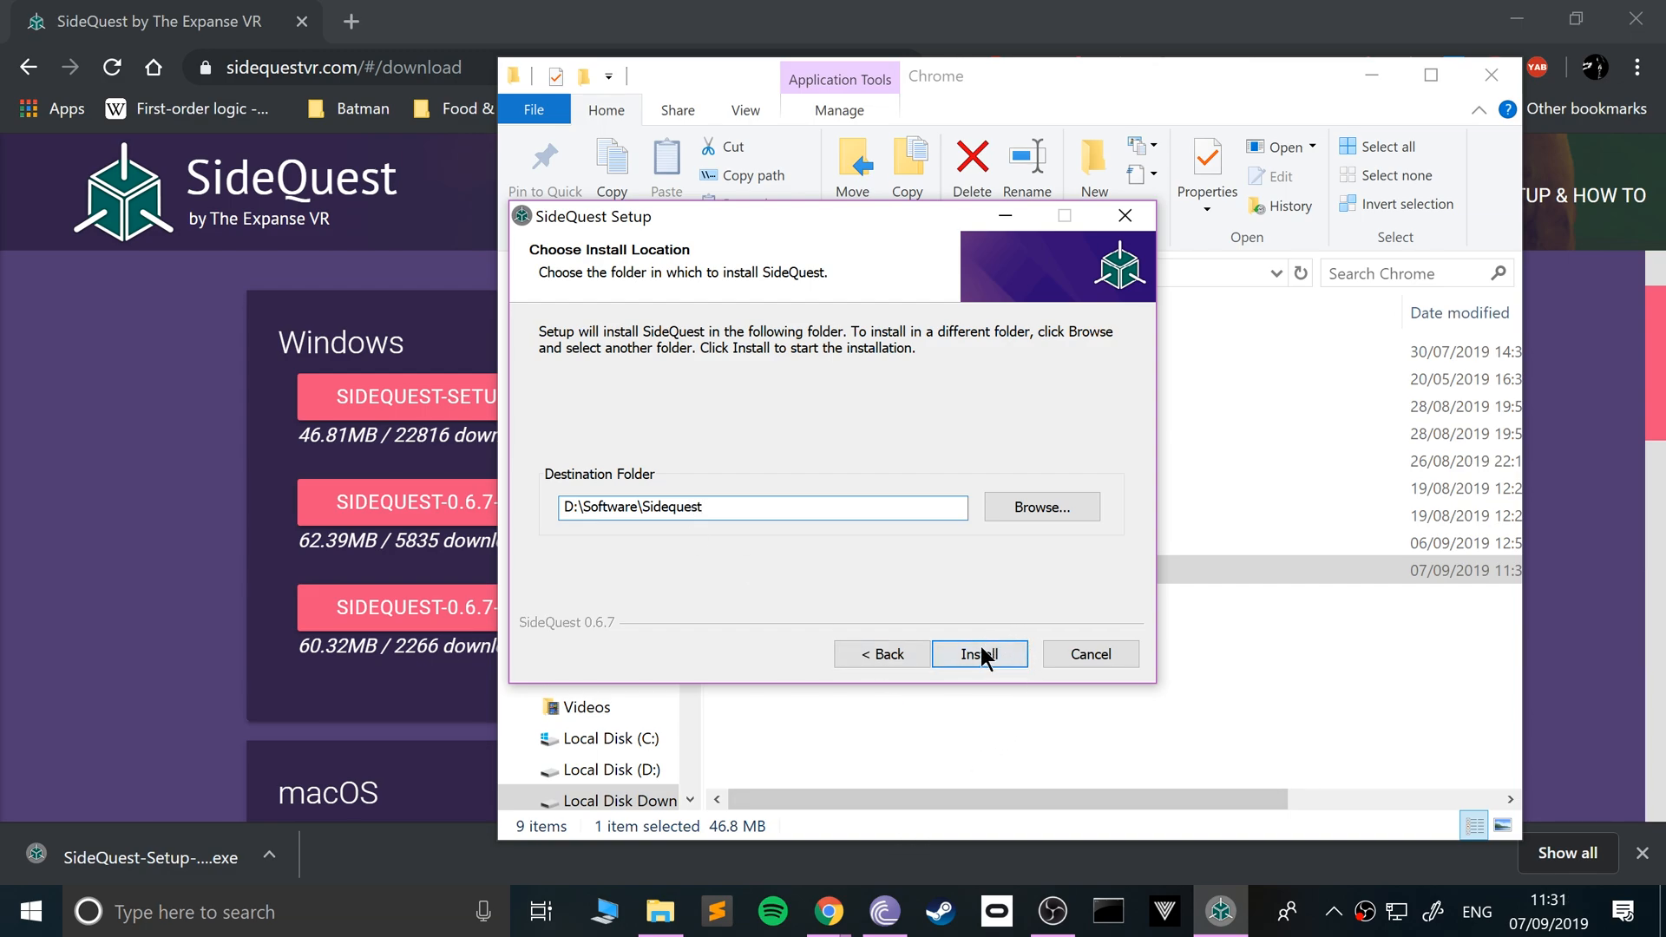
{"action": "left_click", "coordinate": [978, 654]}
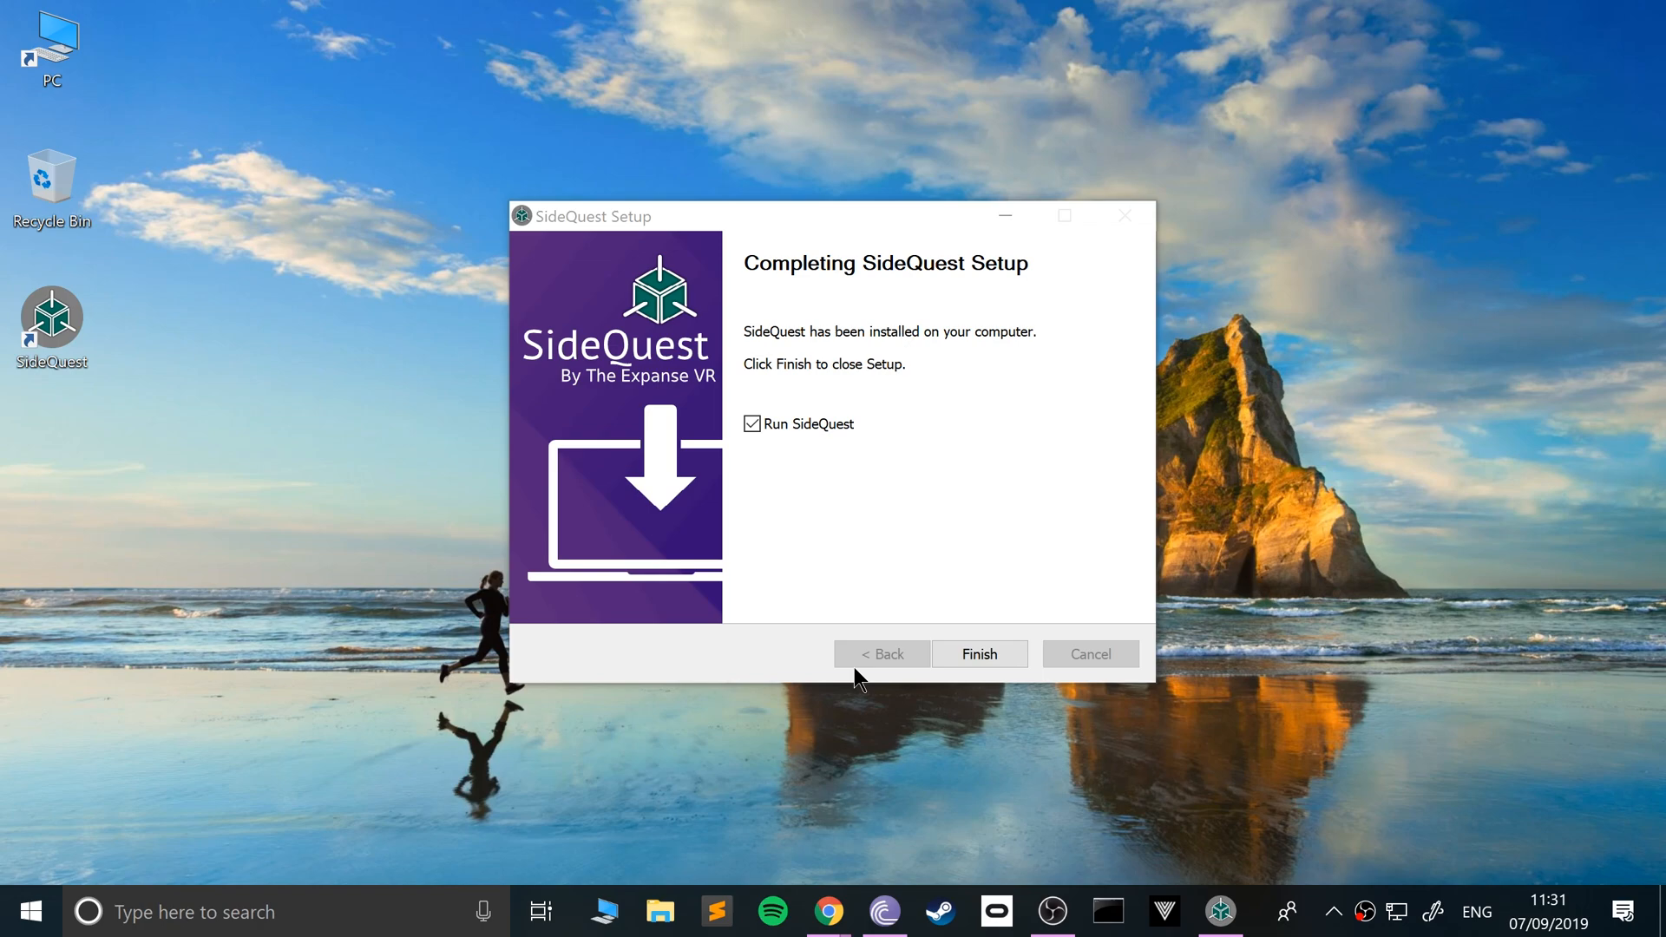
Finish setup with 'Run SideQuest' checked so SideQuest launches.
{"action": "left_click", "coordinate": [979, 654]}
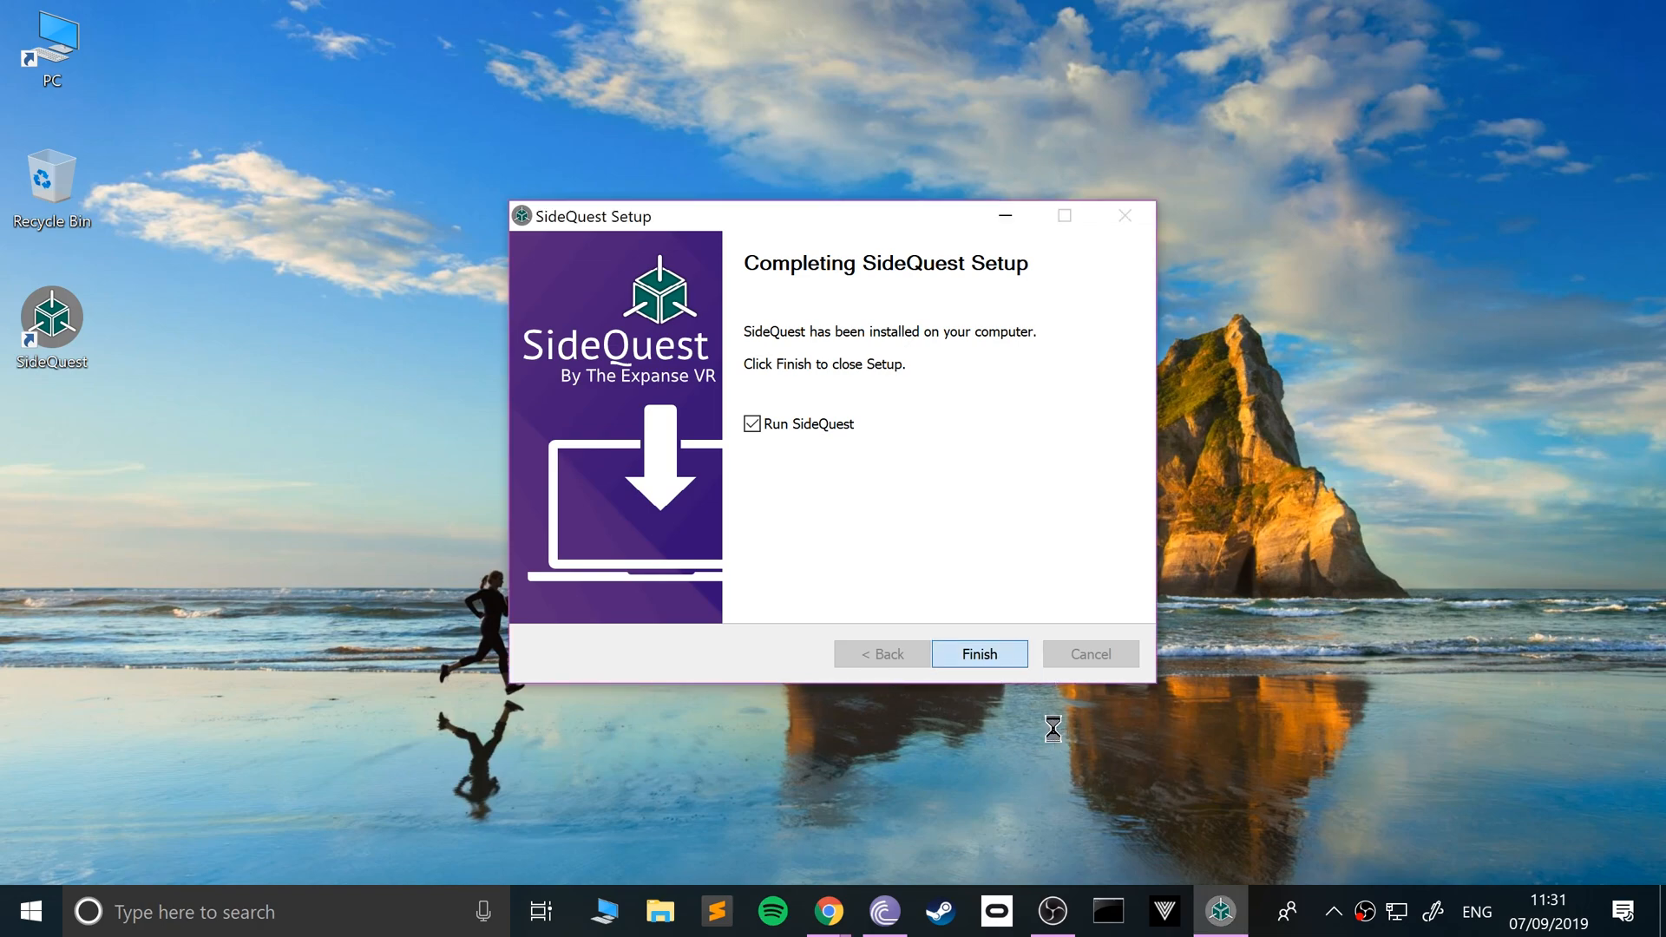
{"action": "left_click", "coordinate": [978, 653]}
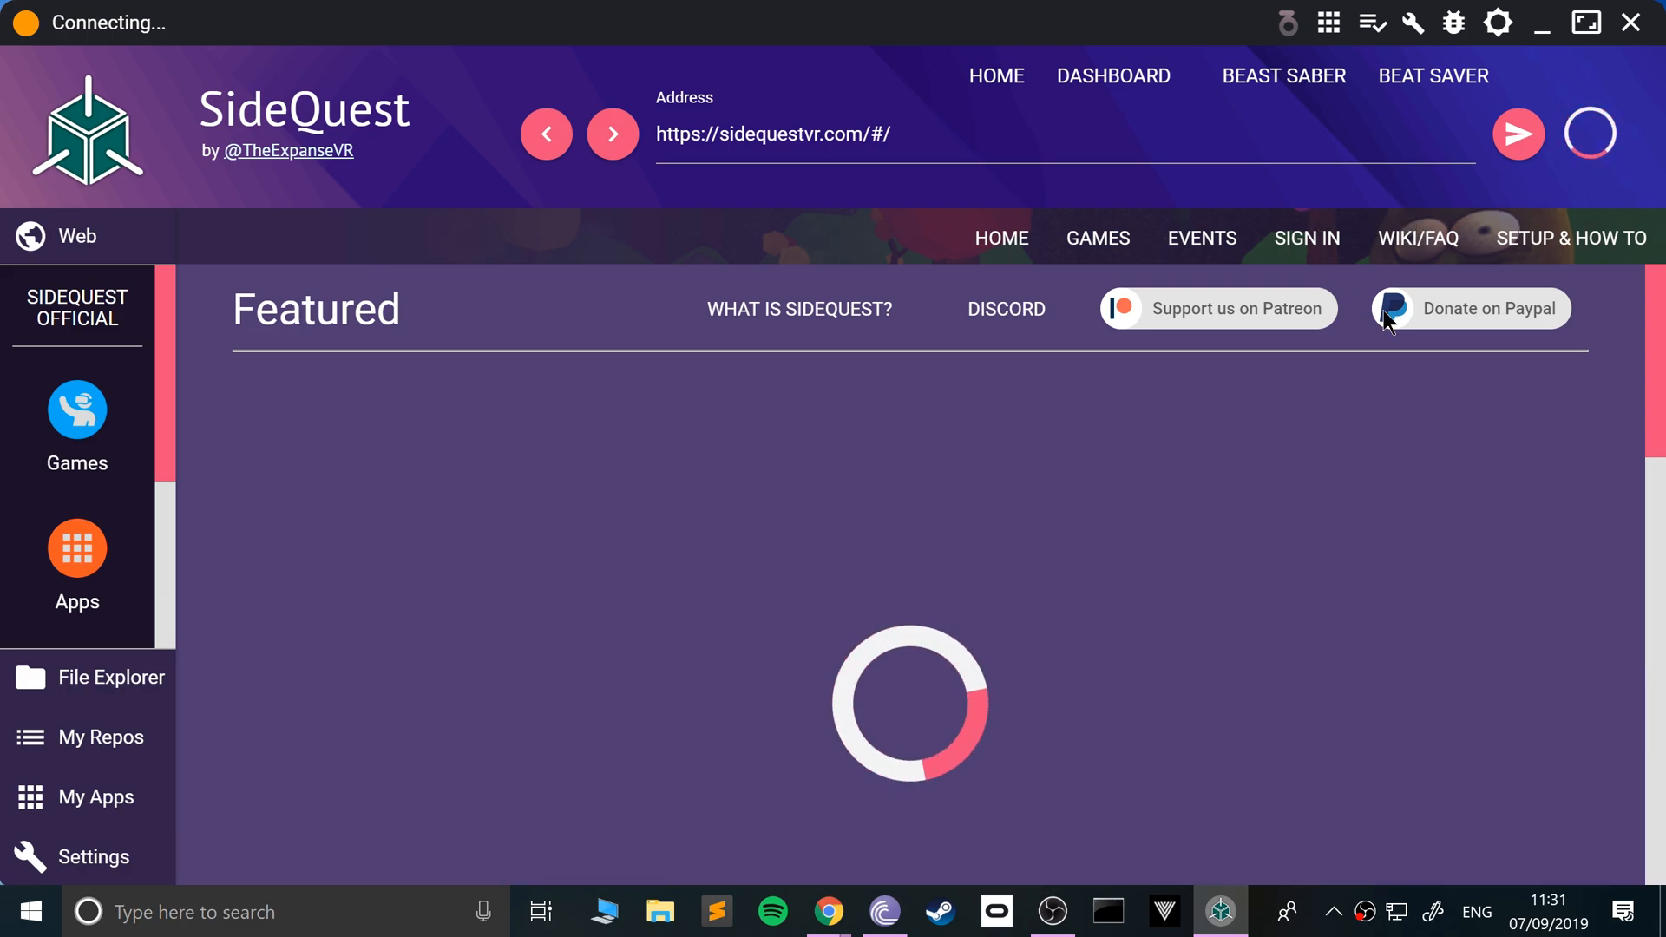
{"action": "mouse_move", "coordinate": [1417, 238]}
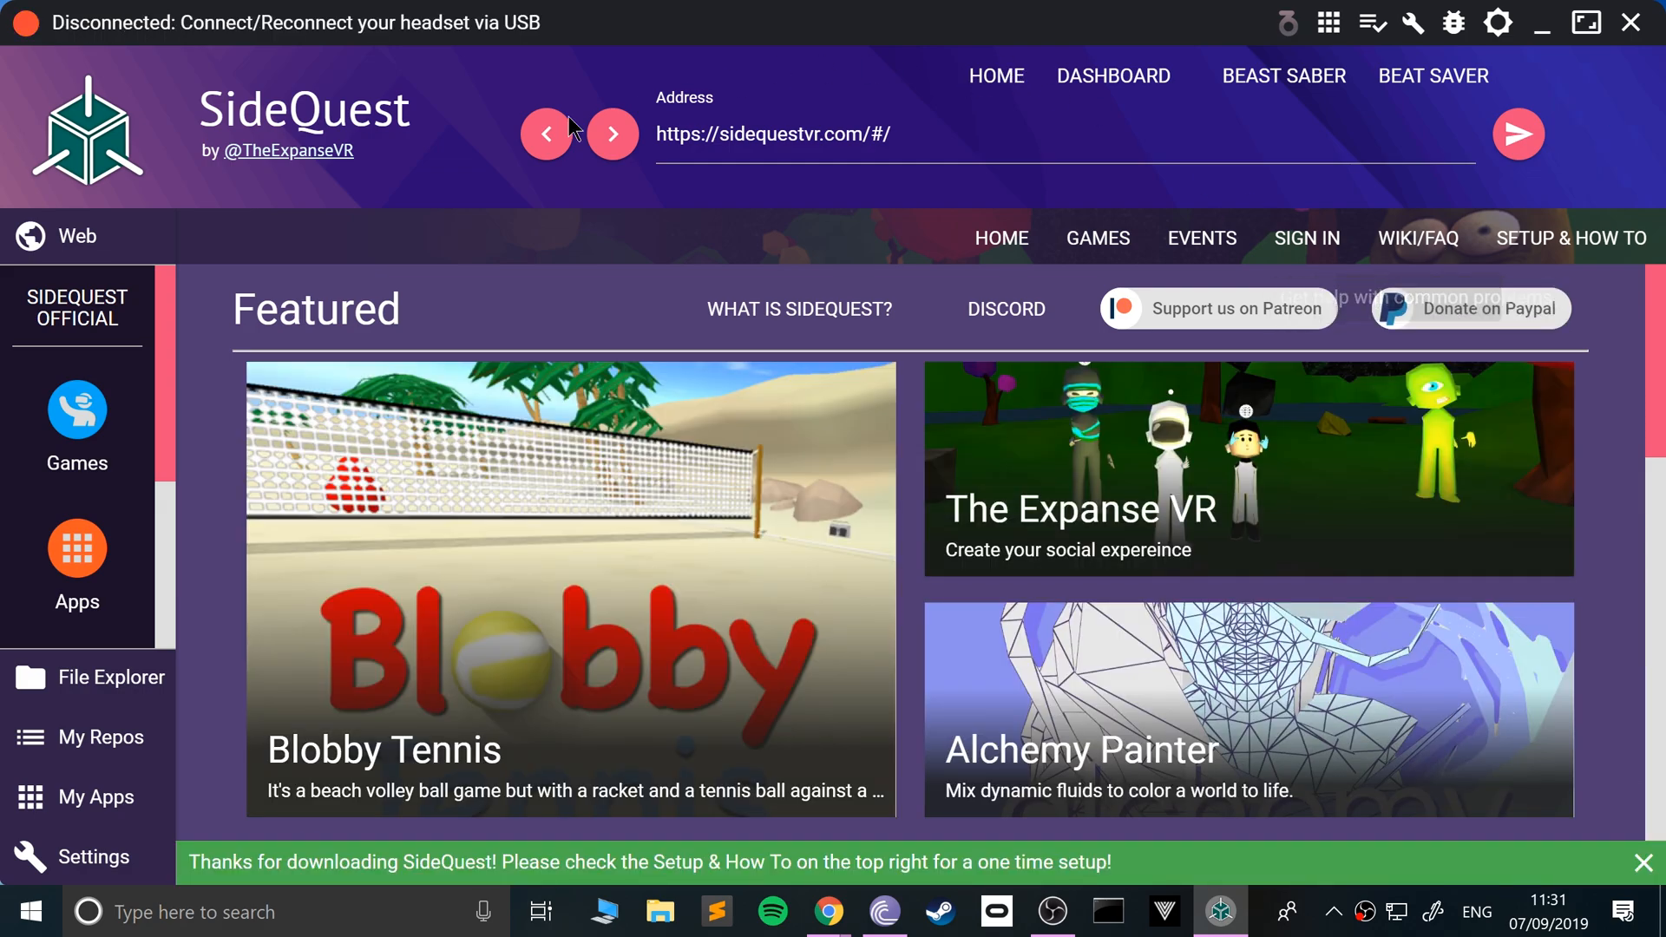
{"action": "mouse_move", "coordinate": [402, 48]}
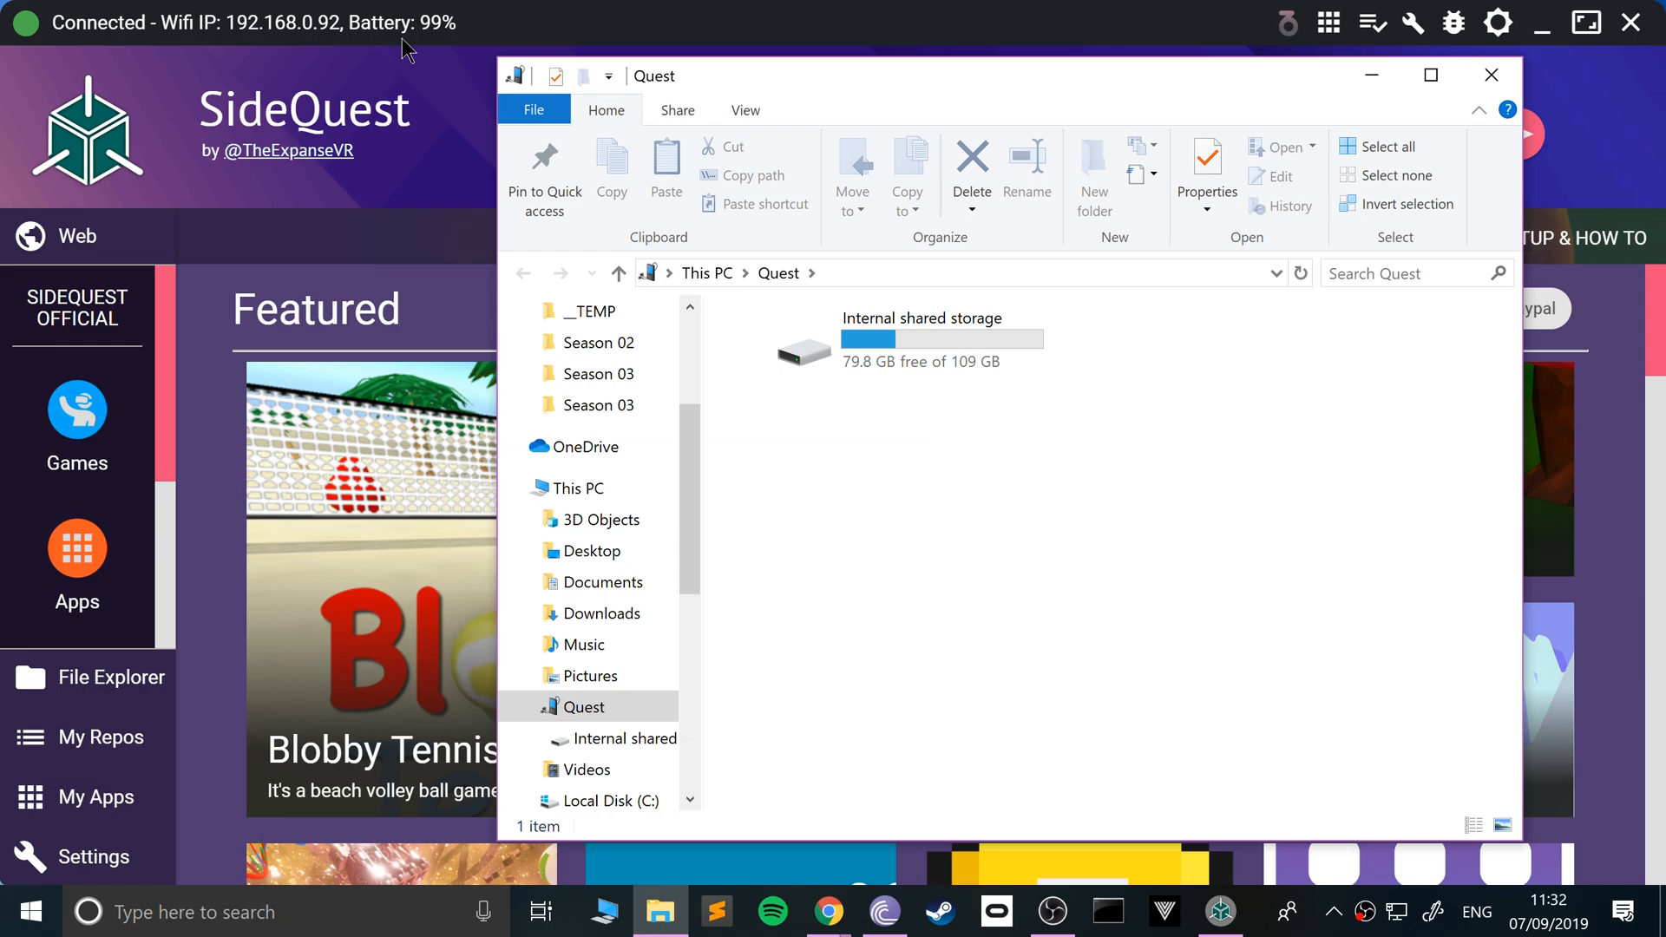
{"action": "mouse_move", "coordinate": [812, 447]}
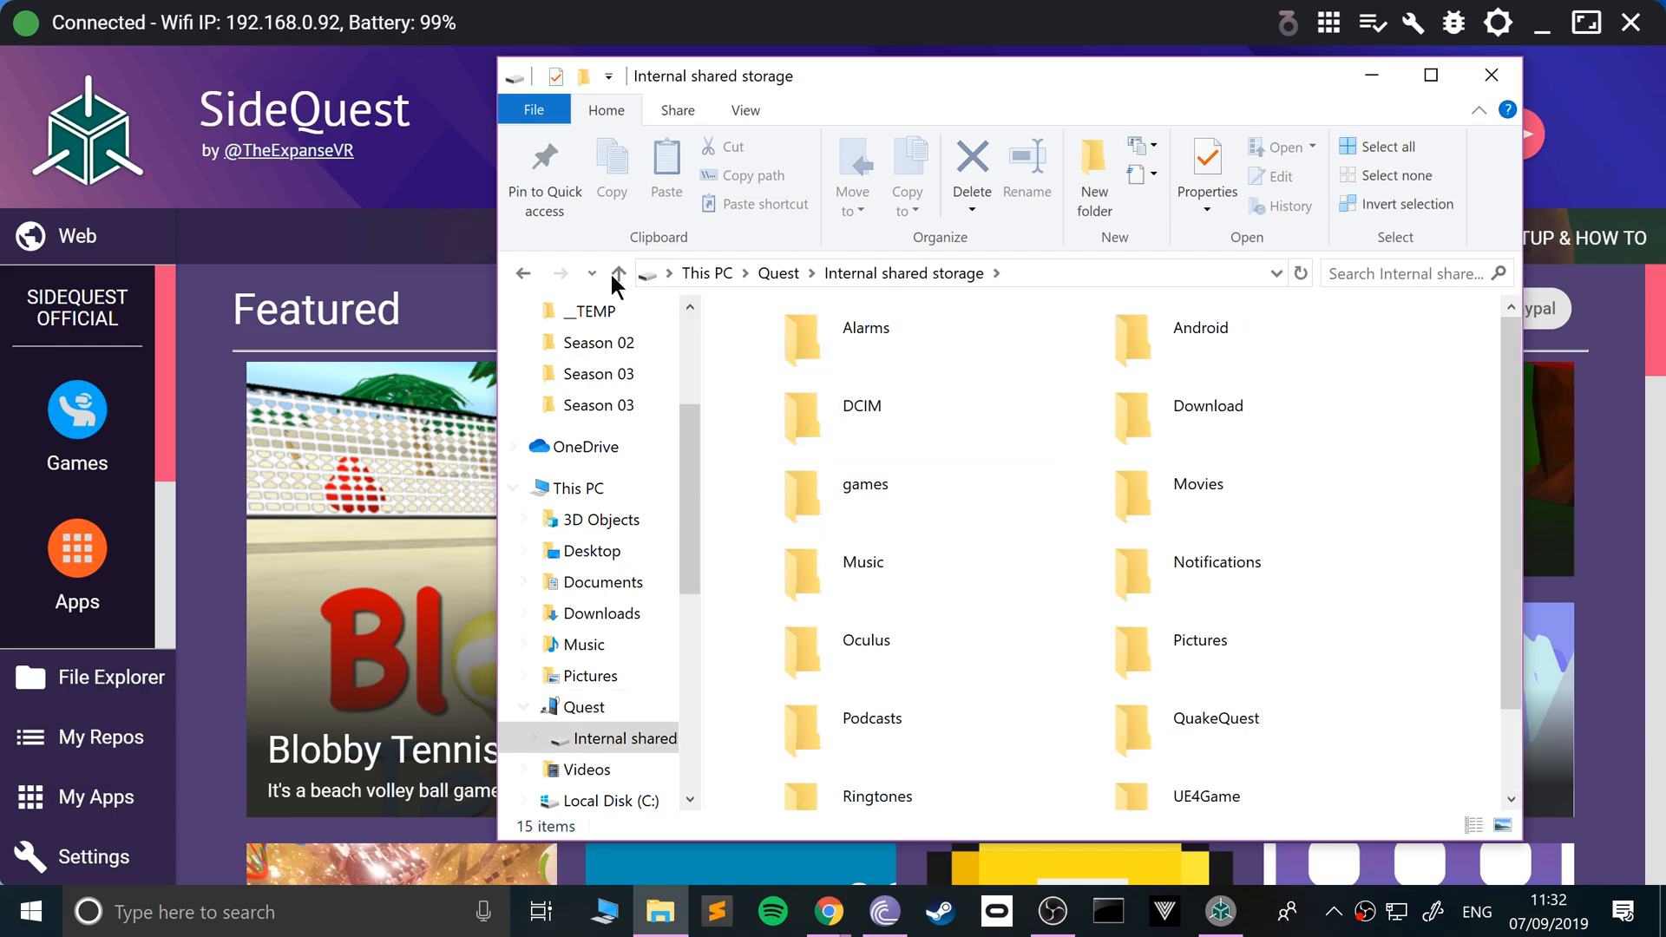
Leave File Explorer and return to SideQuest's Featured page with the headset connected.
{"action": "left_click", "coordinate": [619, 273]}
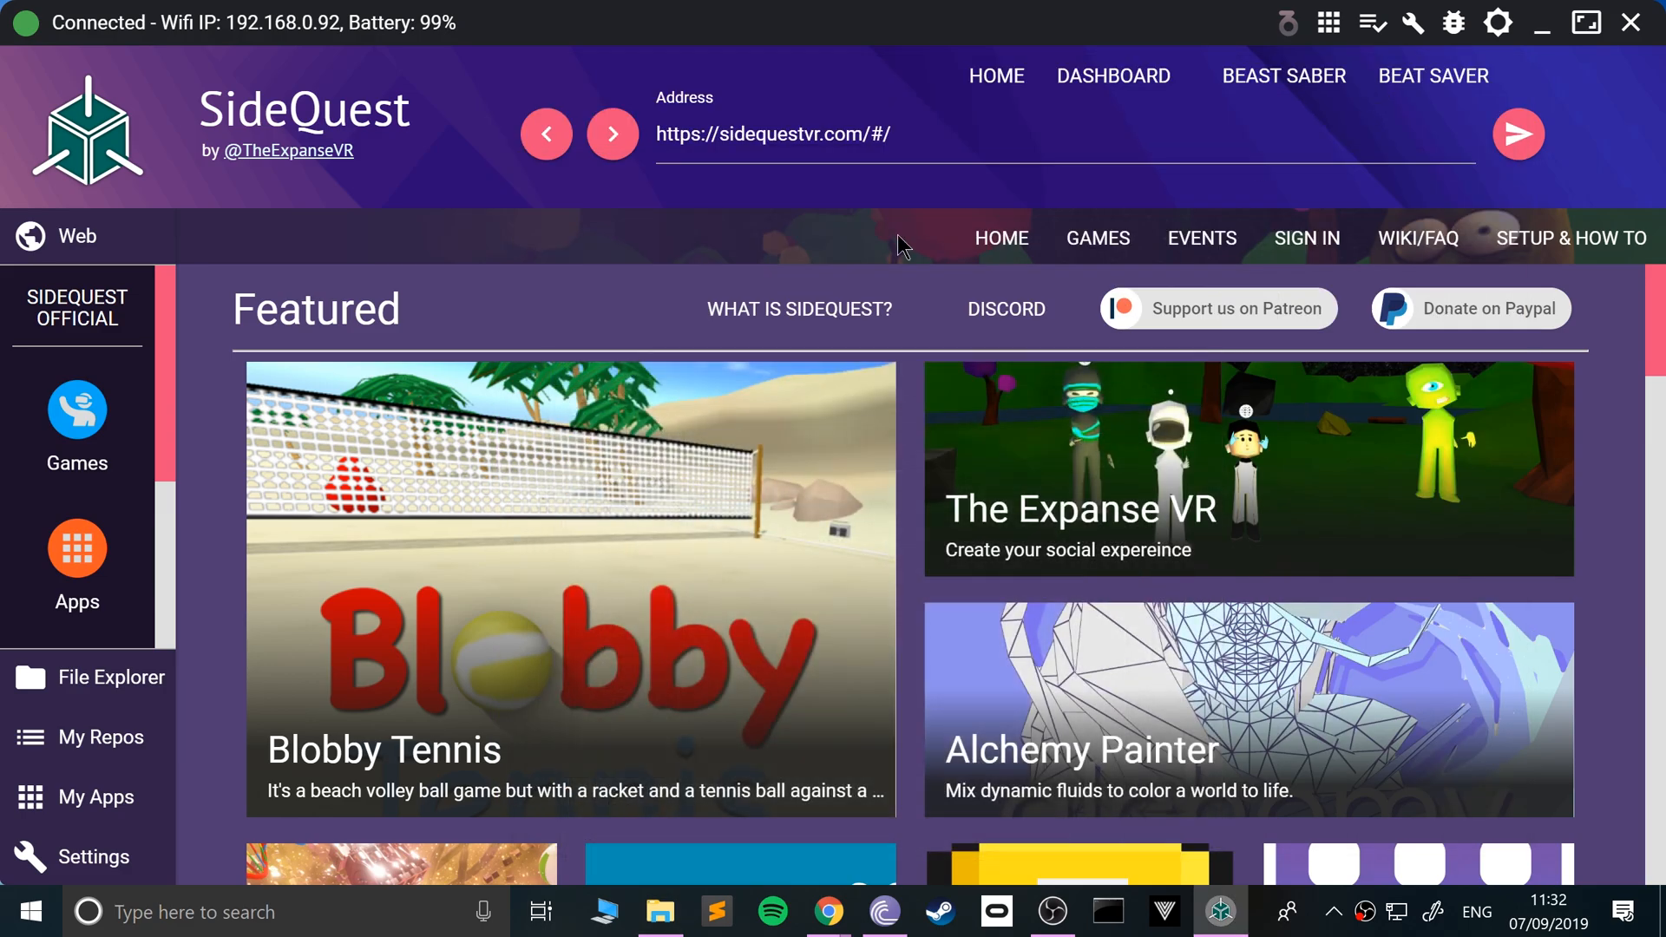
Bring up the Games catalogue in SideQuest and quit the background torrent client.
{"action": "scroll", "scroll_direction": "down", "scroll_amount": 3}
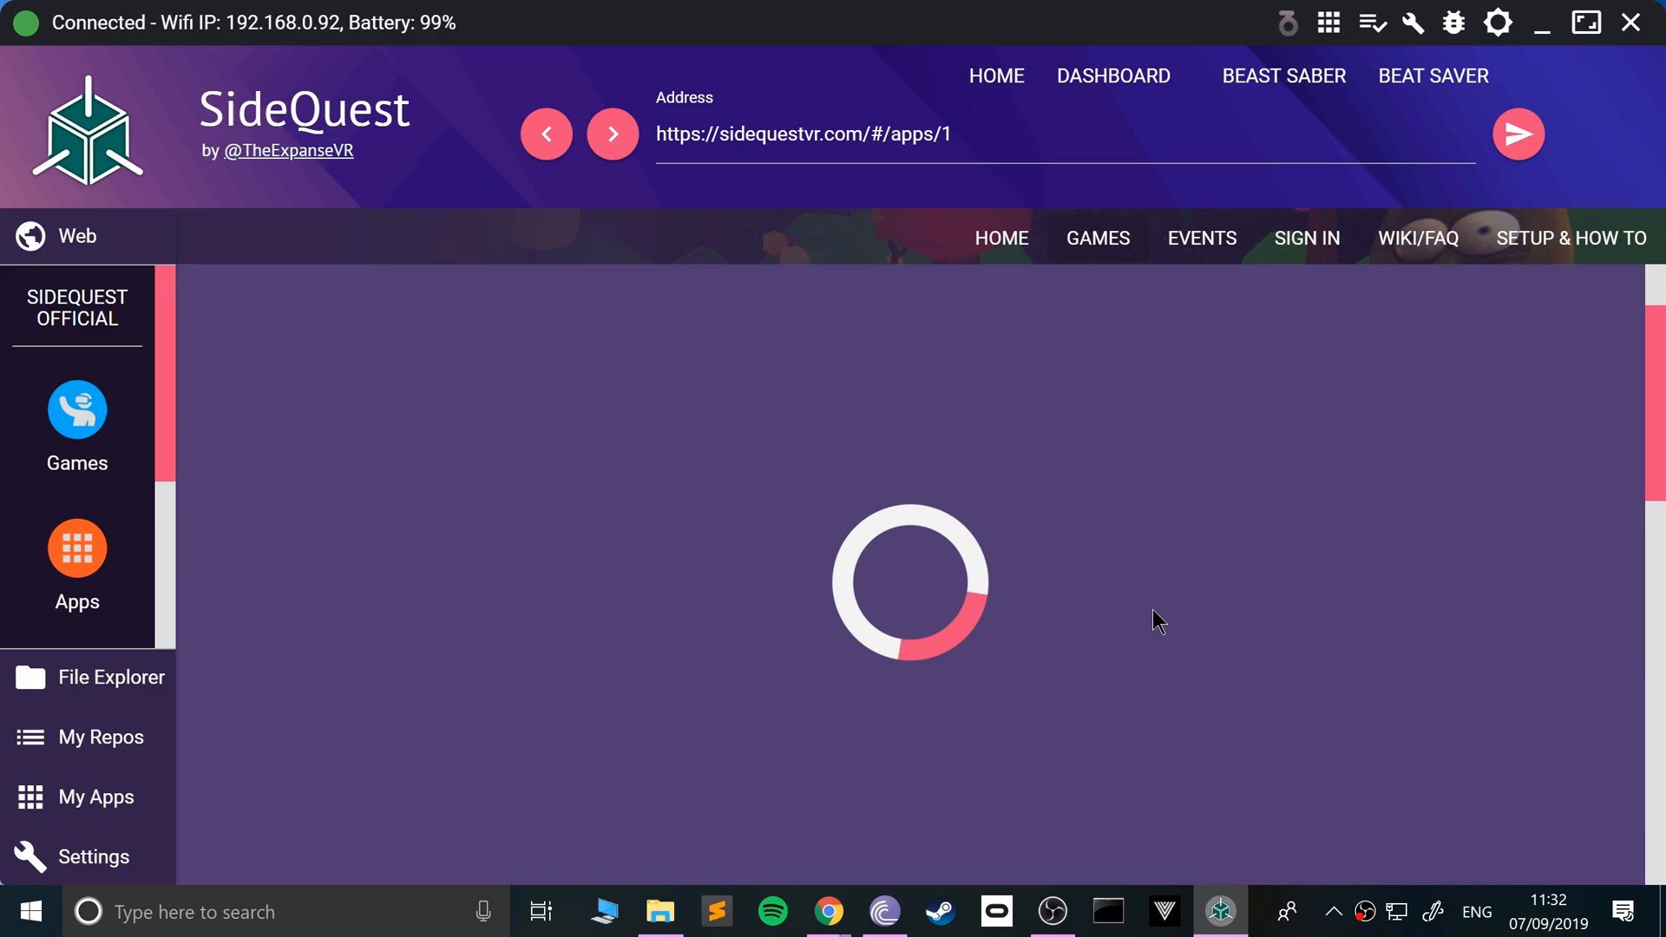
{"action": "mouse_move", "coordinate": [1225, 578]}
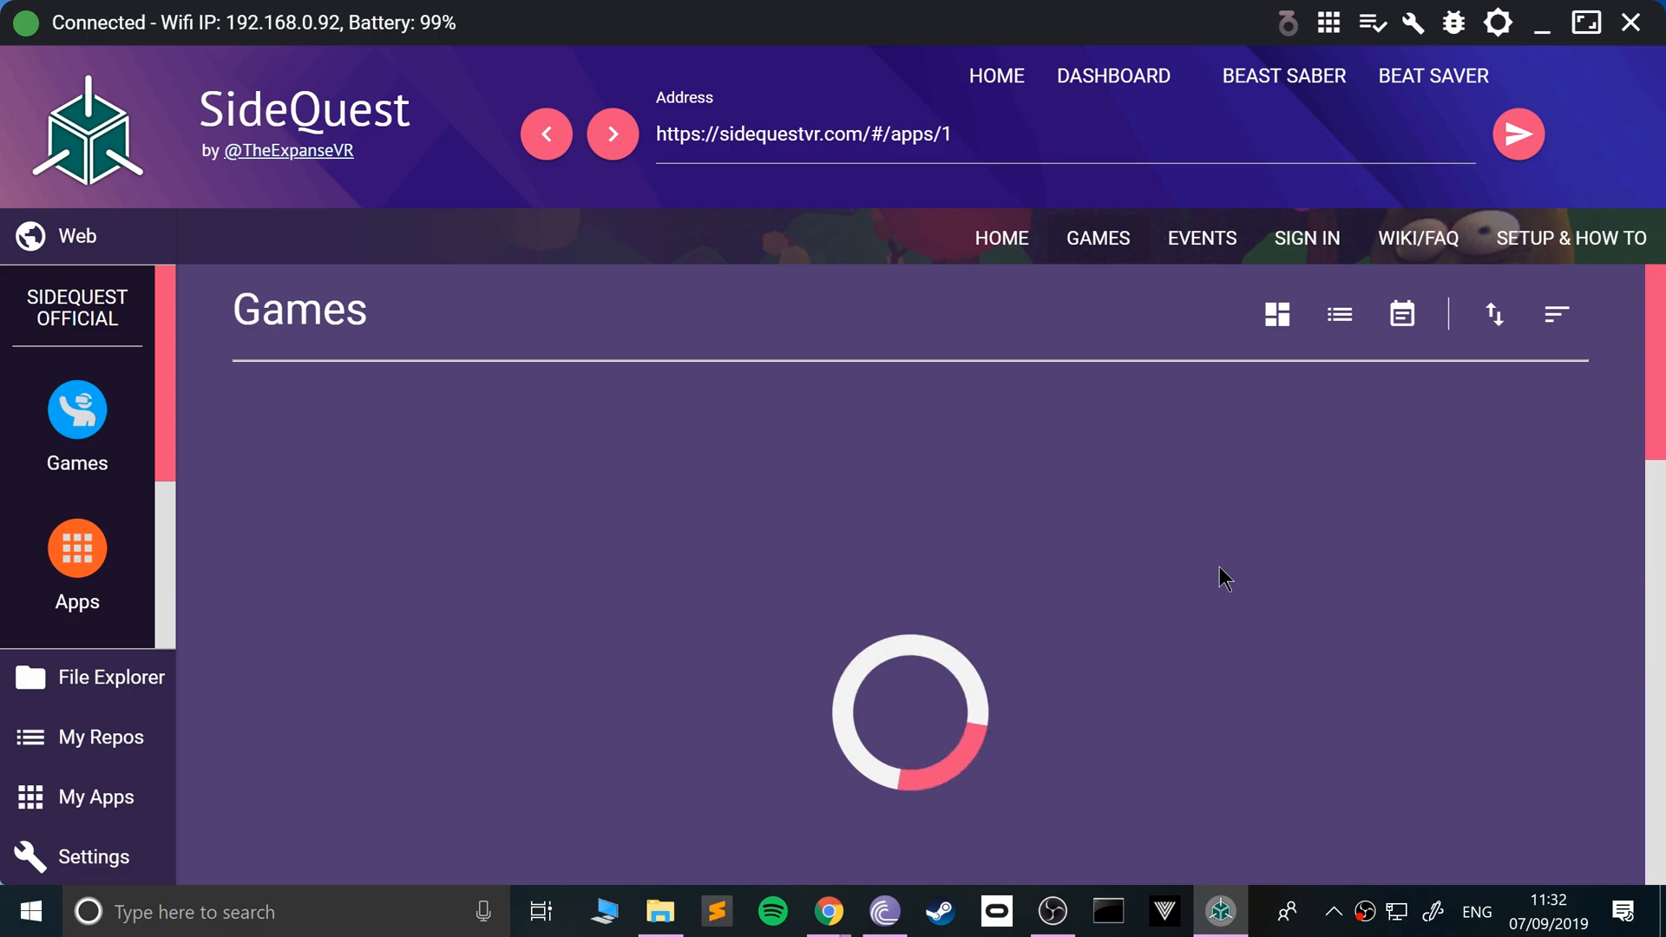
{"action": "mouse_move", "coordinate": [76, 435]}
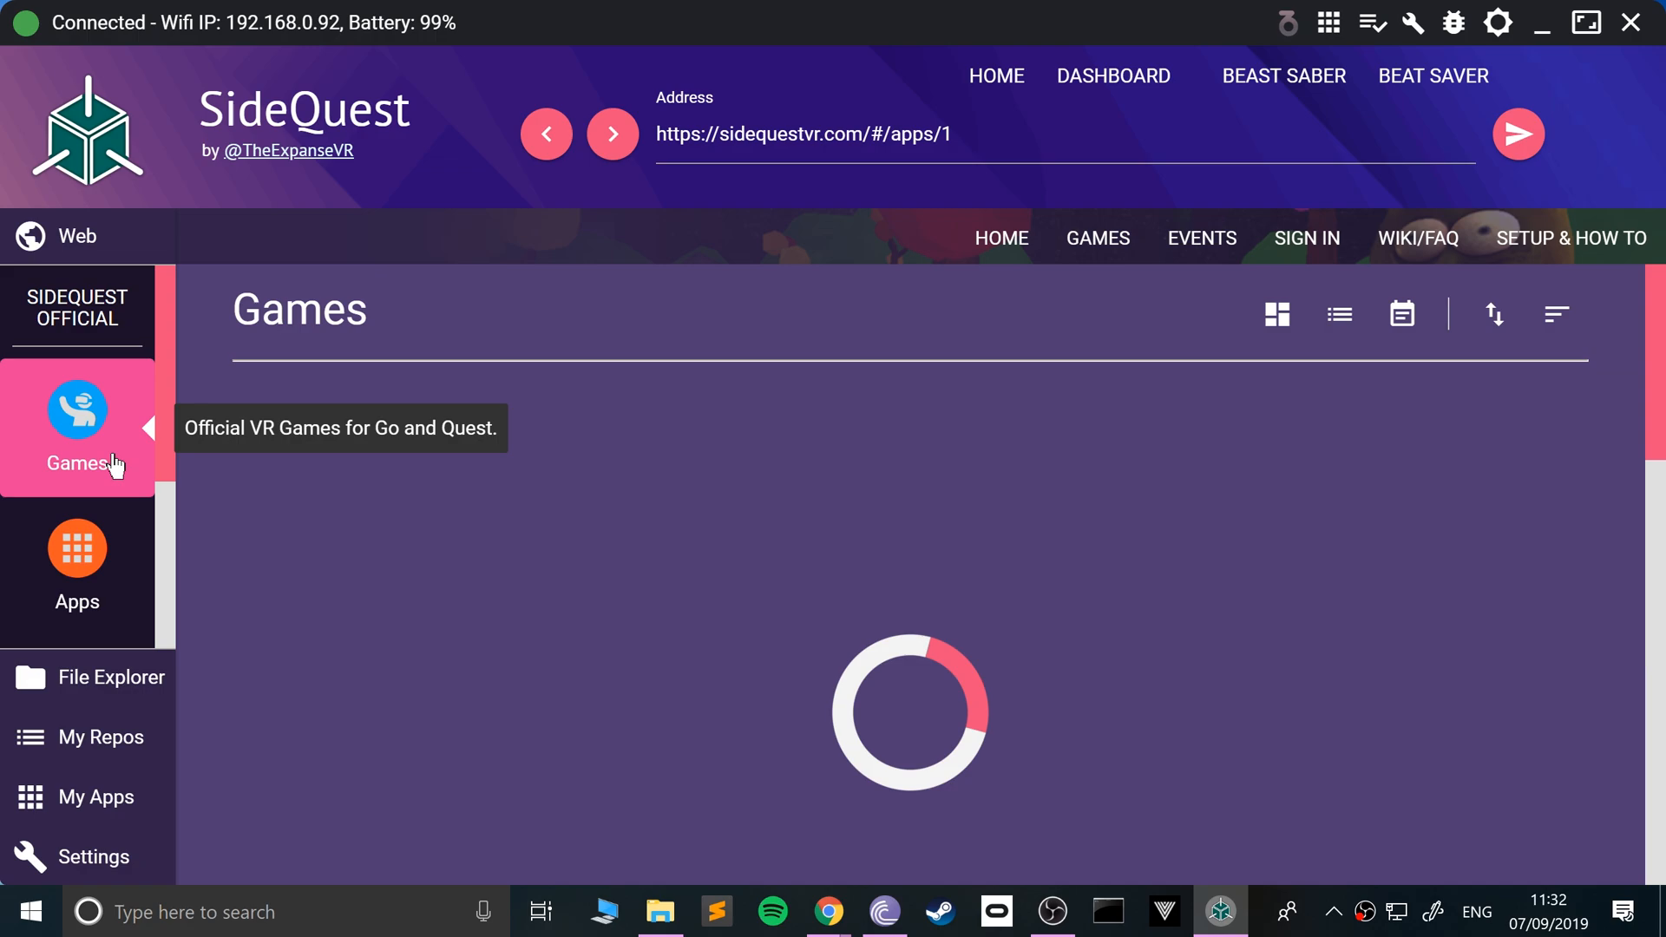
{"action": "mouse_move", "coordinate": [445, 317]}
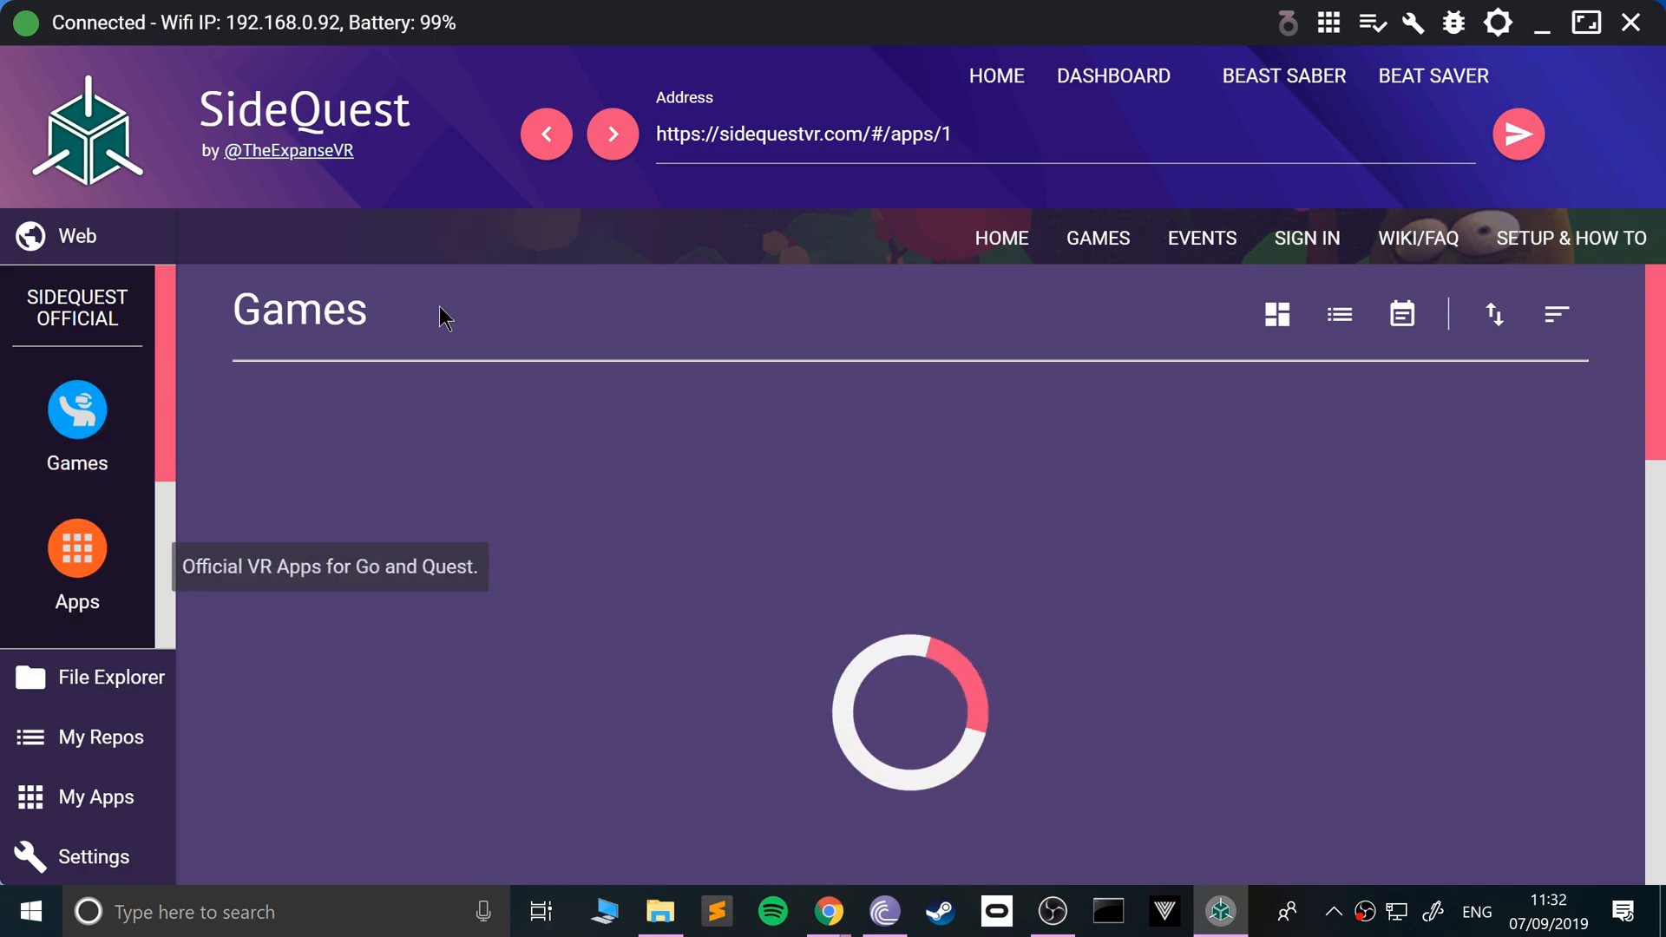
{"action": "mouse_move", "coordinate": [47, 236]}
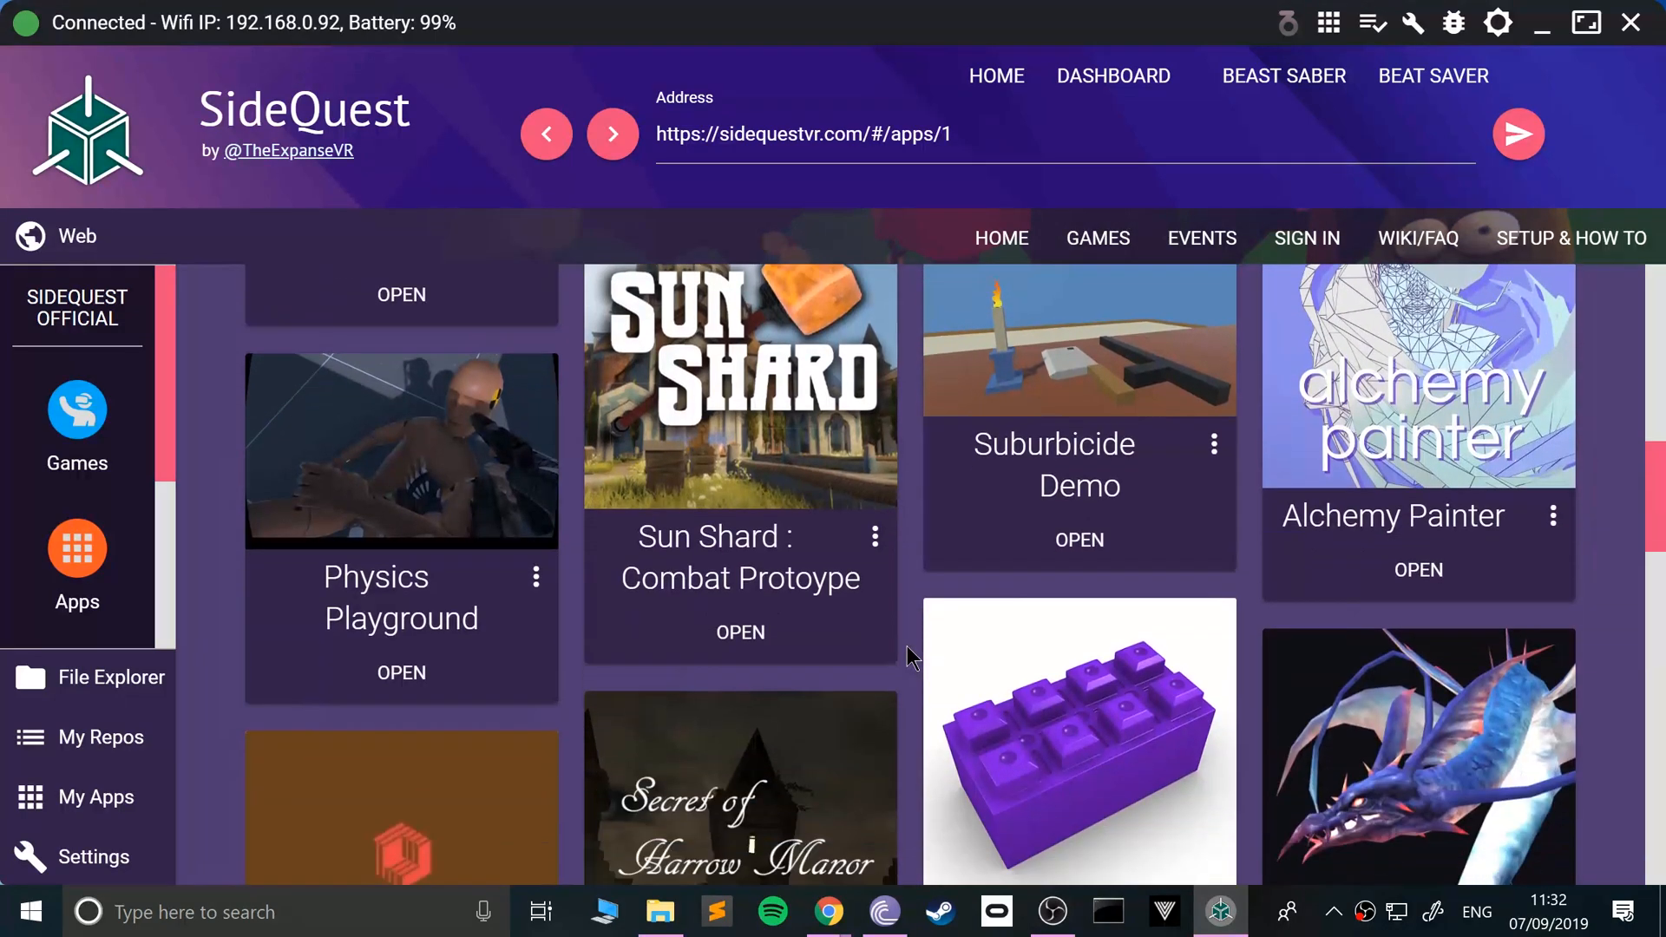
{"action": "scroll", "scroll_direction": "down", "scroll_amount": 3}
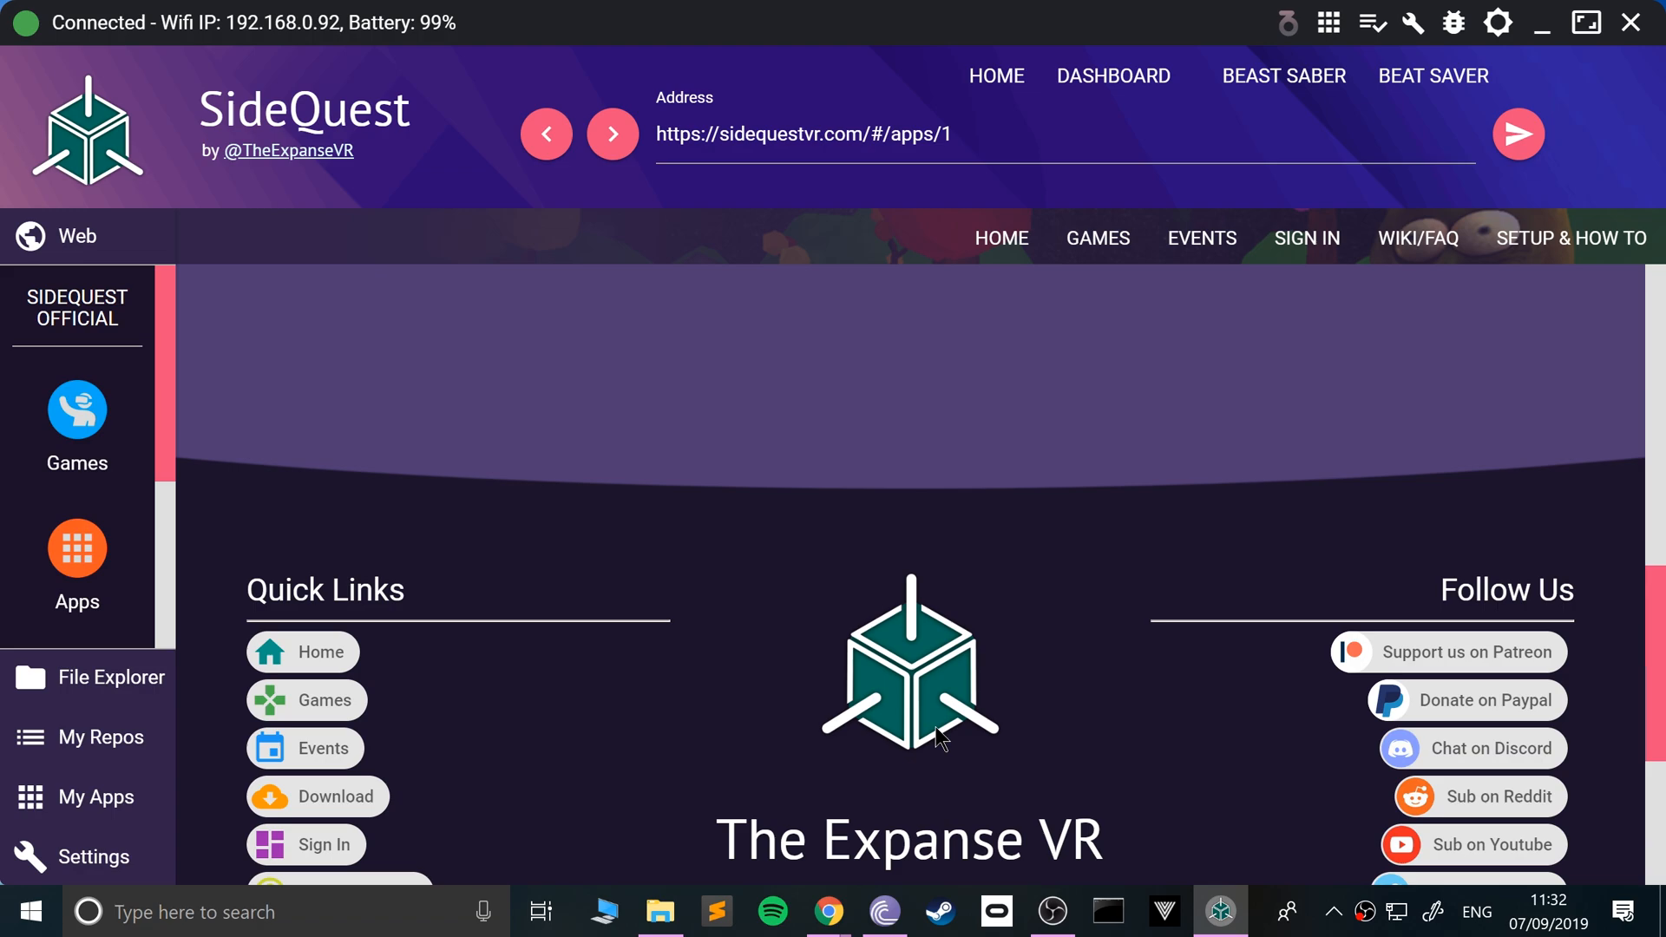
{"action": "left_click", "coordinate": [1097, 238]}
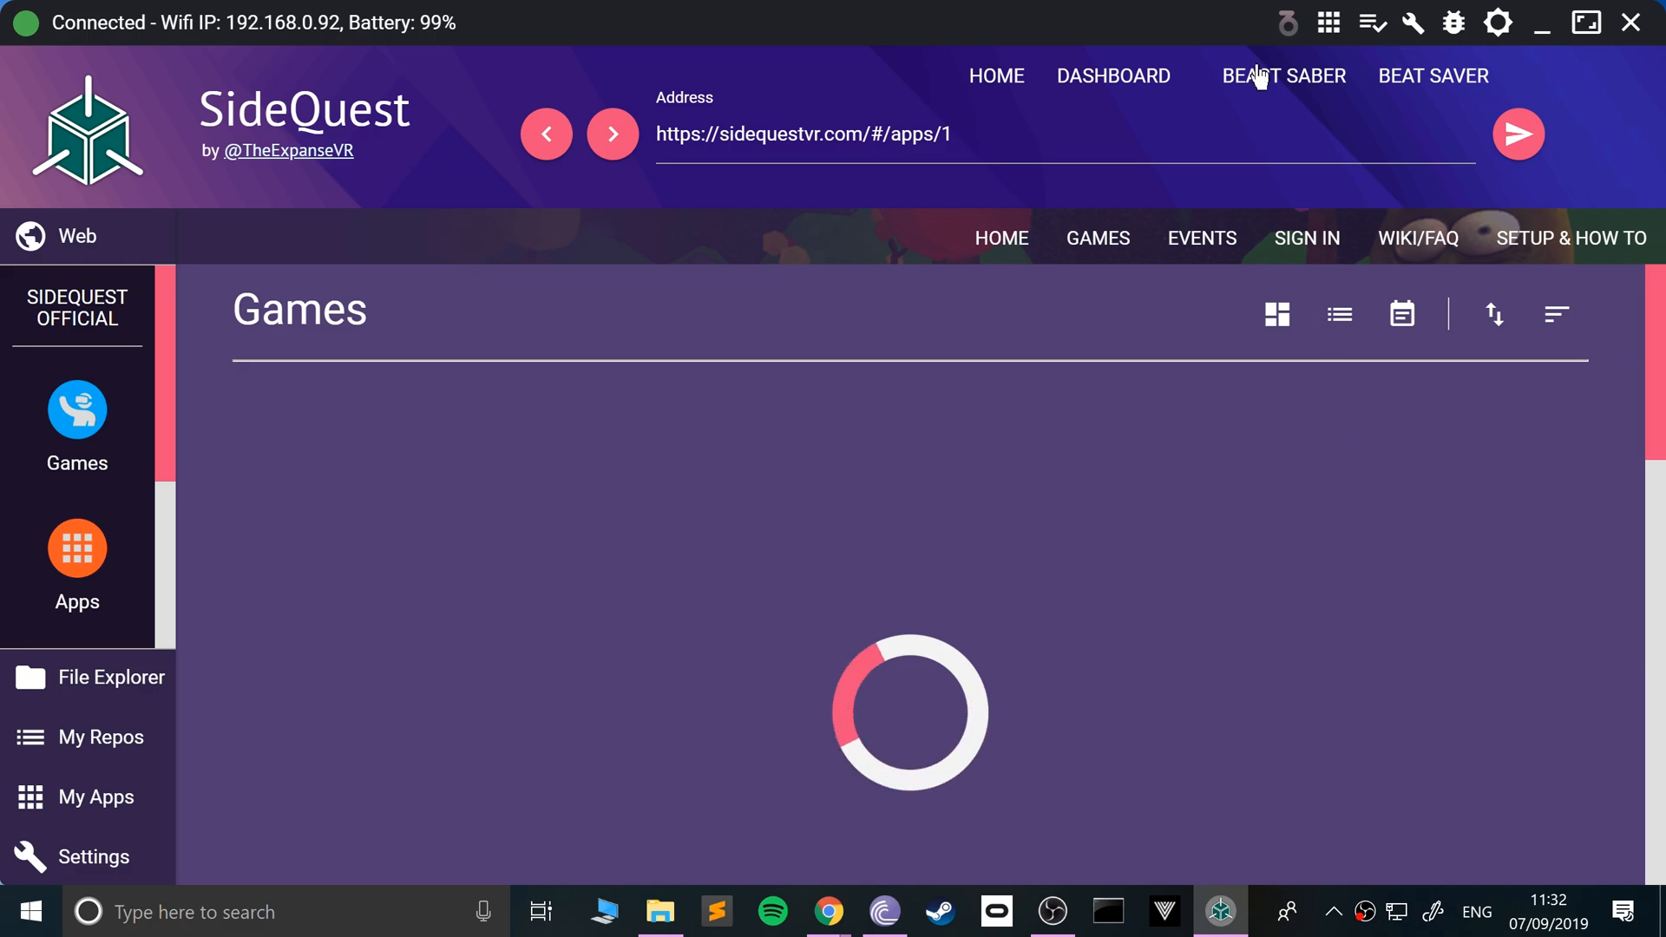
{"action": "mouse_move", "coordinate": [77, 236]}
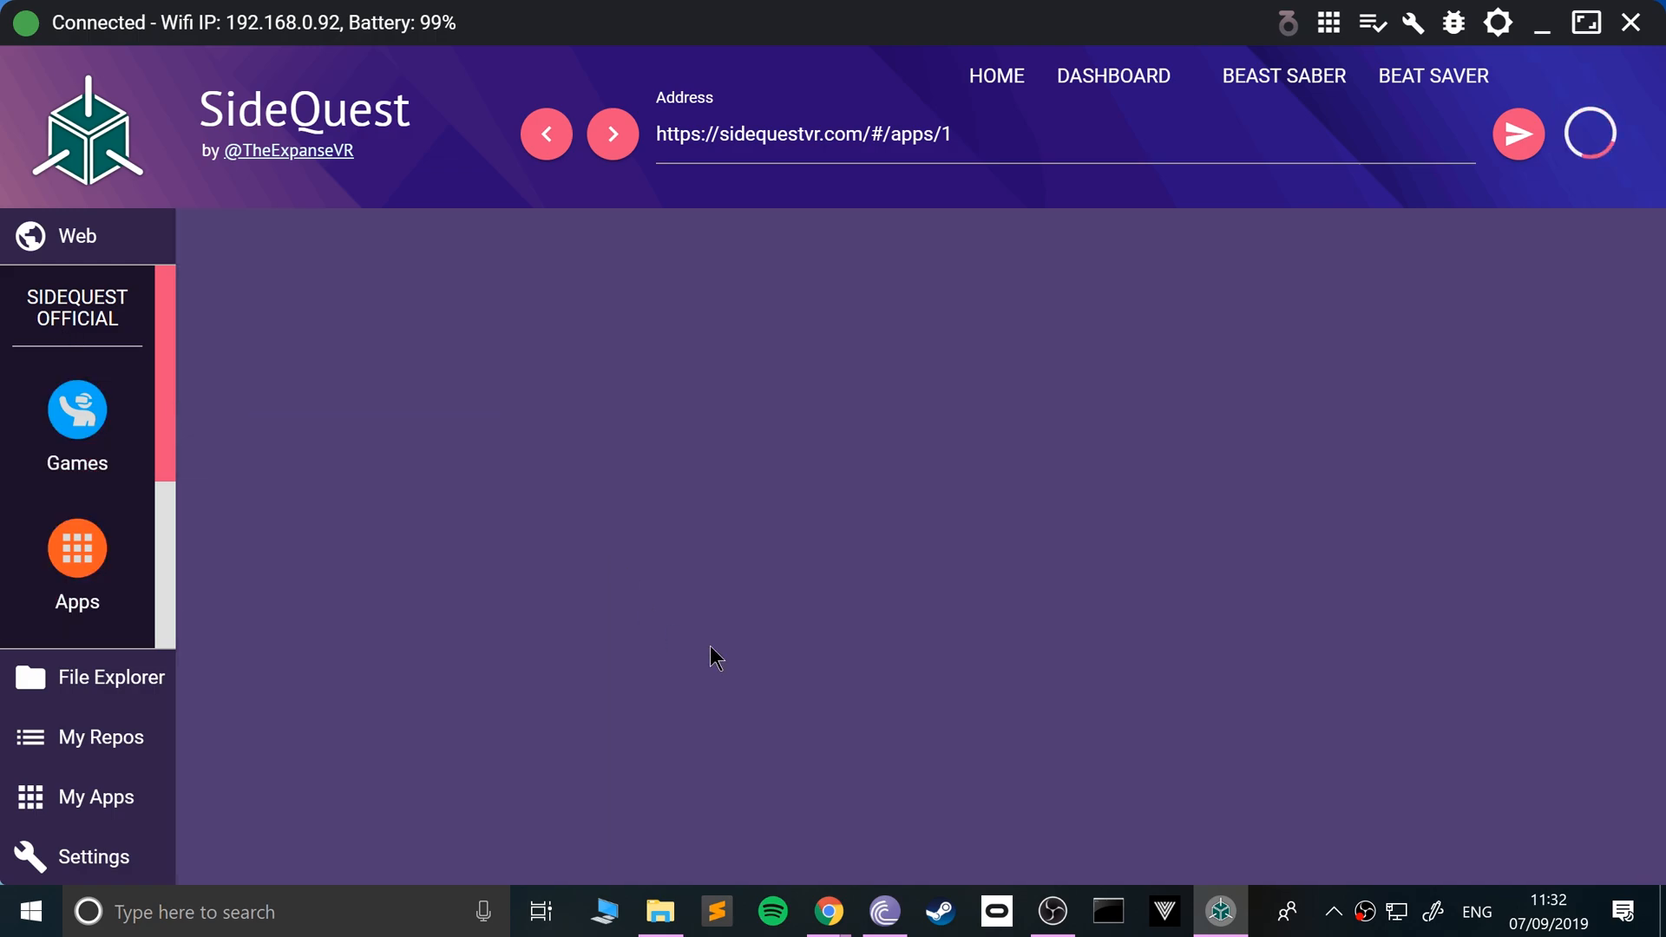
{"action": "left_click", "coordinate": [1337, 912]}
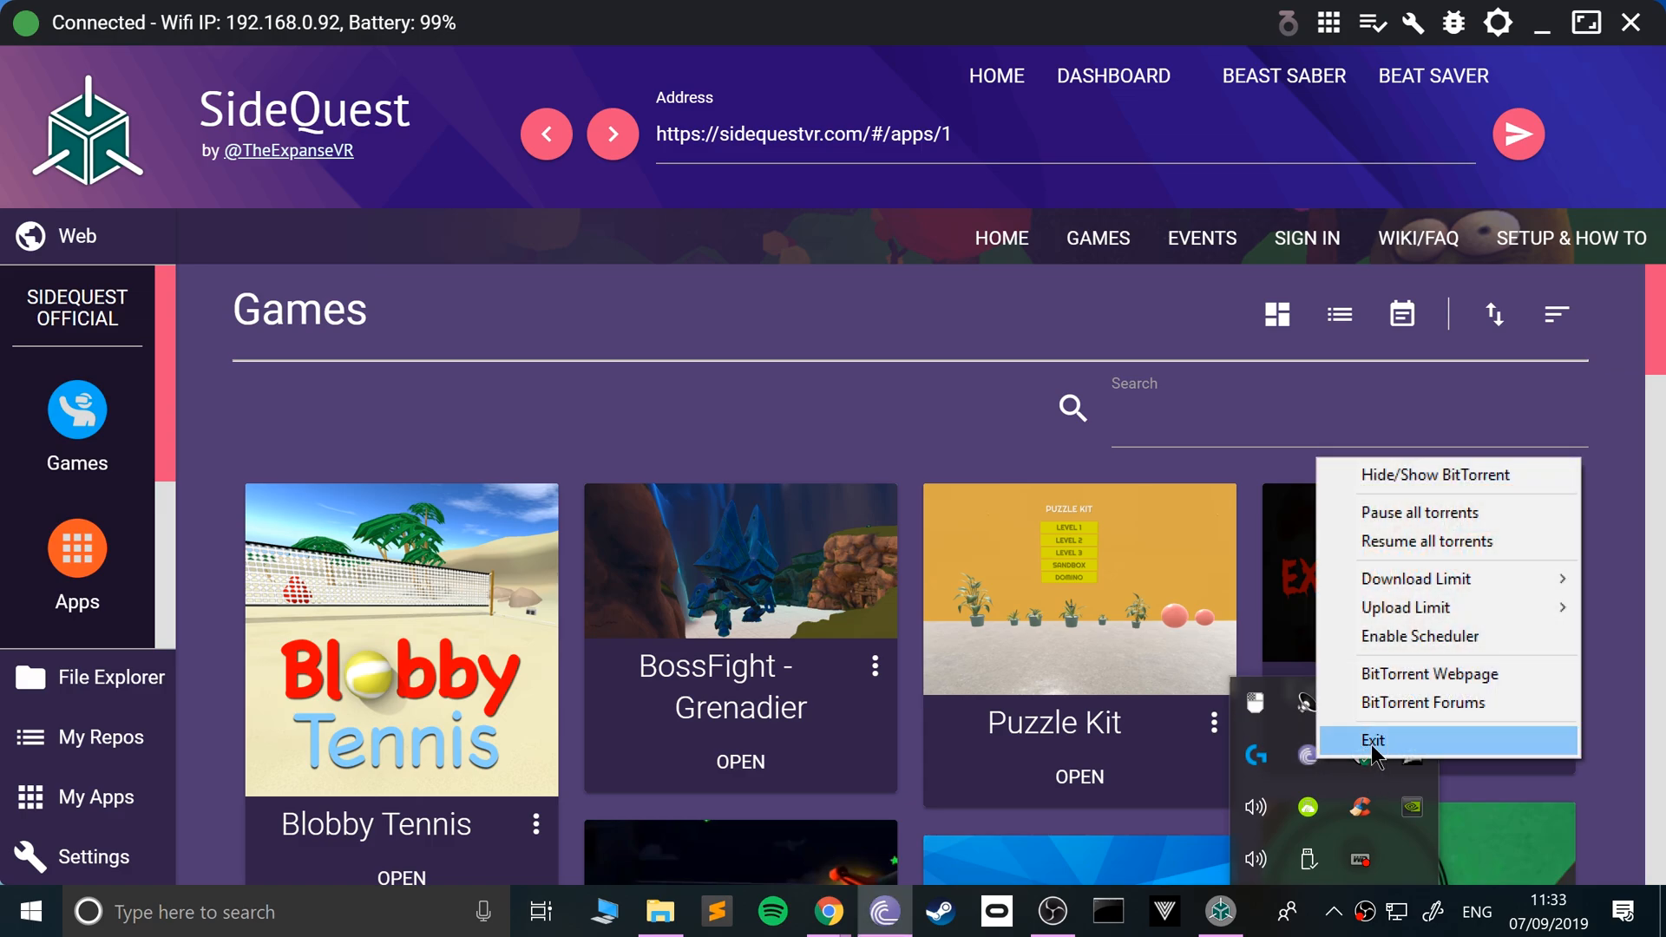
{"action": "left_click", "coordinate": [1374, 739]}
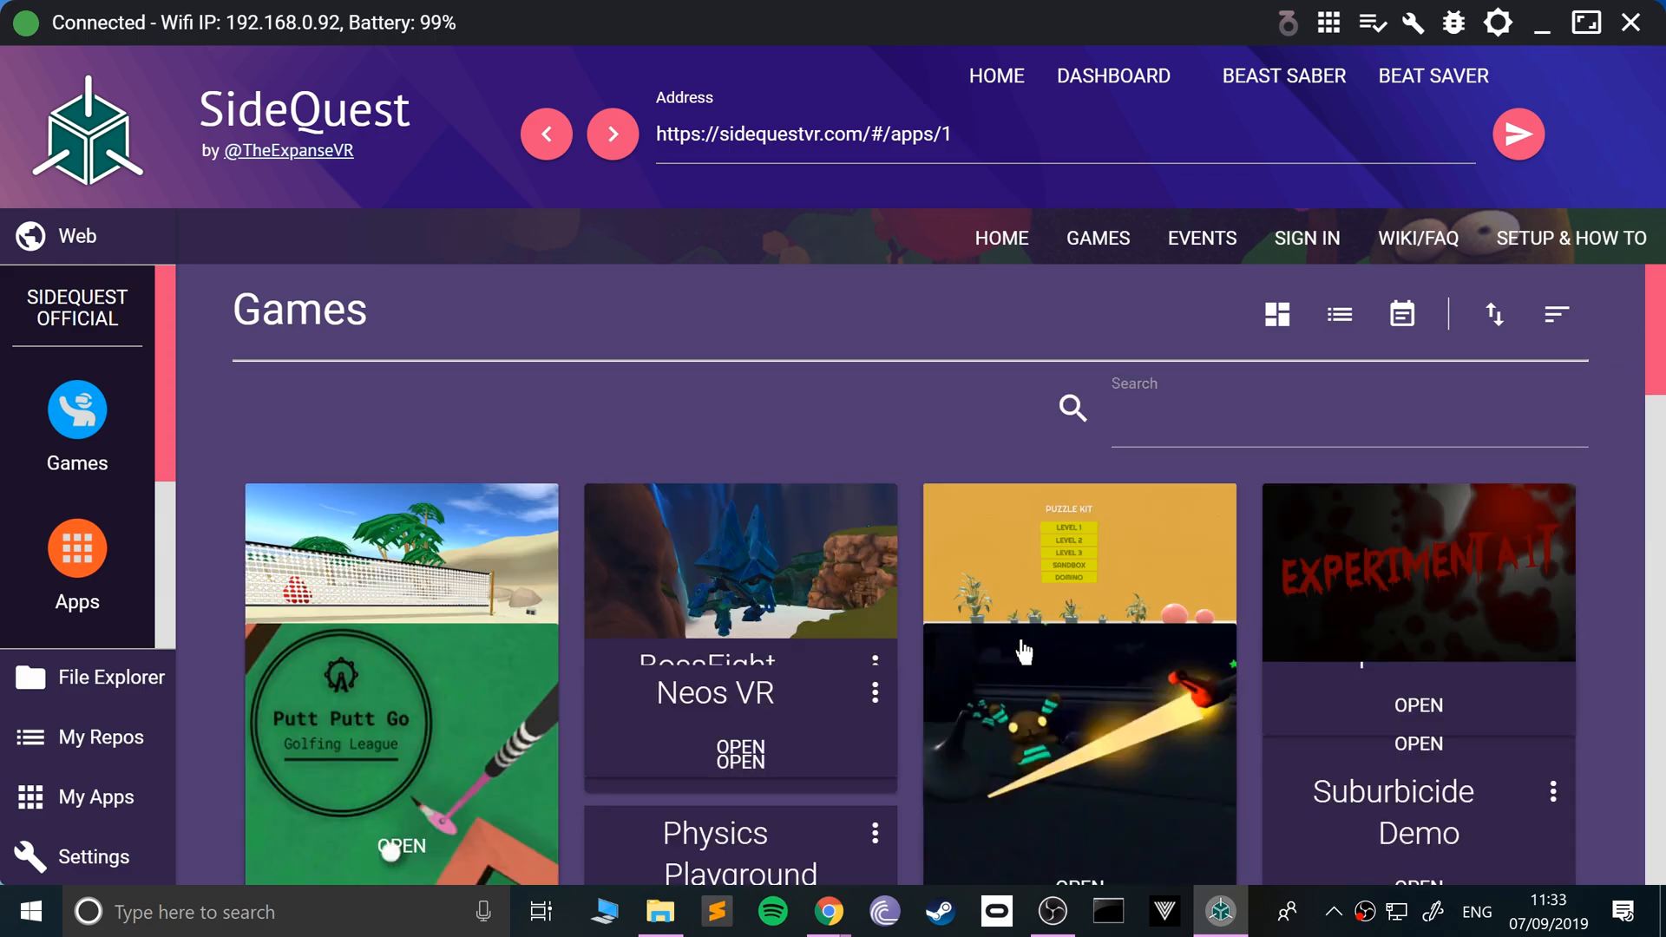
Scroll through the Games catalogue tiles down to QuakeQuest.
{"action": "scroll", "scroll_direction": "down", "scroll_amount": 3}
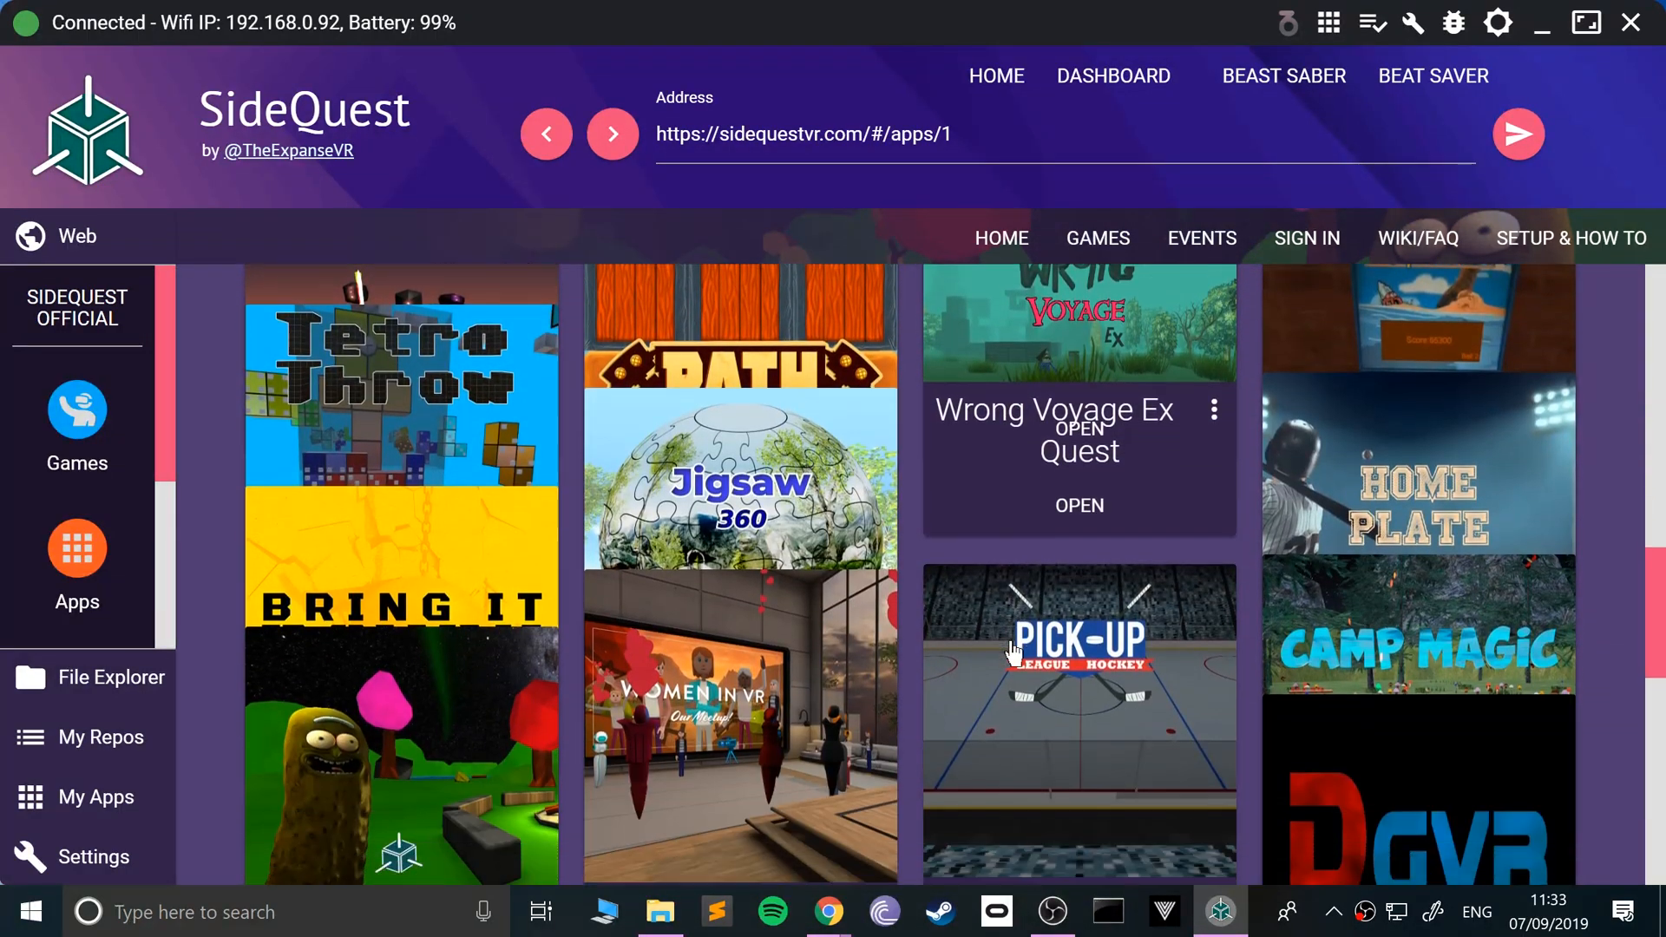
{"action": "scroll", "scroll_direction": "down", "scroll_amount": 3}
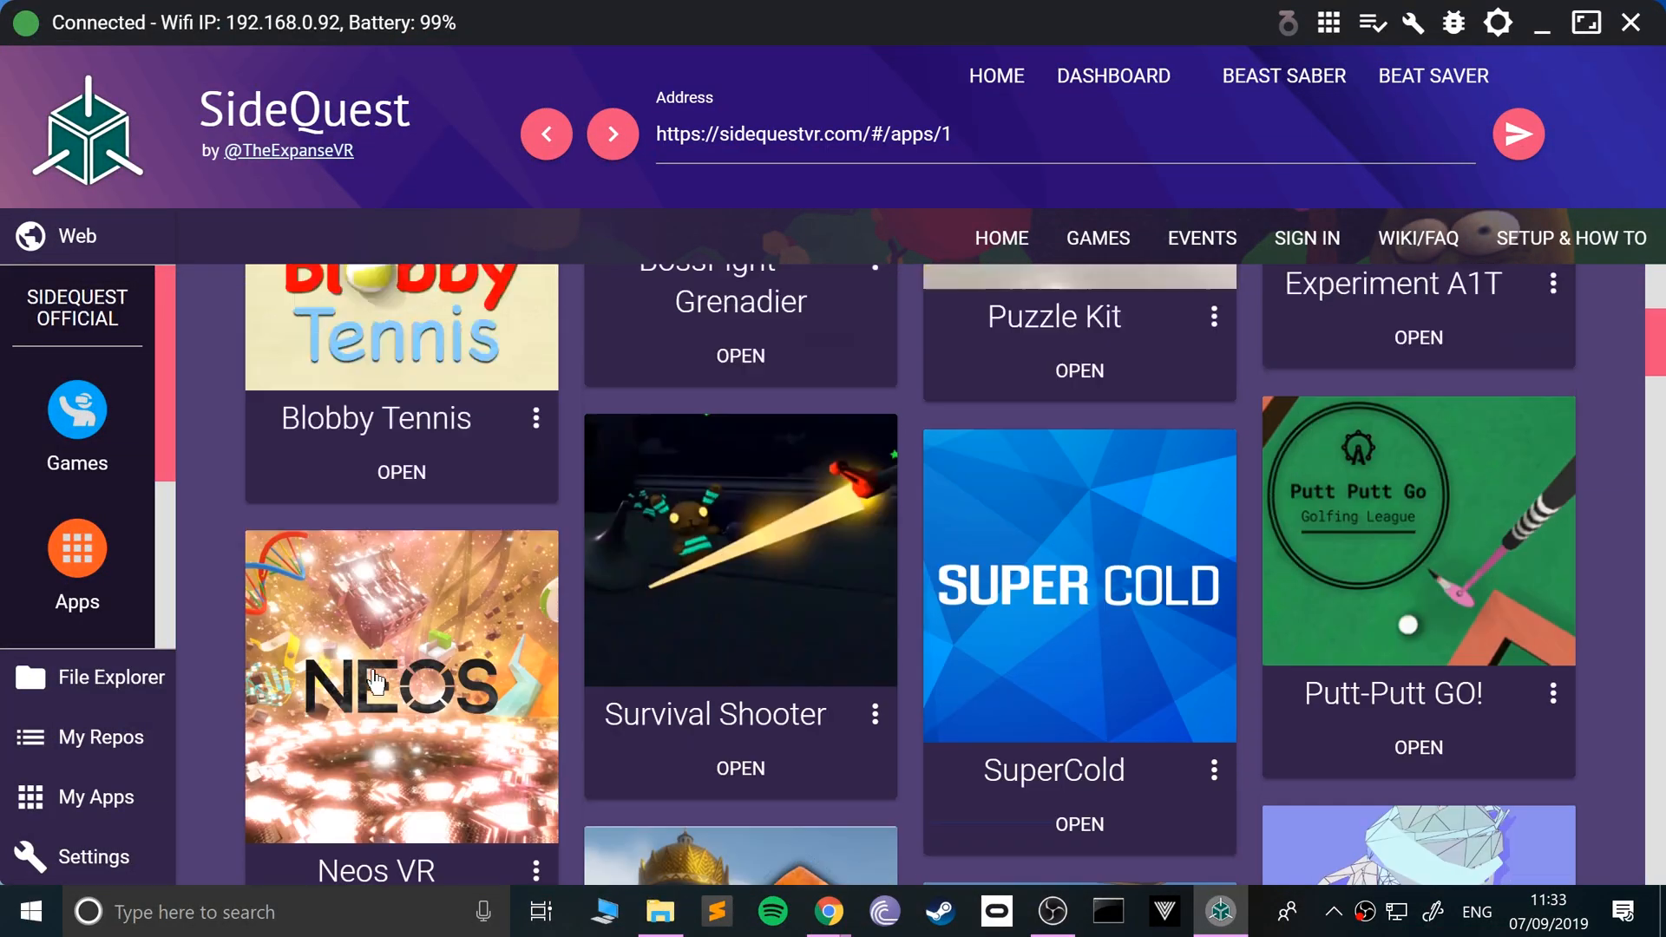
{"action": "scroll", "scroll_direction": "down", "scroll_amount": 3}
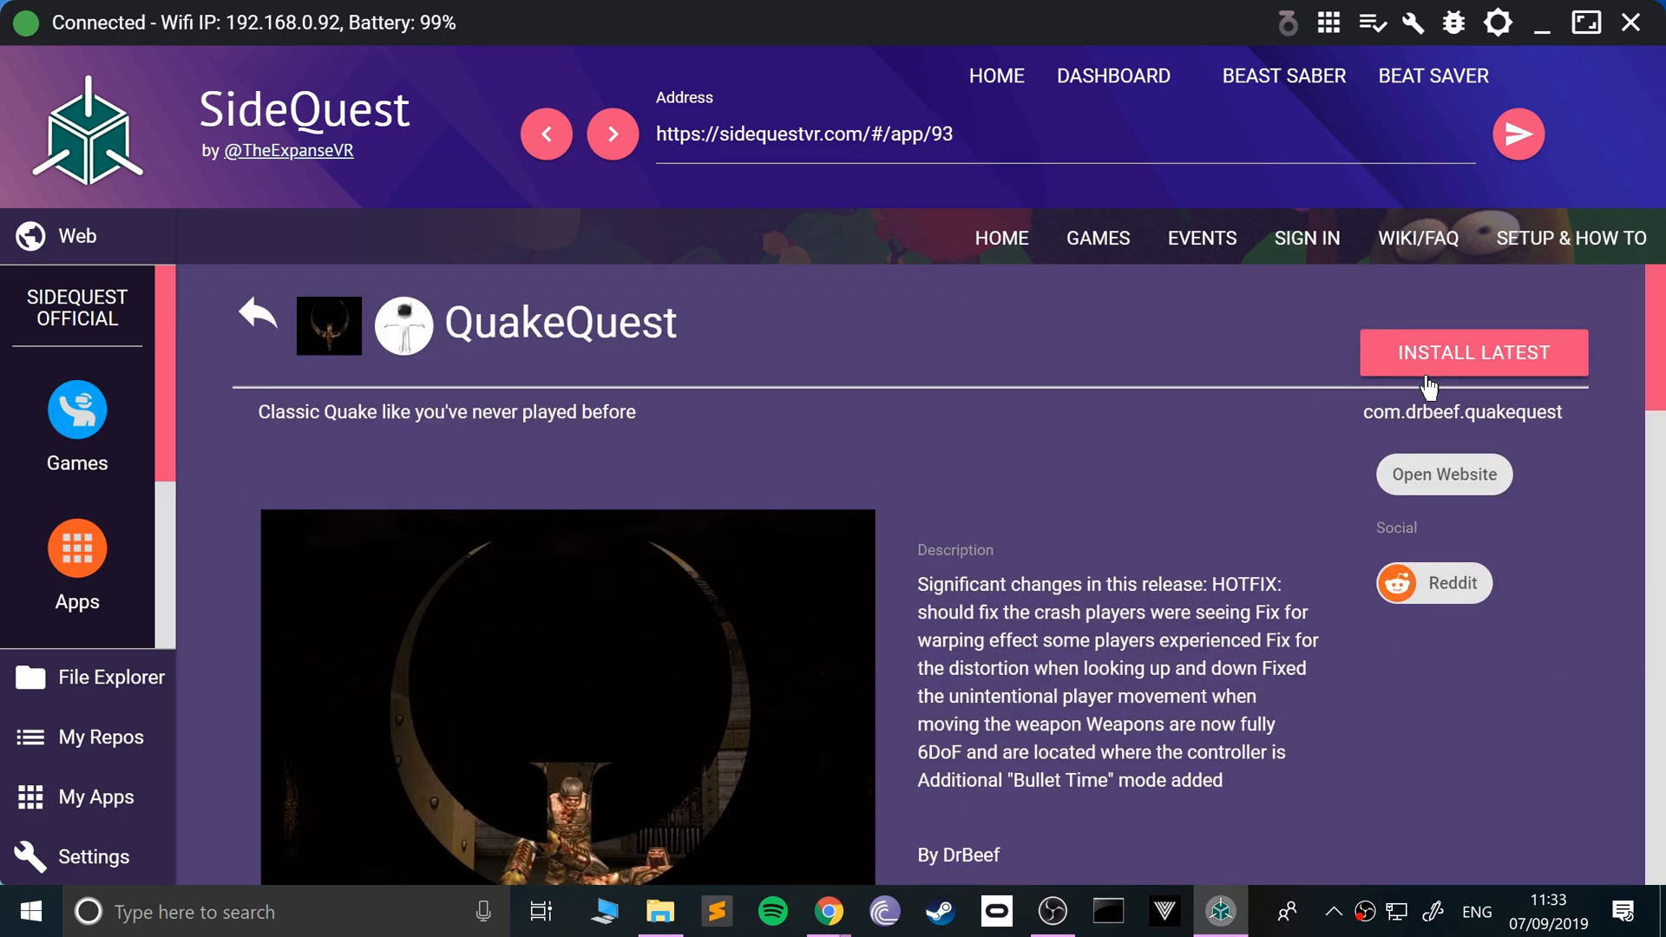
Install the latest QuakeQuest build to the Quest and dismiss the 'all tasks completed' notice.
{"action": "left_click", "coordinate": [1473, 353]}
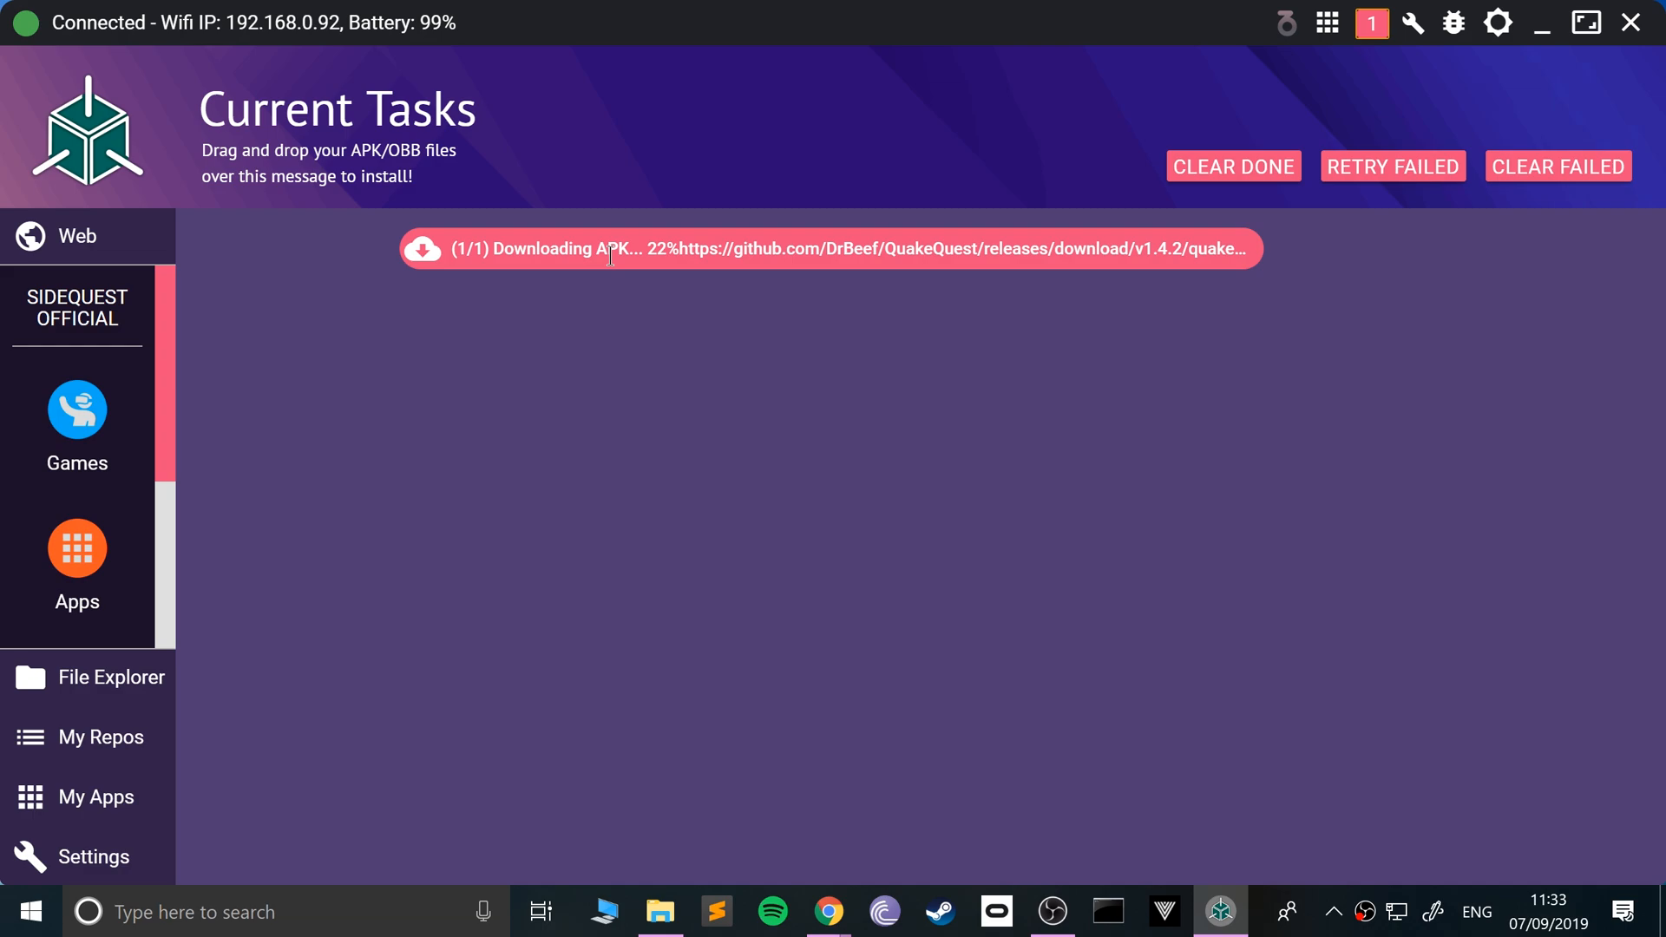
{"action": "mouse_move", "coordinate": [634, 340]}
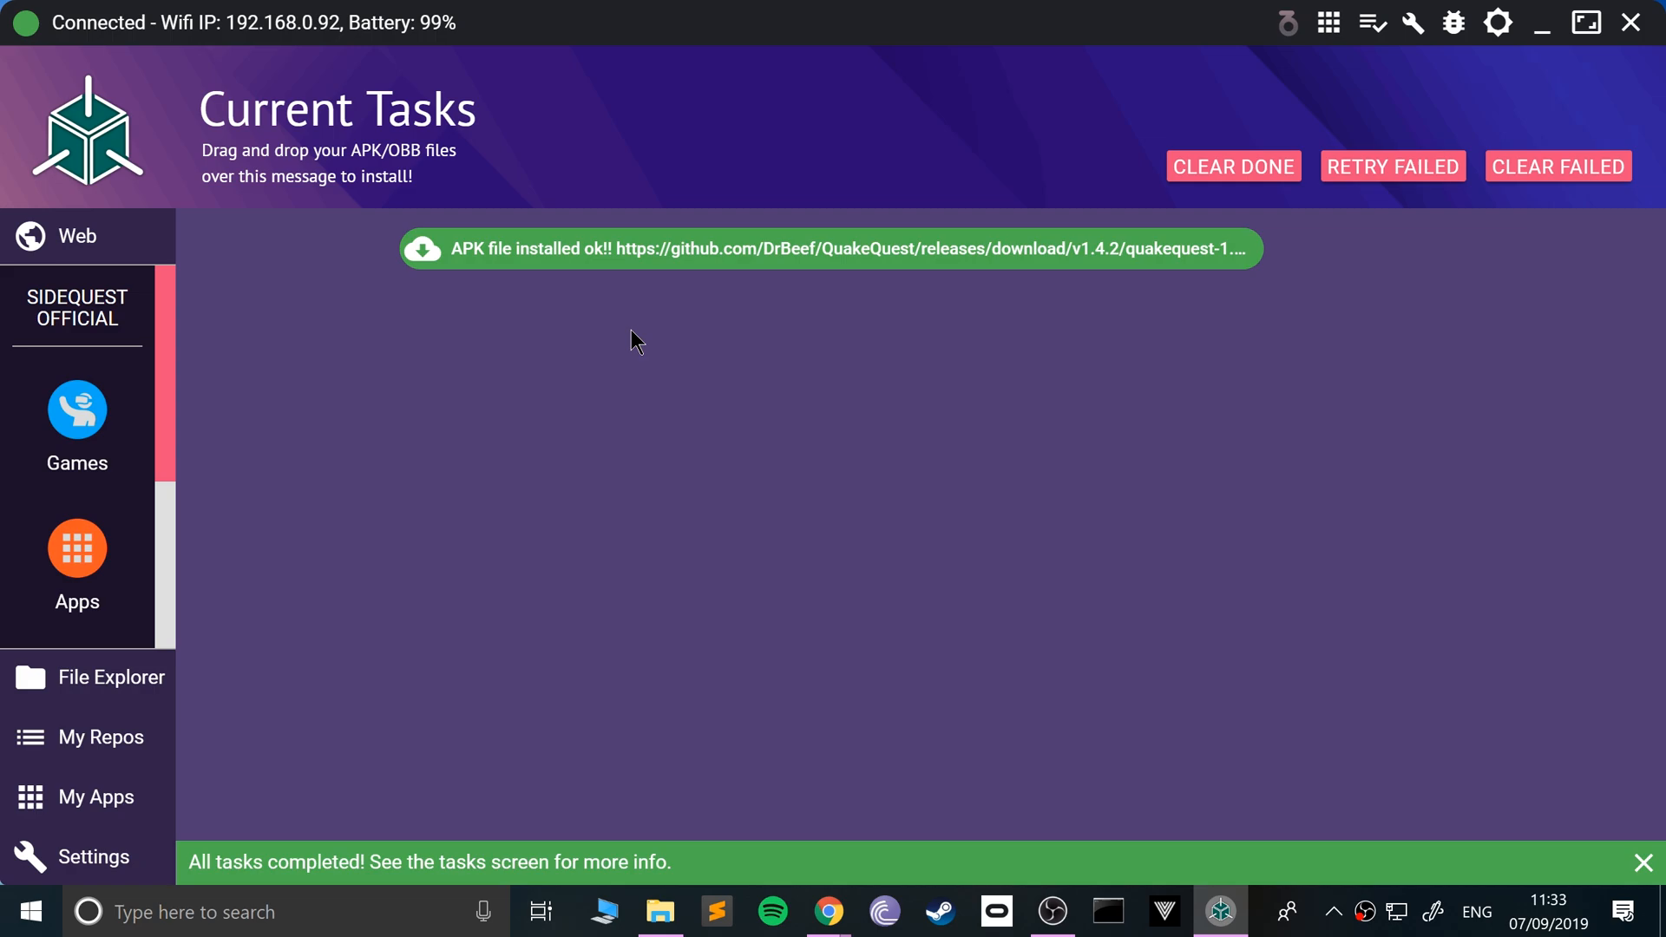
{"action": "left_click", "coordinate": [1644, 863]}
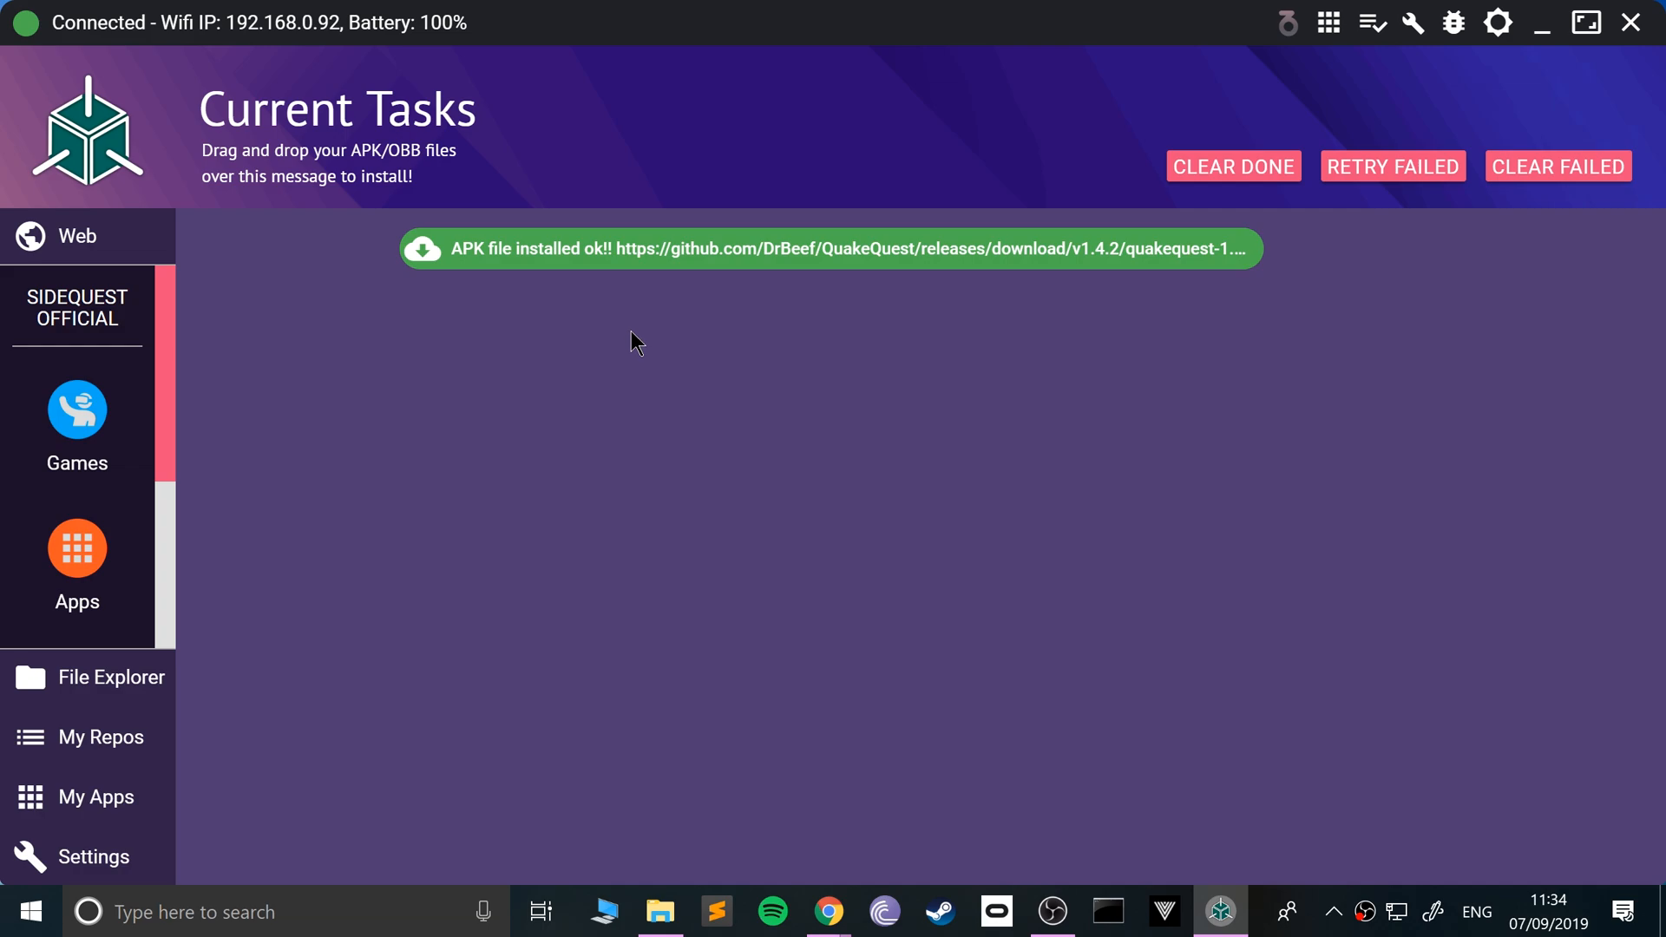
{"action": "mouse_move", "coordinate": [295, 168]}
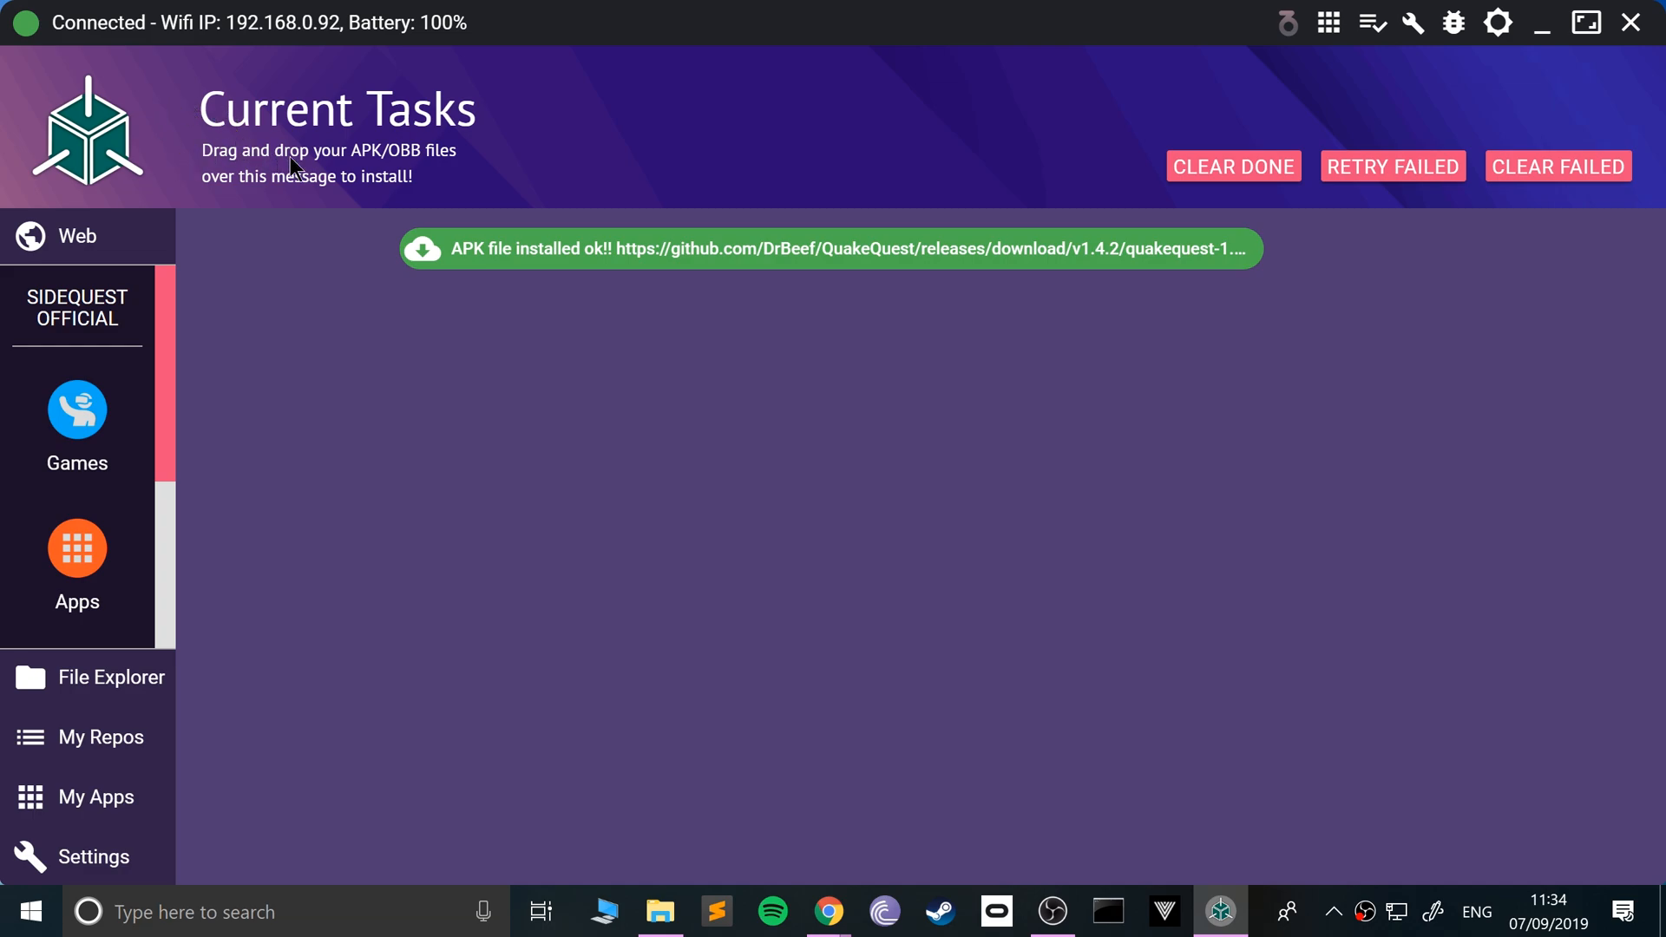
{"action": "mouse_move", "coordinate": [446, 160]}
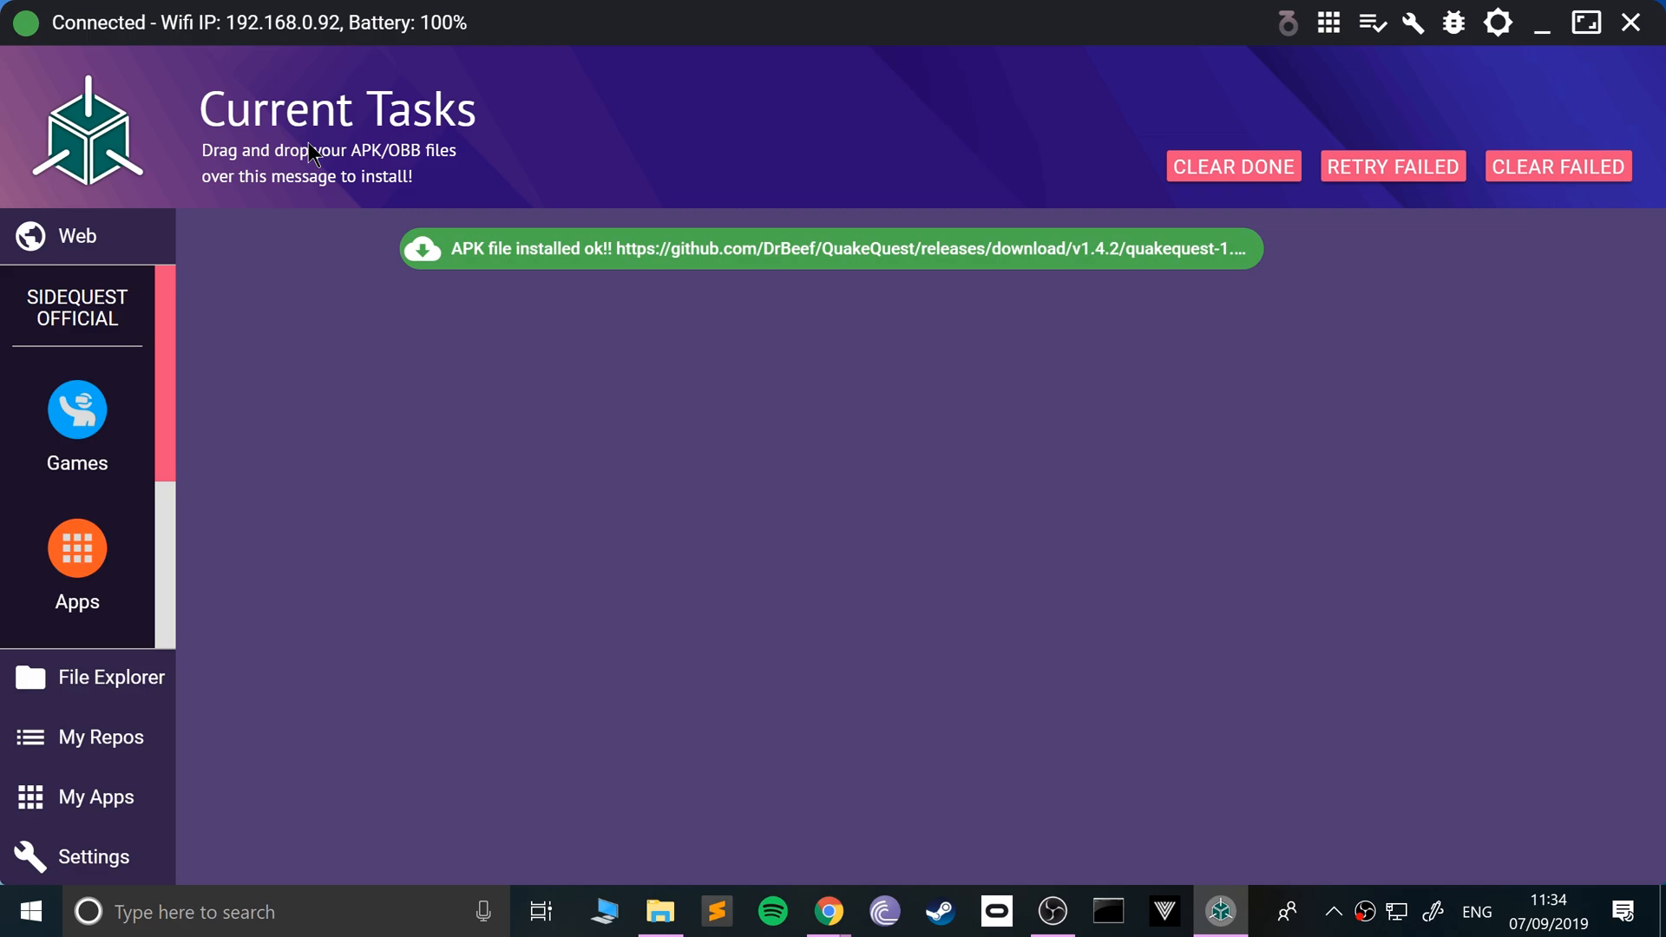
{"action": "mouse_move", "coordinate": [1476, 29]}
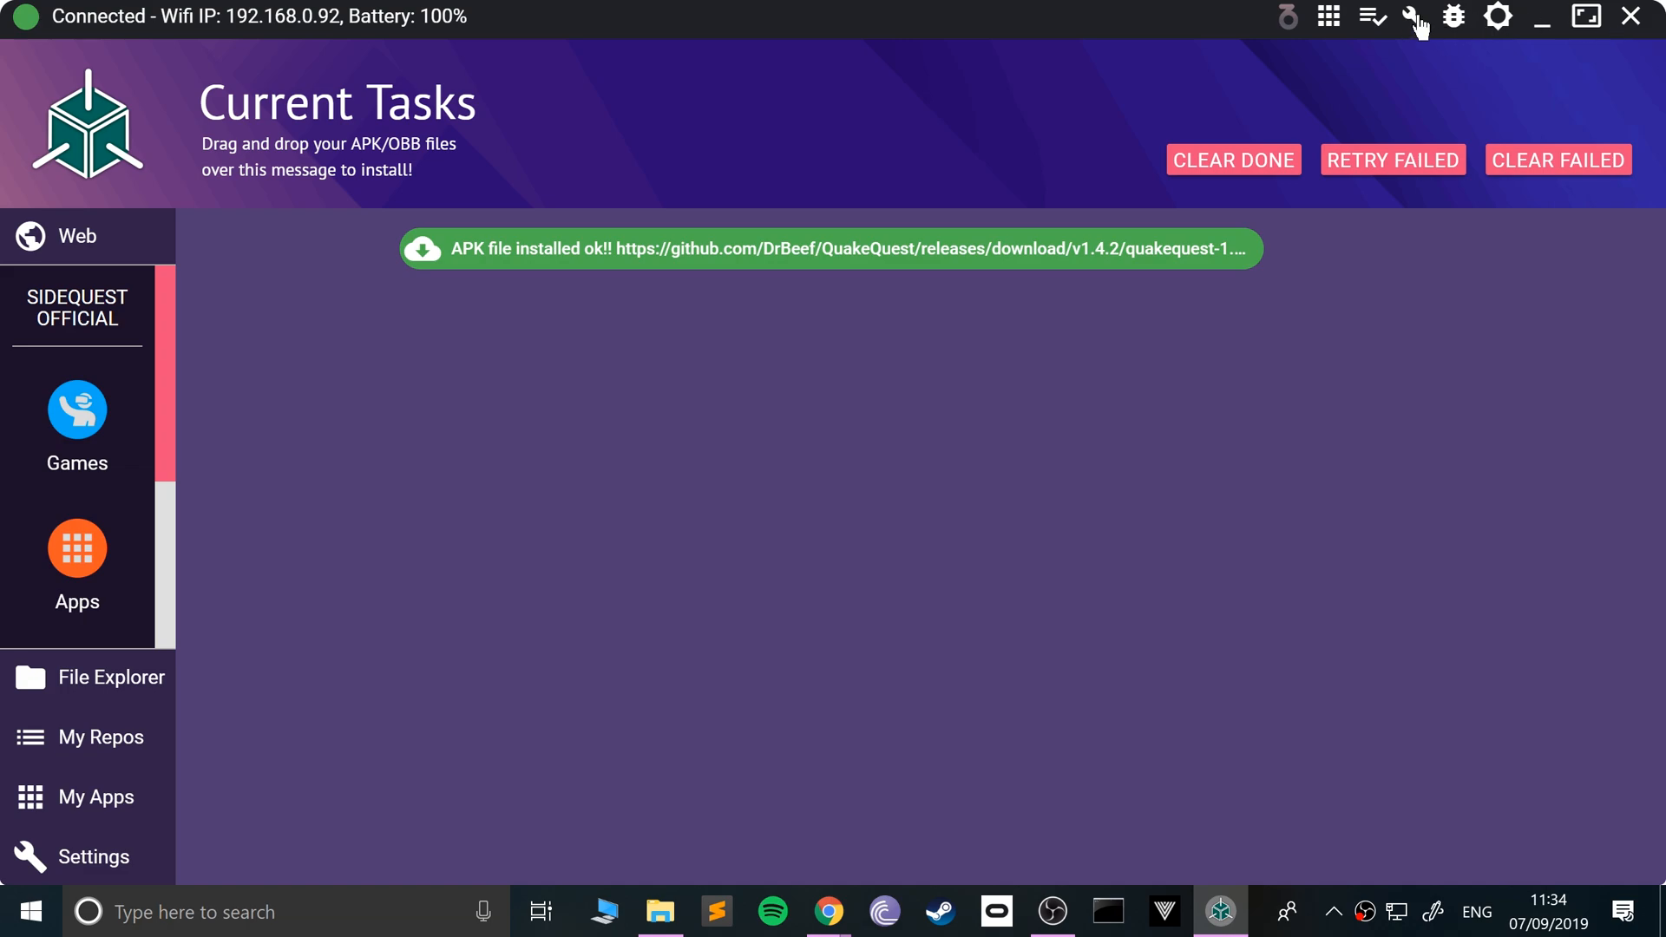
{"action": "mouse_move", "coordinate": [1372, 19]}
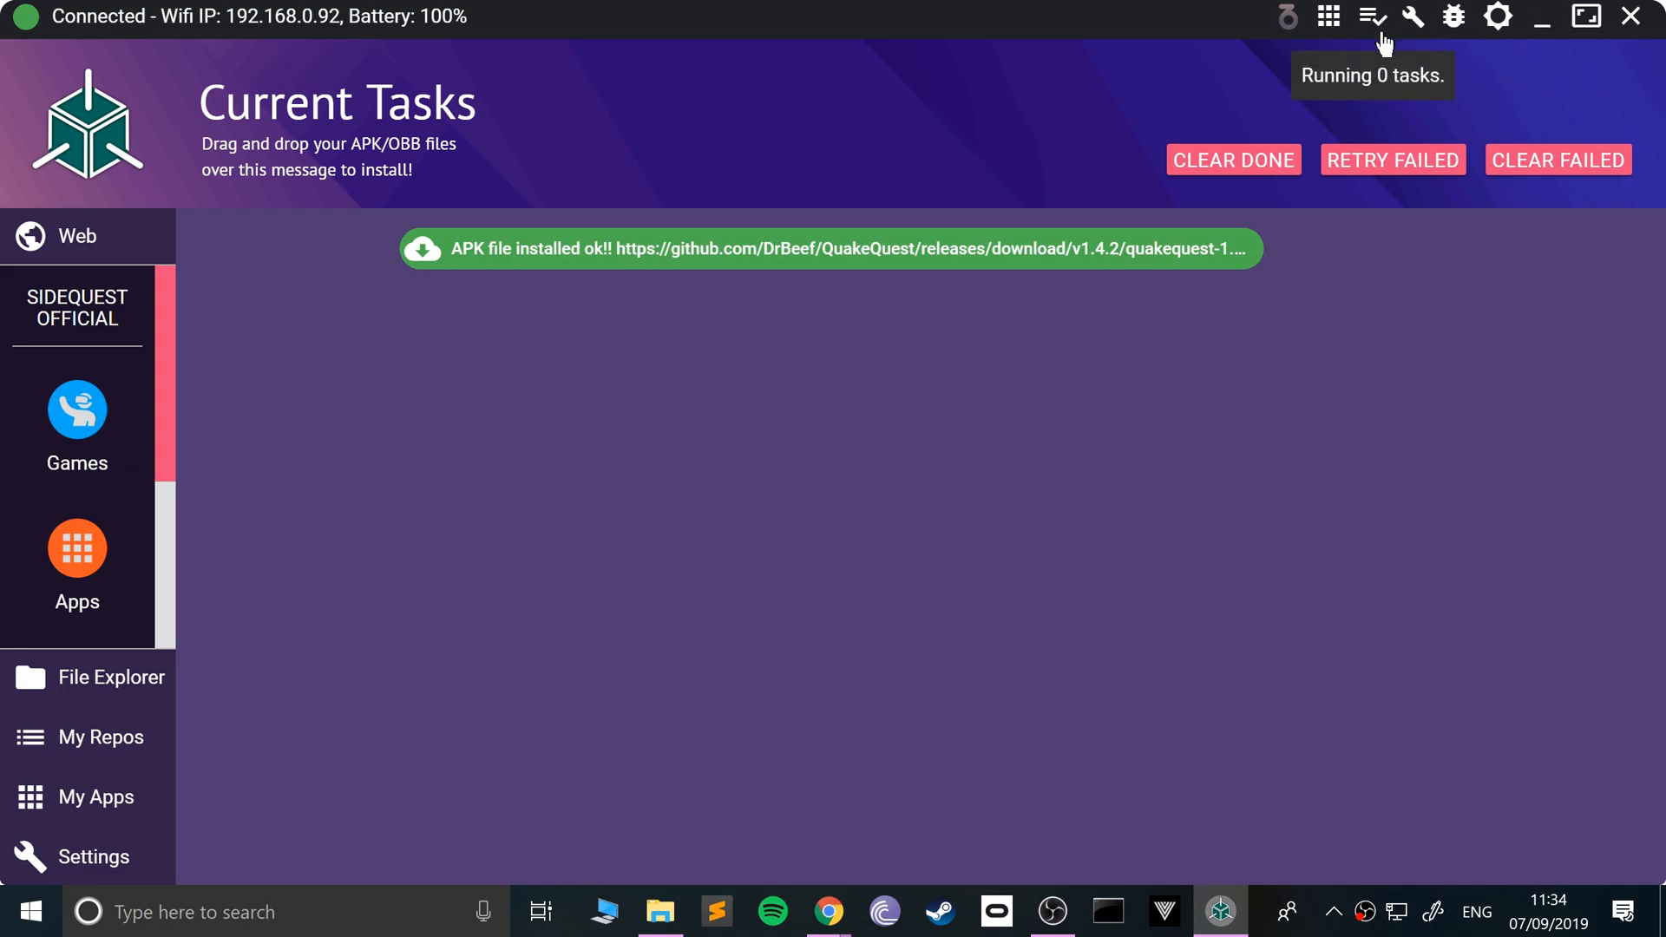
{"action": "mouse_move", "coordinate": [365, 449]}
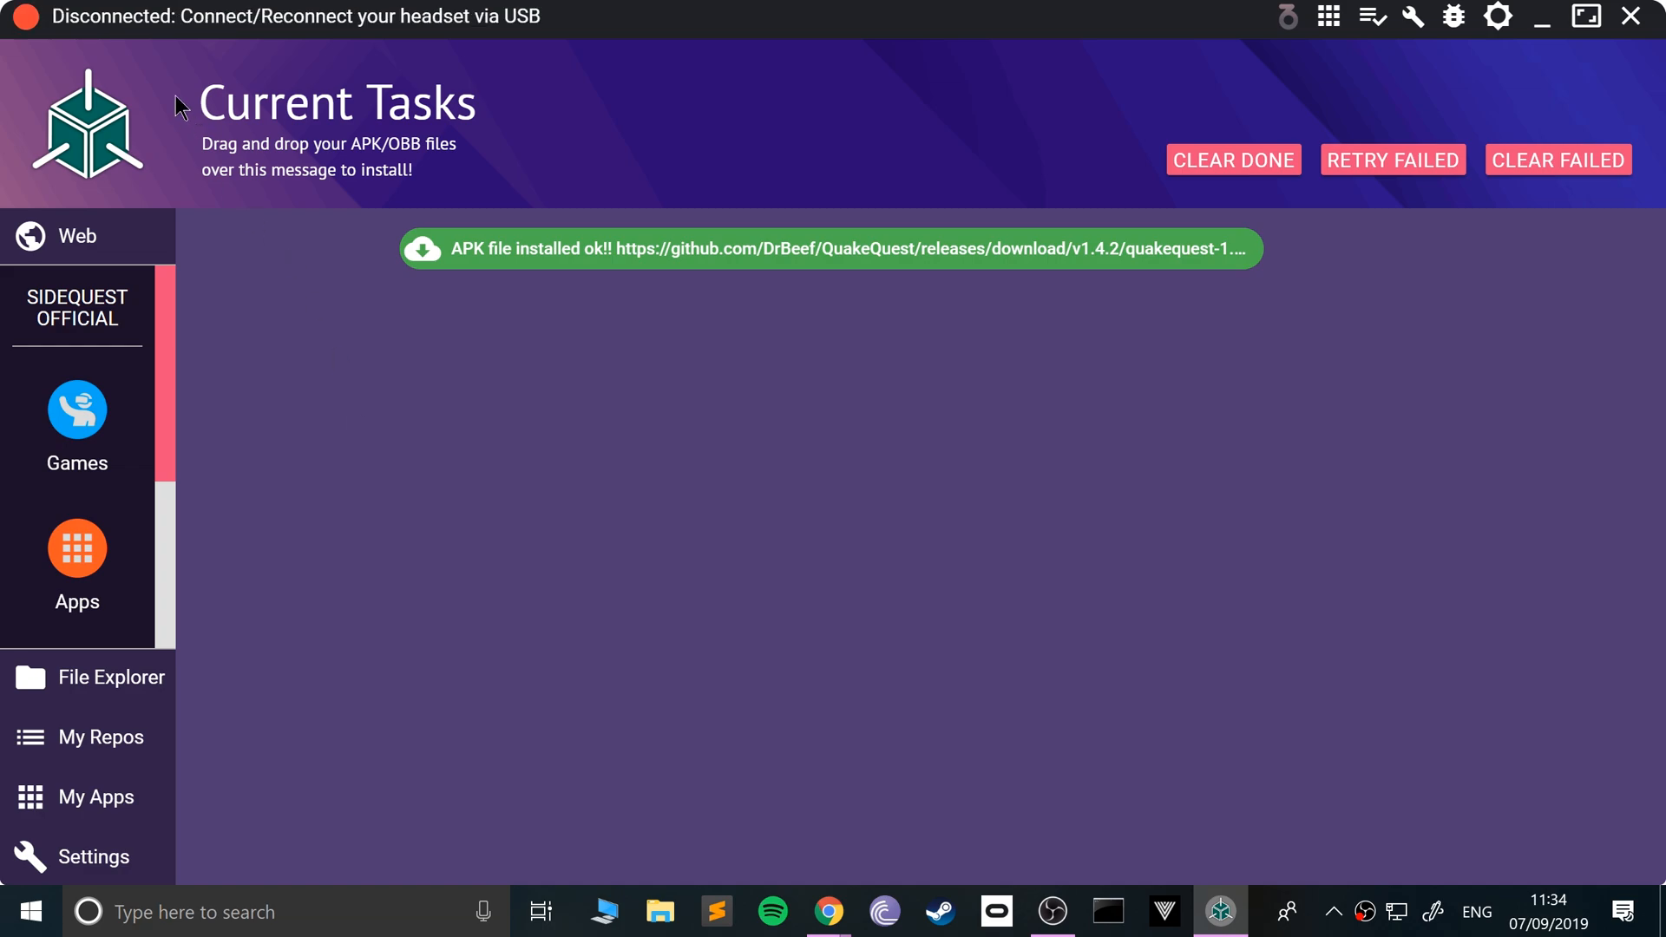
{"action": "mouse_move", "coordinate": [148, 51]}
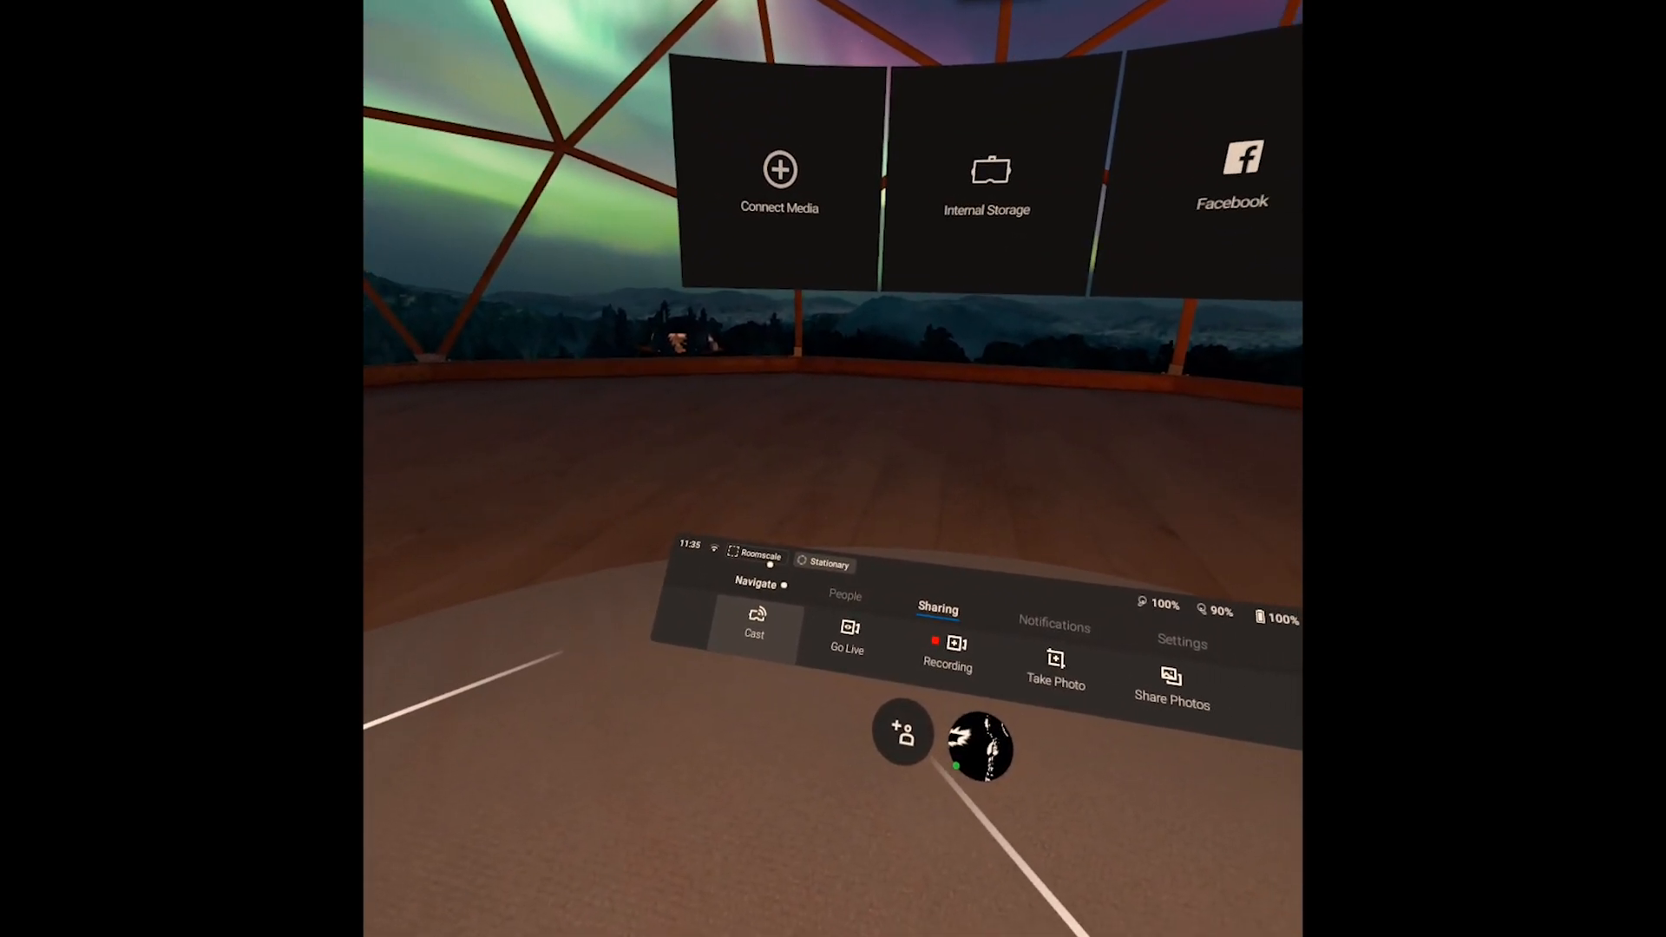
Show the Quest Library's Unknown Sources list with Sports Scramble, Bonfire, Beat Saber and Lambda1VR.
{"action": "left_click", "coordinate": [757, 582]}
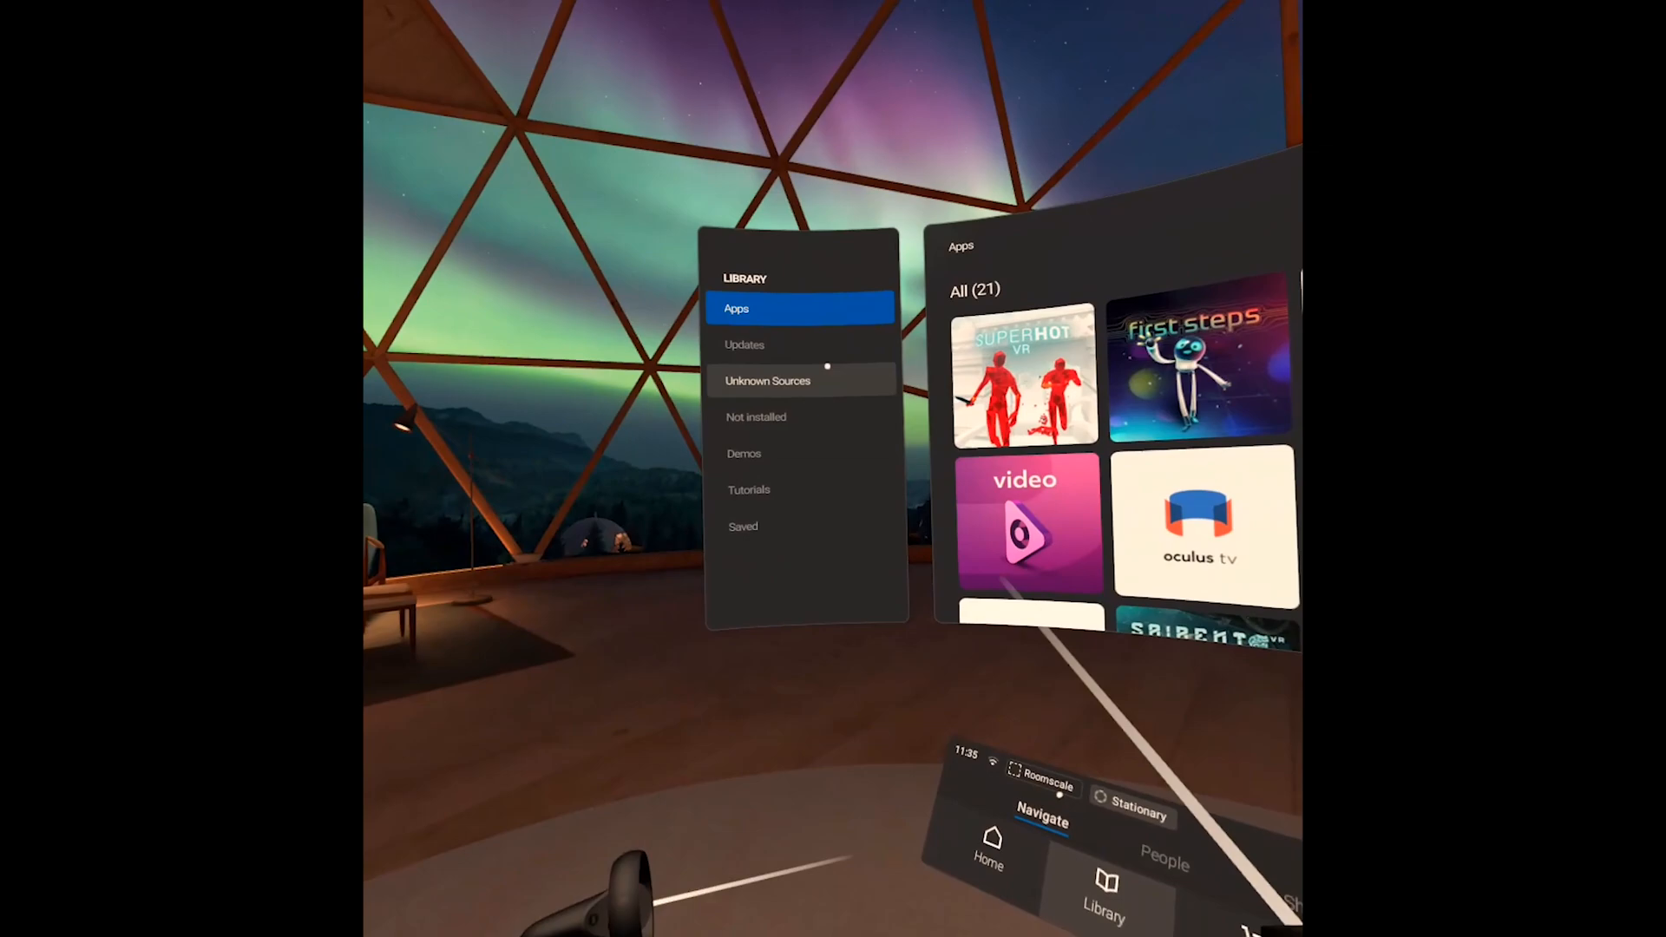
{"action": "left_click", "coordinate": [767, 380]}
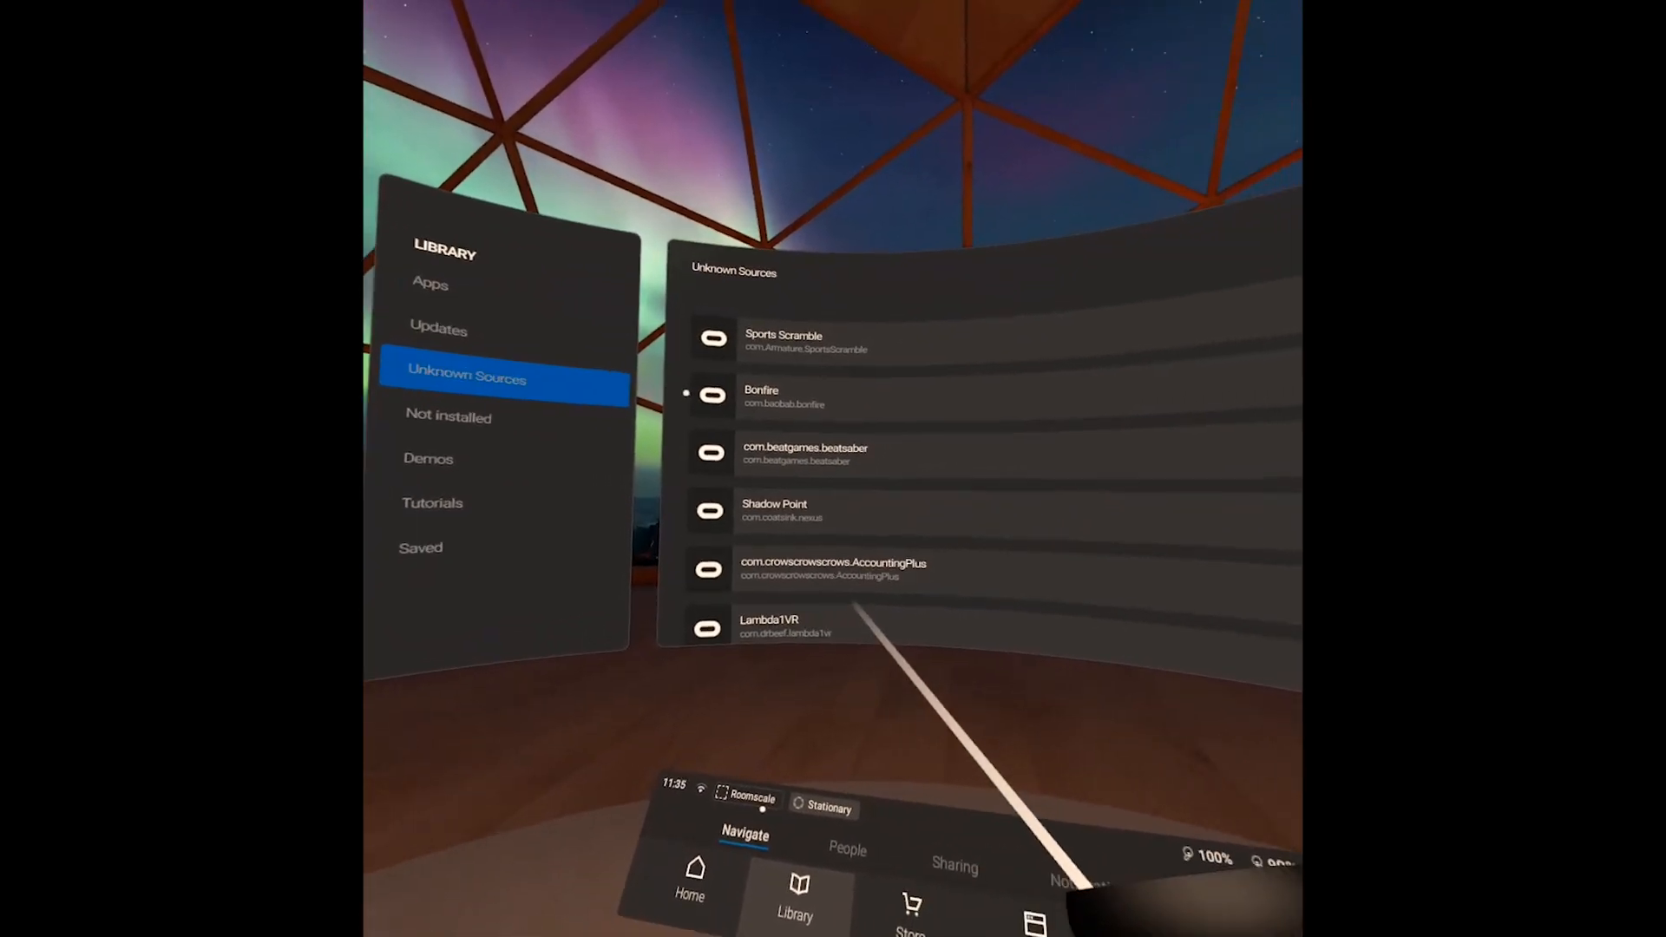